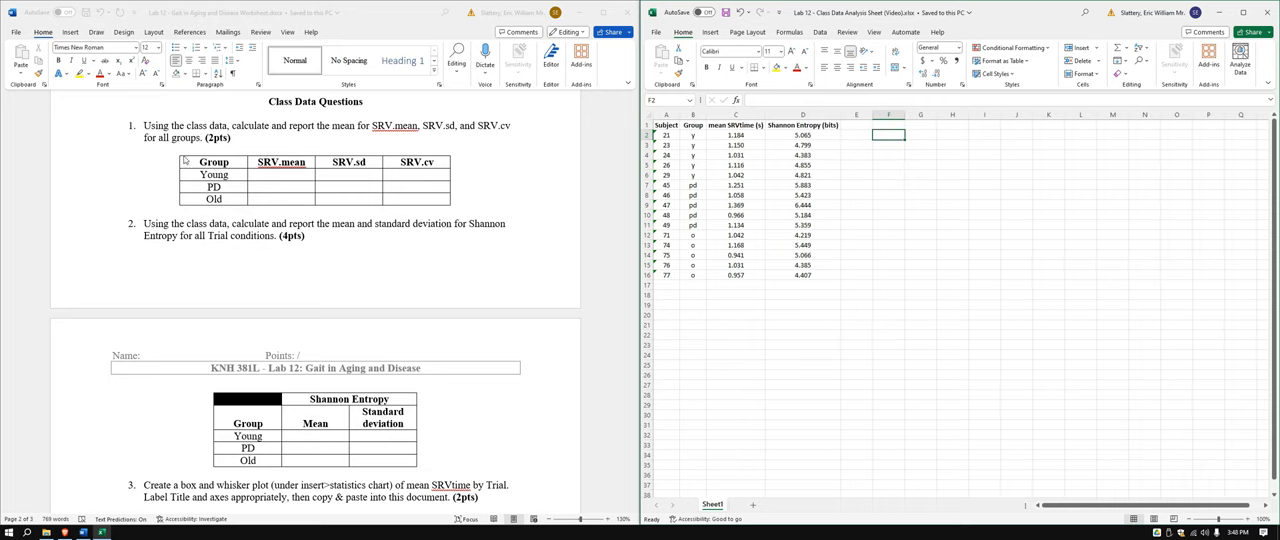
pyautogui.moveTo(200, 160)
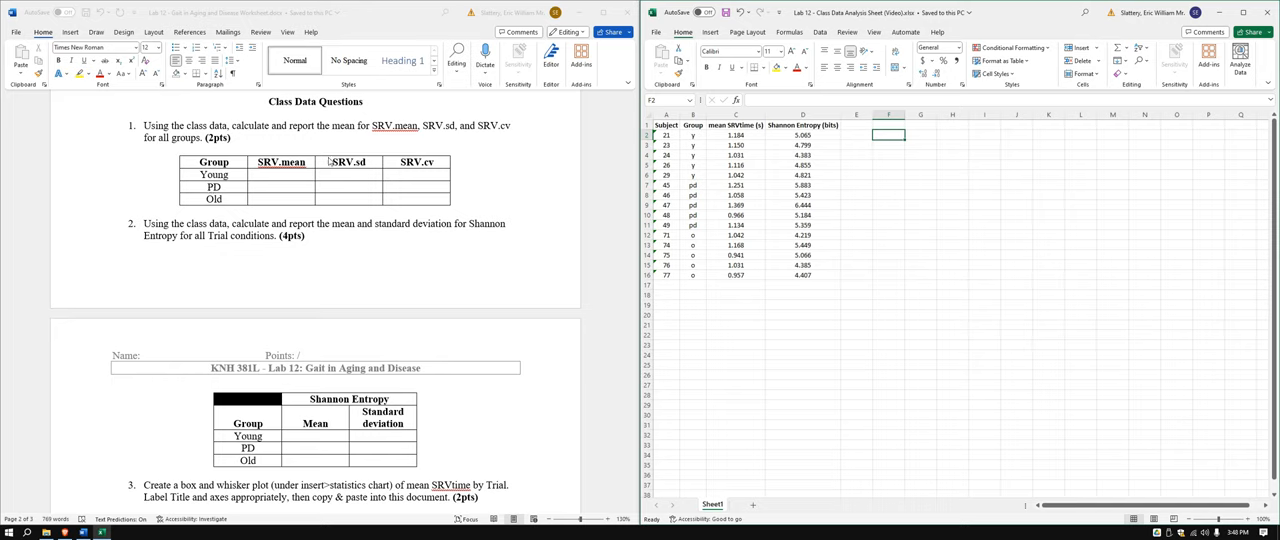
pyautogui.moveTo(420, 158)
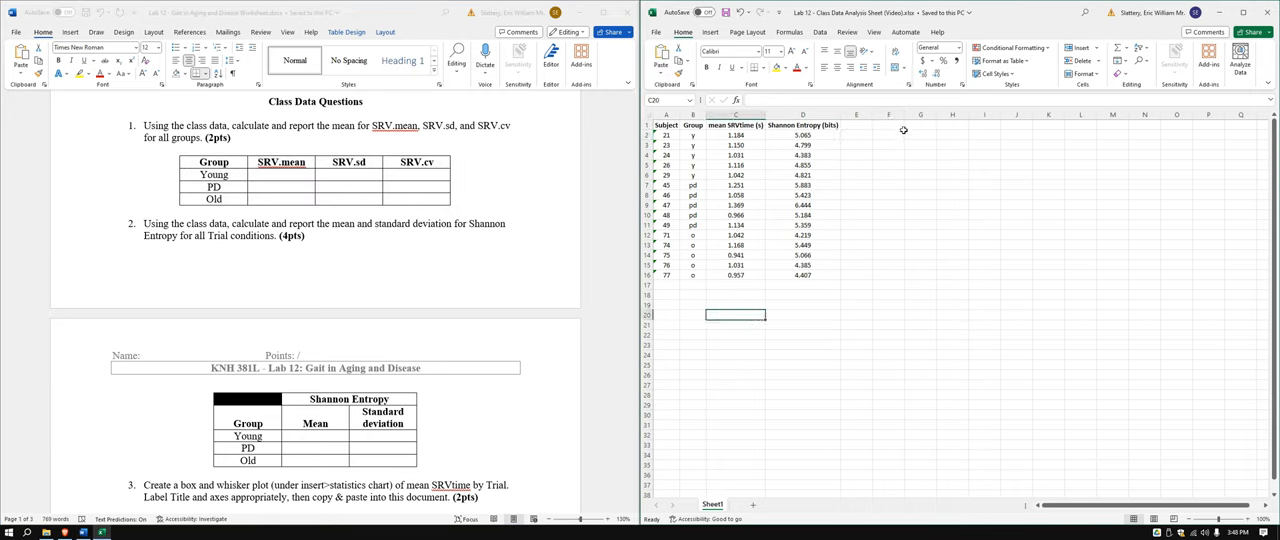
# Step: Paste the SRV summary table and the Shannon Entropy table into empty cells right of the data
pyautogui.click(920, 124)
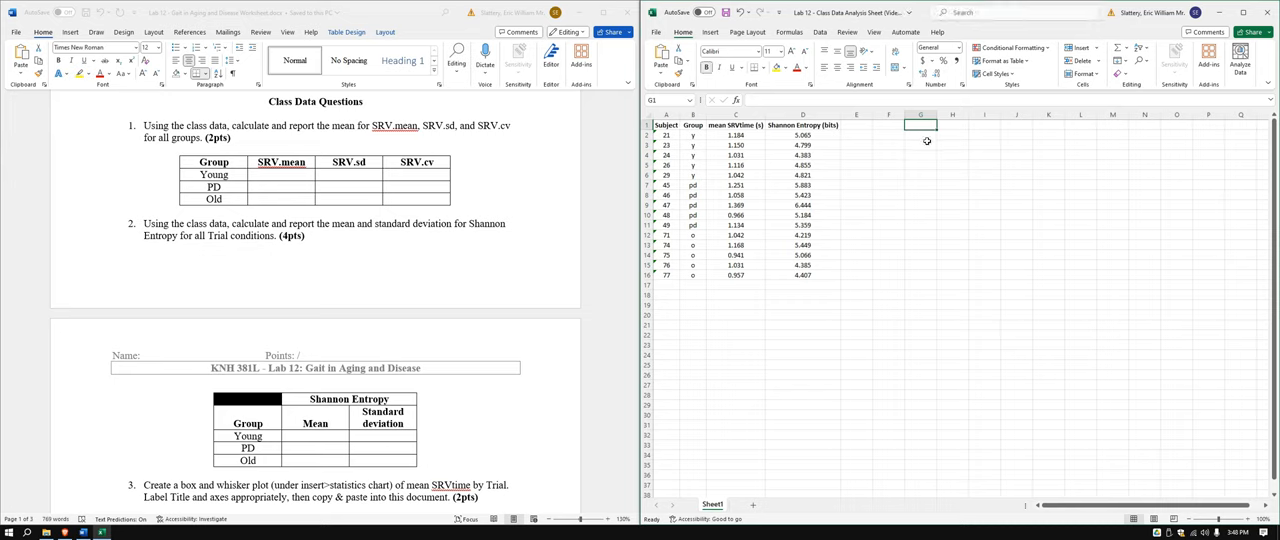
pyautogui.rightClick(920, 124)
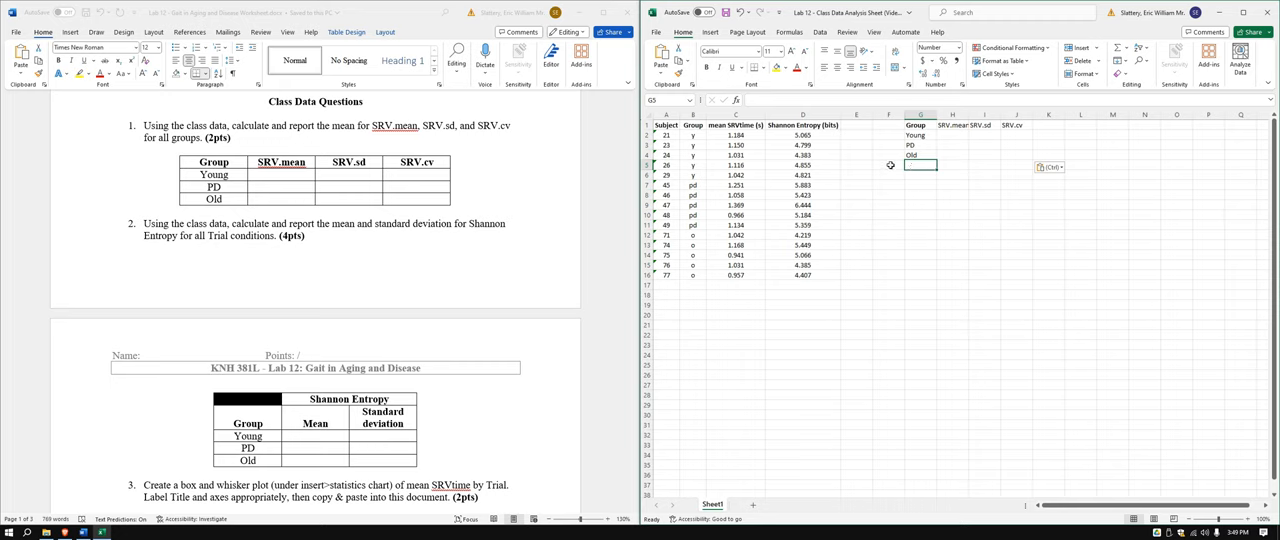
pyautogui.click(920, 184)
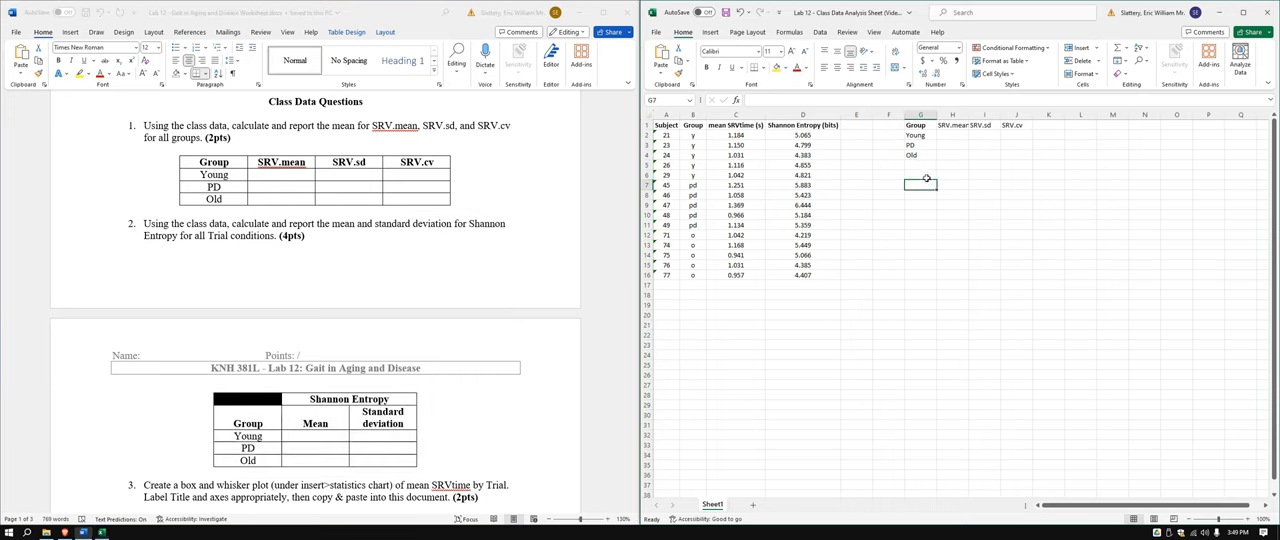
pyautogui.press('ctrl+v')
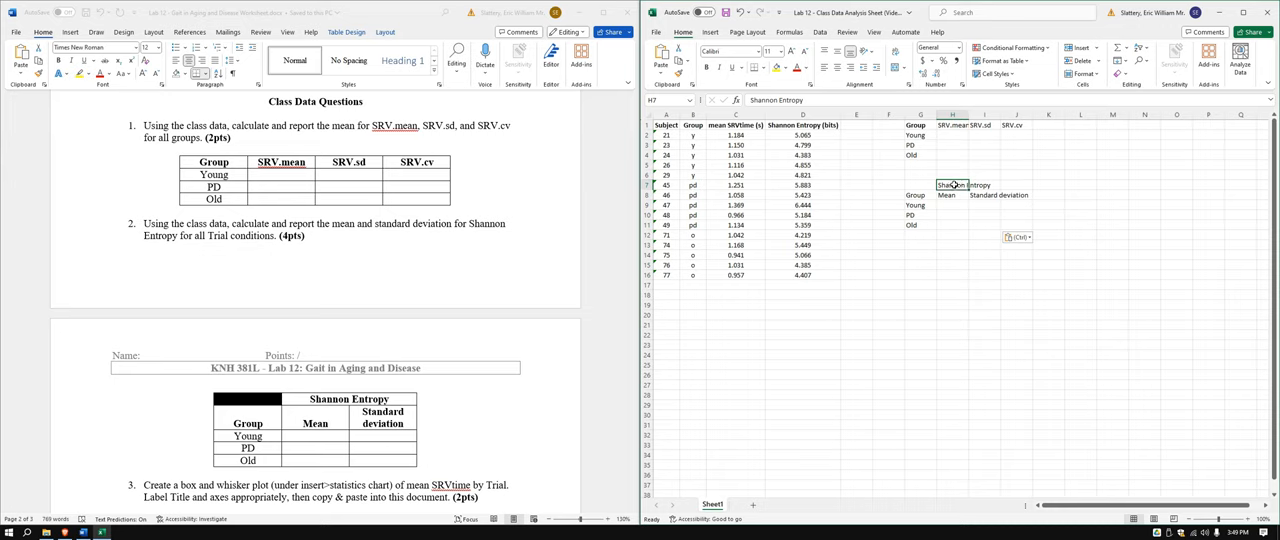
pyautogui.click(964, 184)
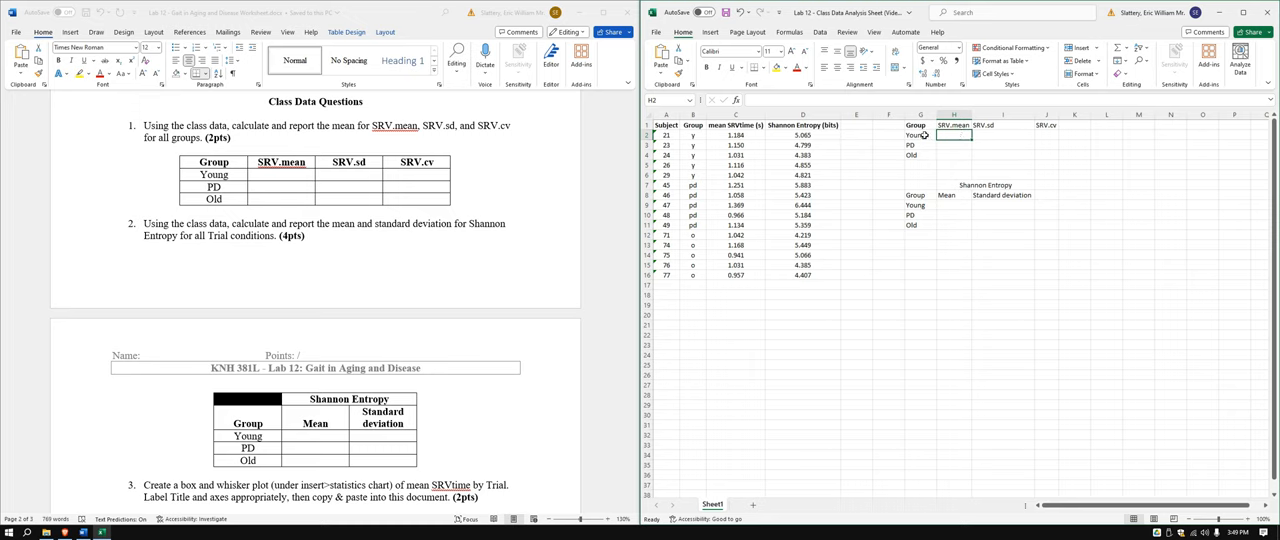
pyautogui.moveTo(920, 140)
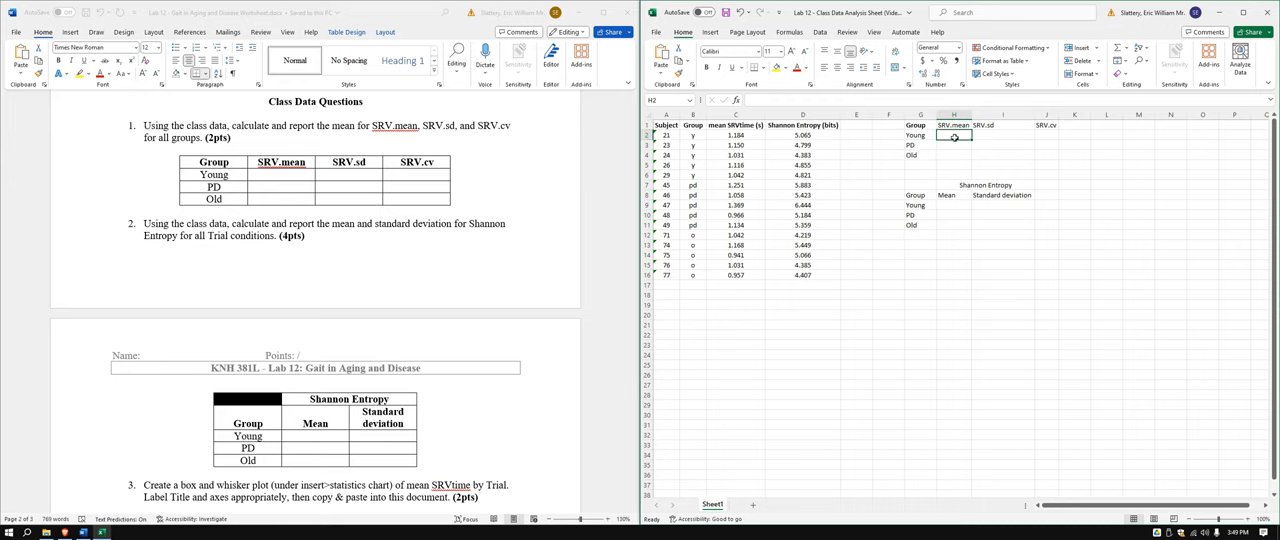
# Step: Enter =AVERAGE over each group's SRVtime values in the Young, PD and Old SRV.mean cells
pyautogui.write('=average')
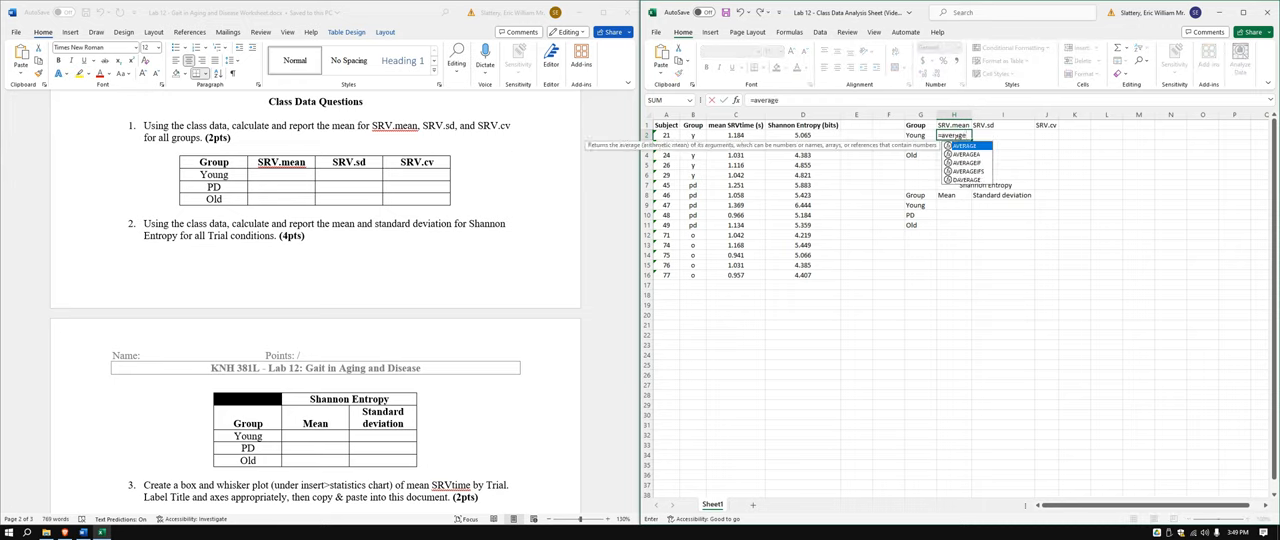
pyautogui.moveTo(736, 136); pyautogui.dragTo(736, 184)
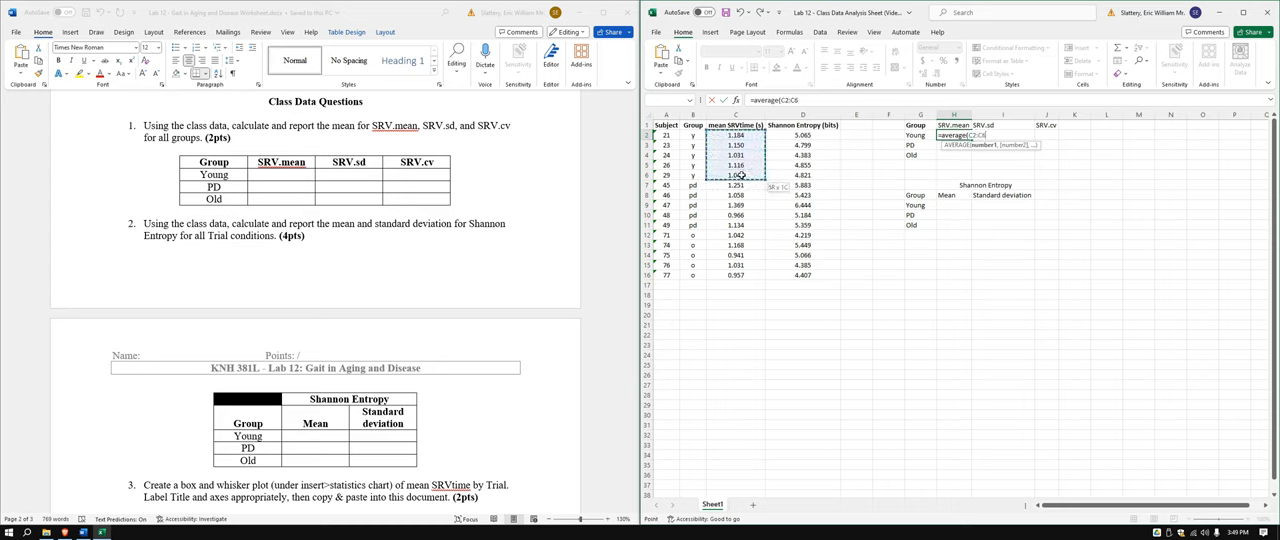
pyautogui.press('enter')
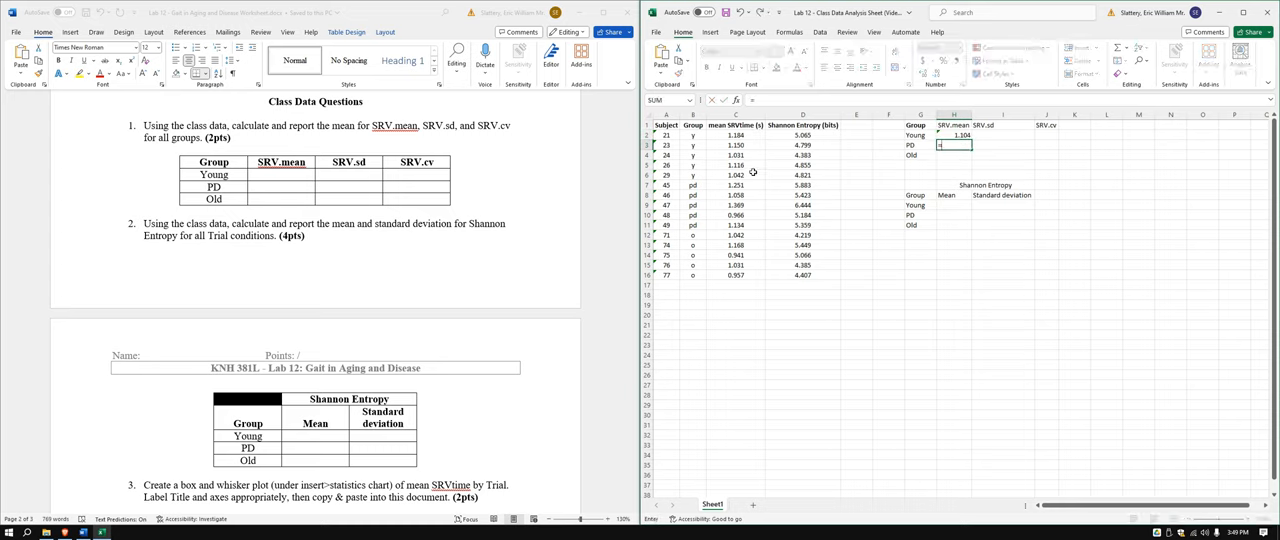
pyautogui.write('=average')
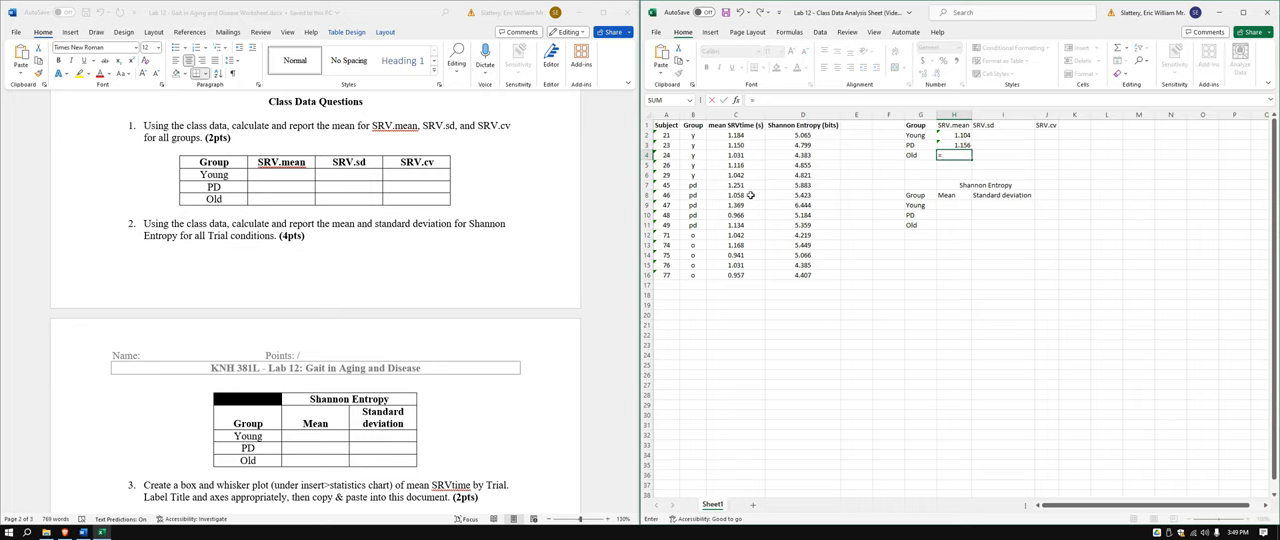
pyautogui.write('=average(')
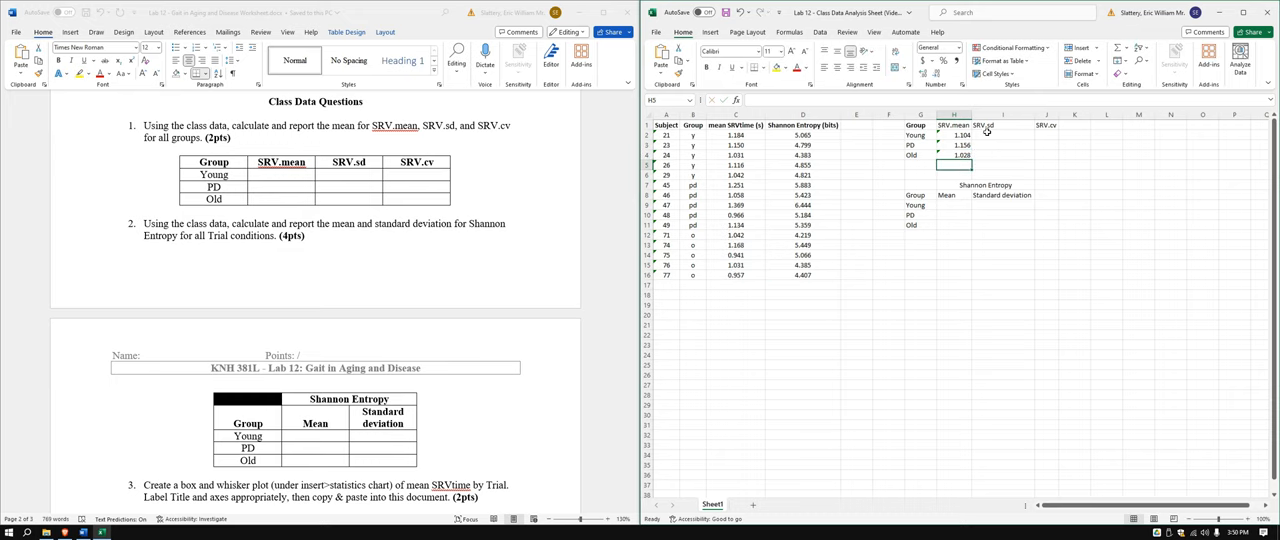
# Step: Enter =STDEV over the Young group's SRVtime values in its SRV.sd cell
pyautogui.click(1004, 136)
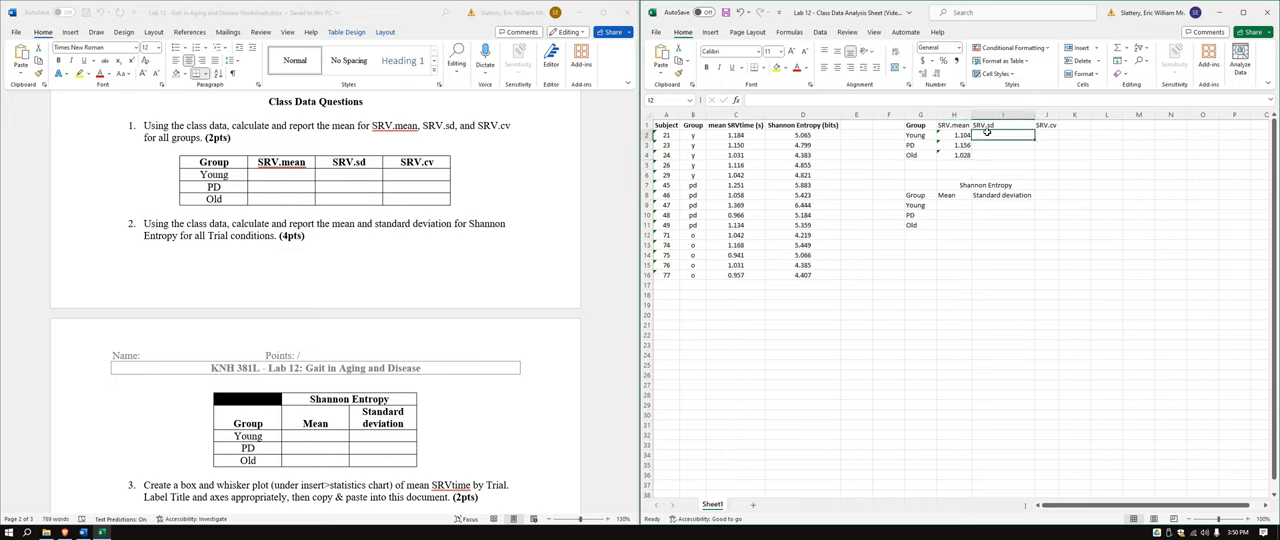
pyautogui.write('=stdeve')
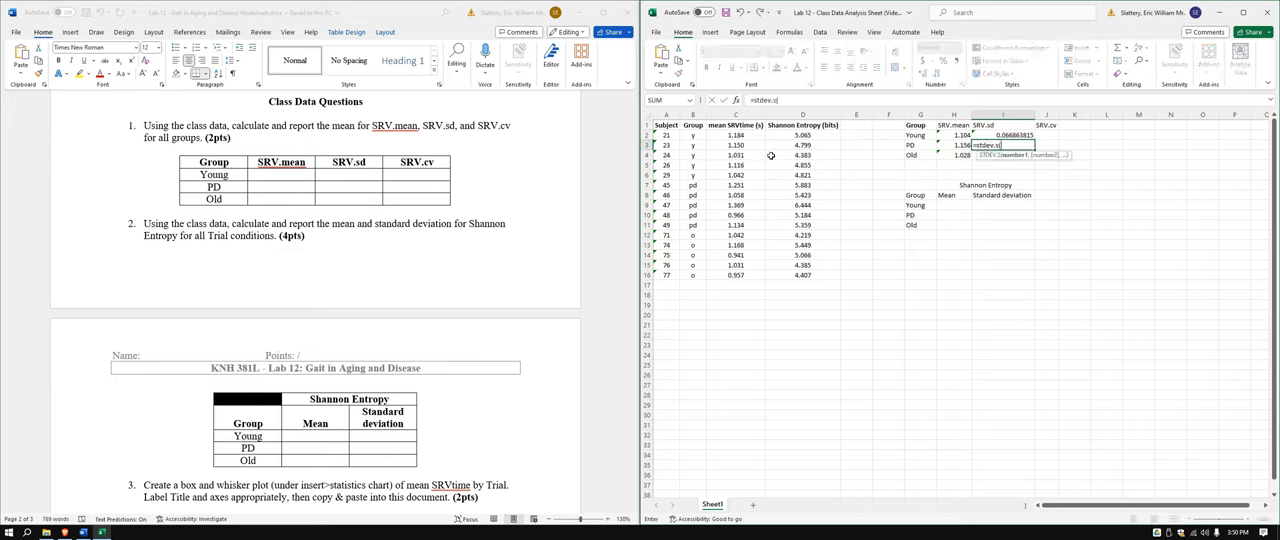
pyautogui.moveTo(736, 184); pyautogui.dragTo(736, 224)
pyautogui.write('=I2/H2')
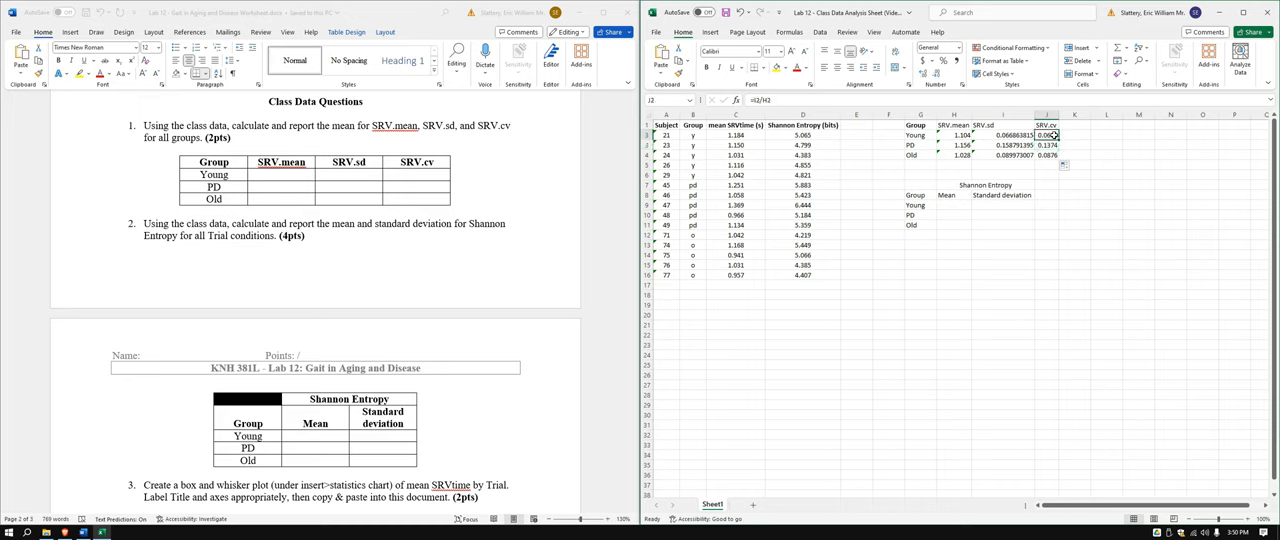
pyautogui.click(984, 124)
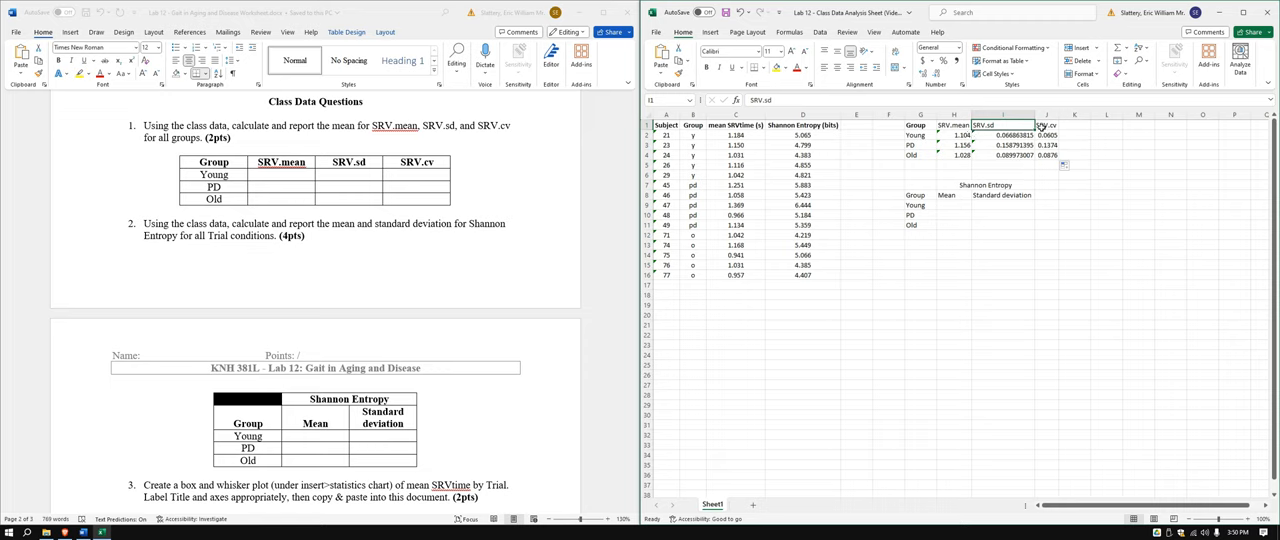
pyautogui.click(1048, 136)
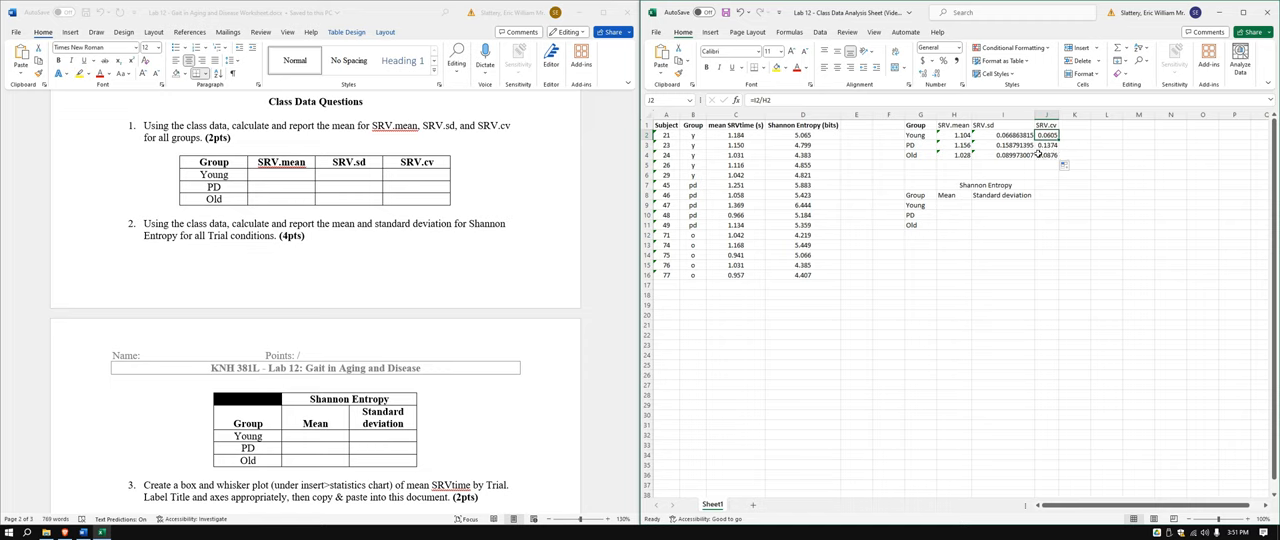
pyautogui.click(916, 136)
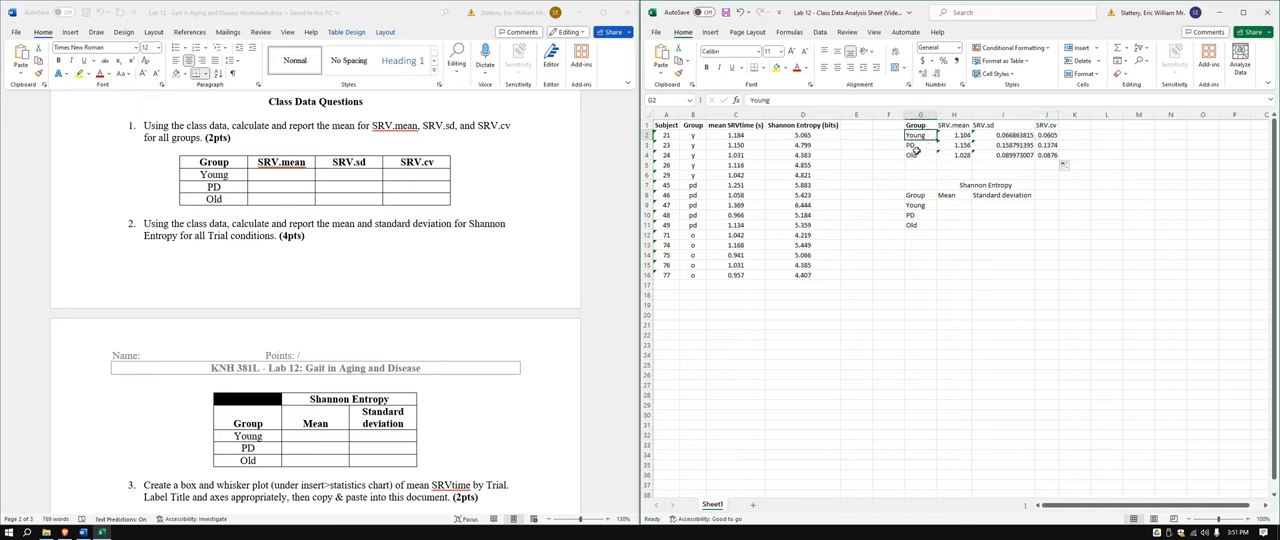
pyautogui.click(912, 156)
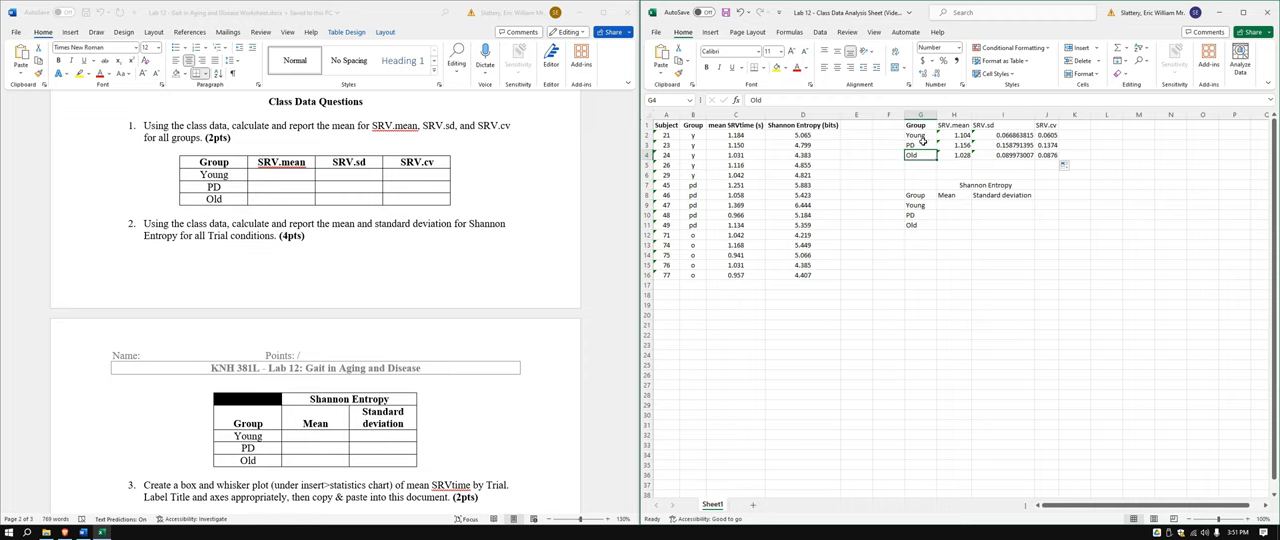
pyautogui.click(920, 146)
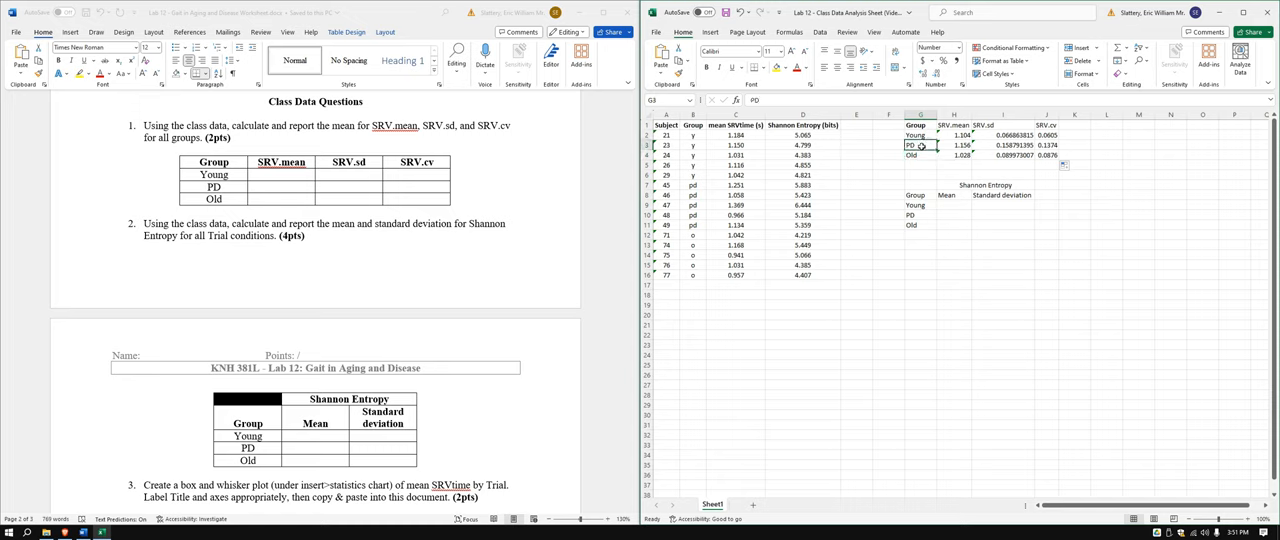
pyautogui.moveTo(856, 138)
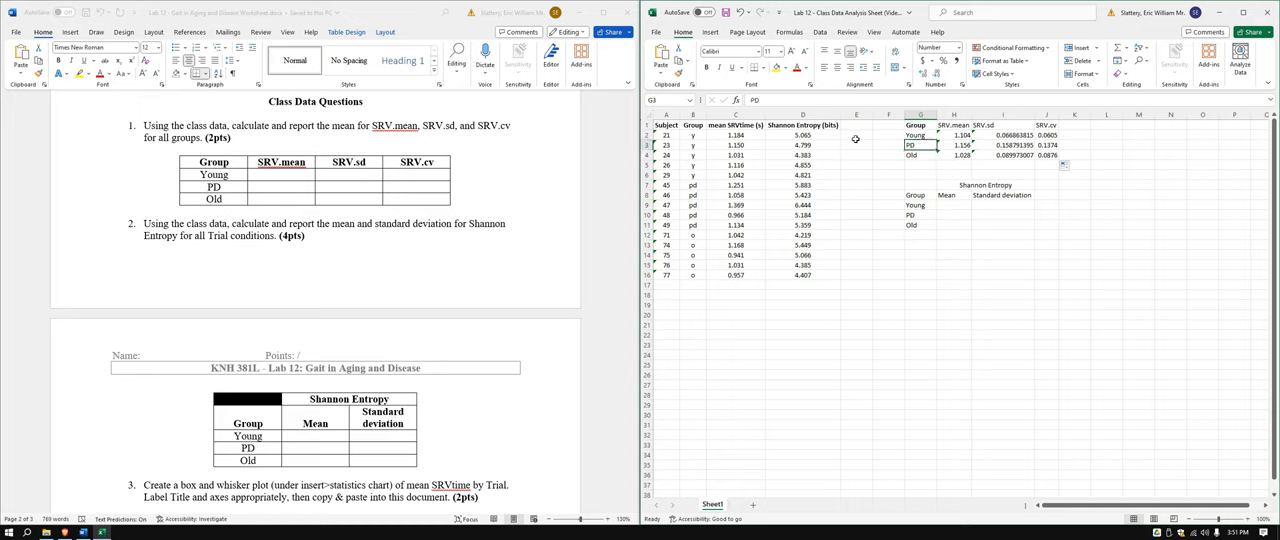
pyautogui.moveTo(888, 146)
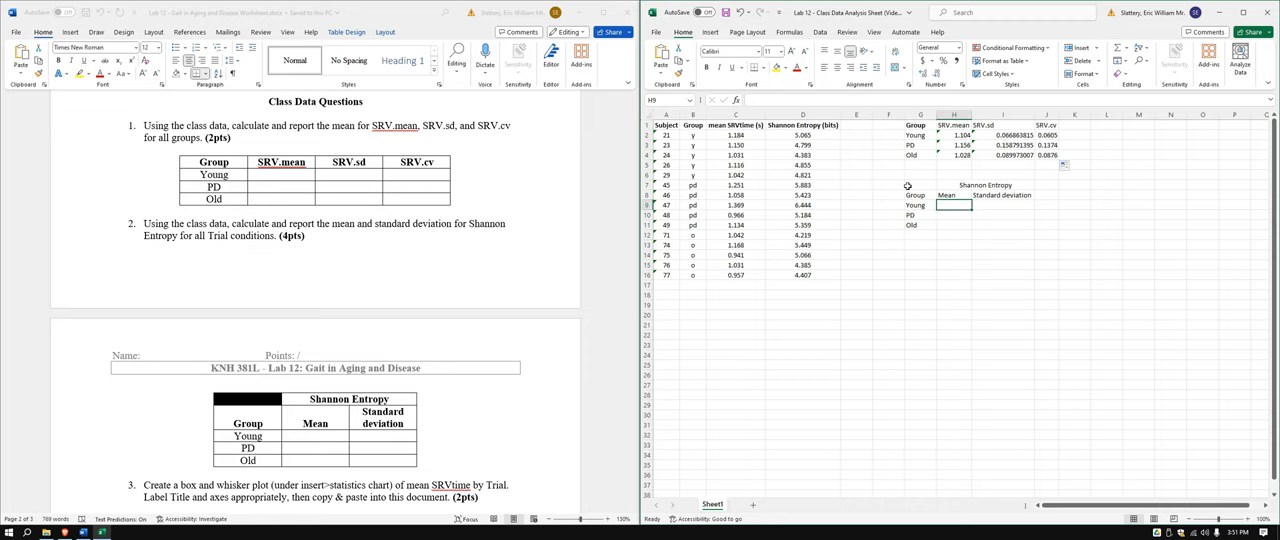
pyautogui.moveTo(344, 230)
pyautogui.write('=')
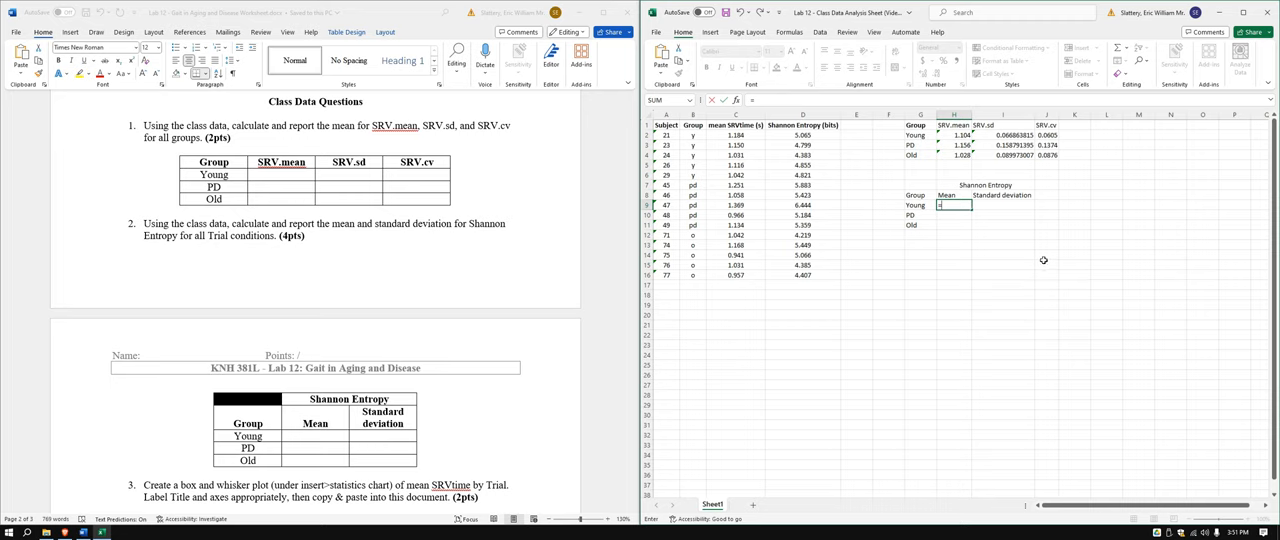
# Step: Enter =AVERAGE formulas for the Young, PD and Old Shannon Entropy Mean cells
pyautogui.write('a')
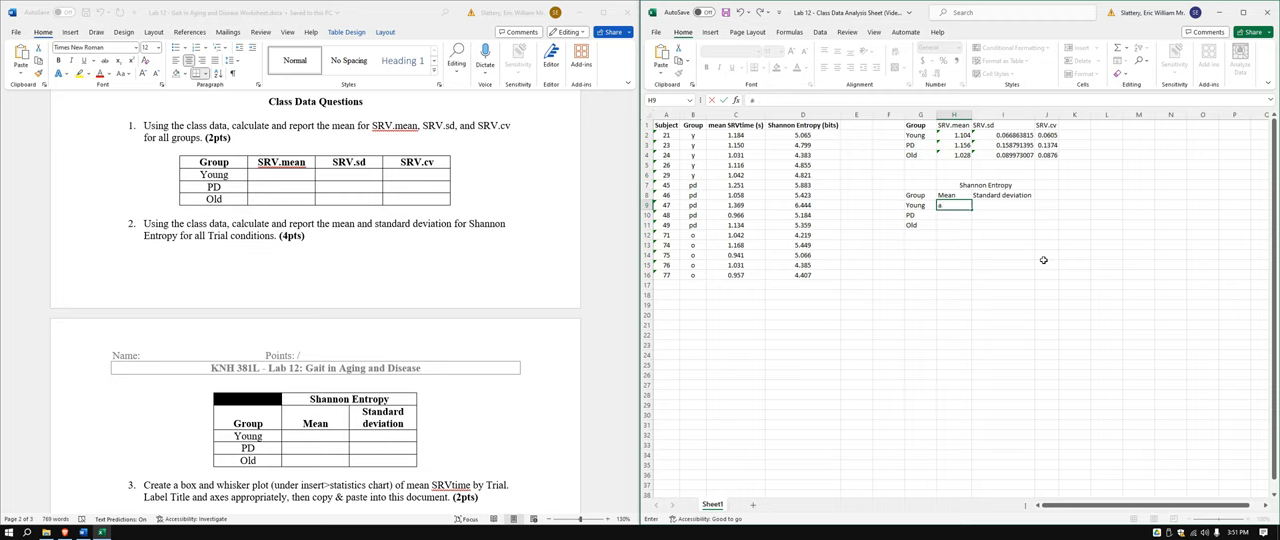
pyautogui.write('=average')
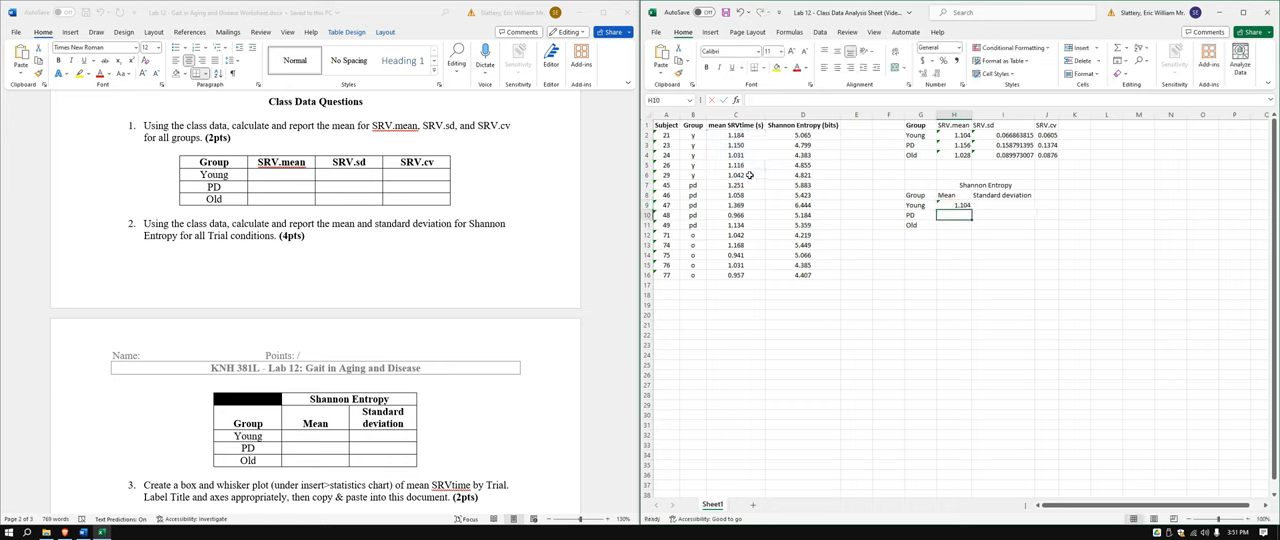
pyautogui.write('=ave')
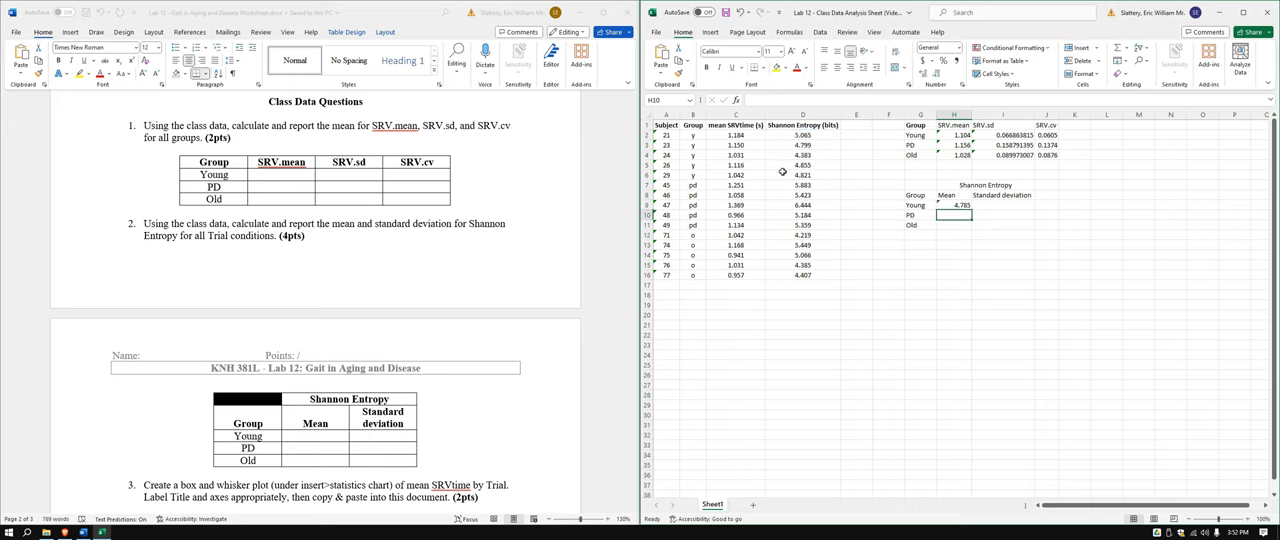
pyautogui.write('=avera')
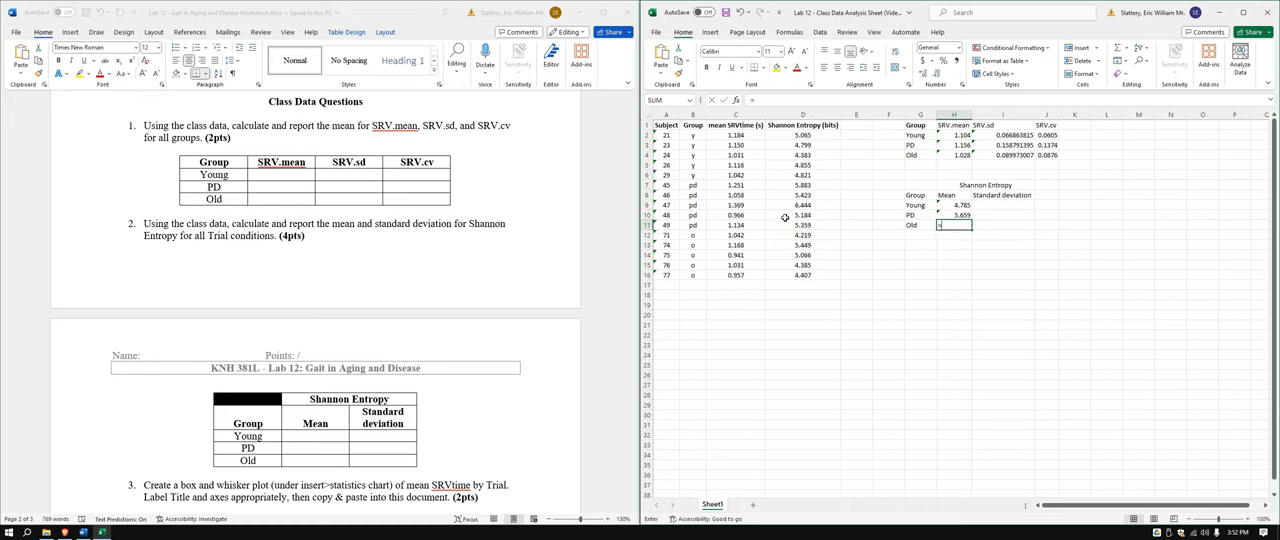
pyautogui.write('=averag')
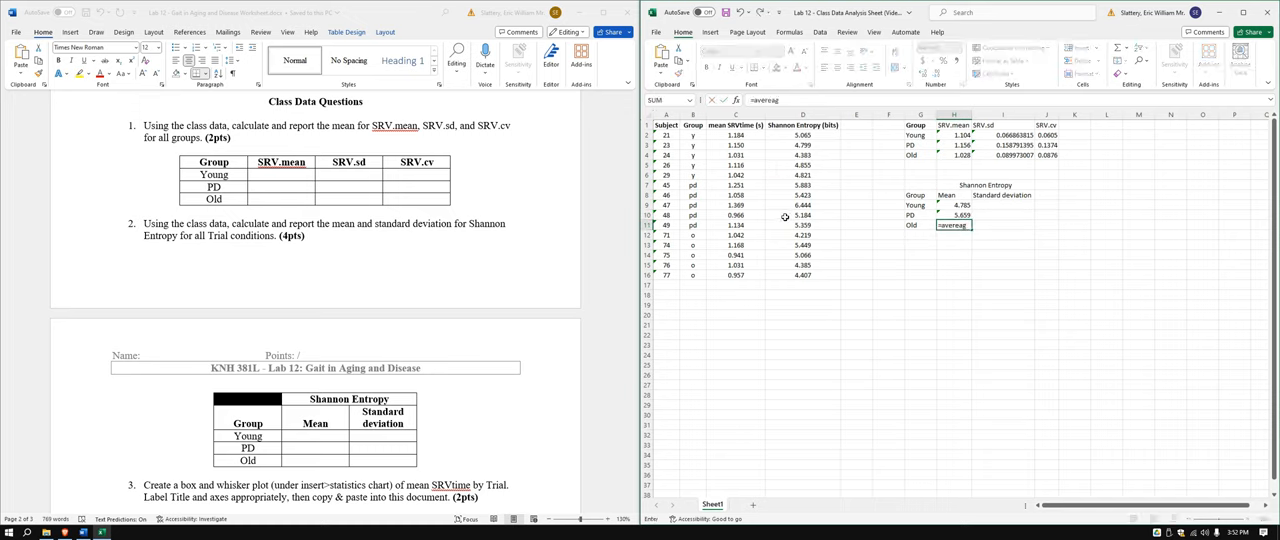
pyautogui.write('e(')
pyautogui.click(1002, 204)
pyautogui.write('=stdev.s(')
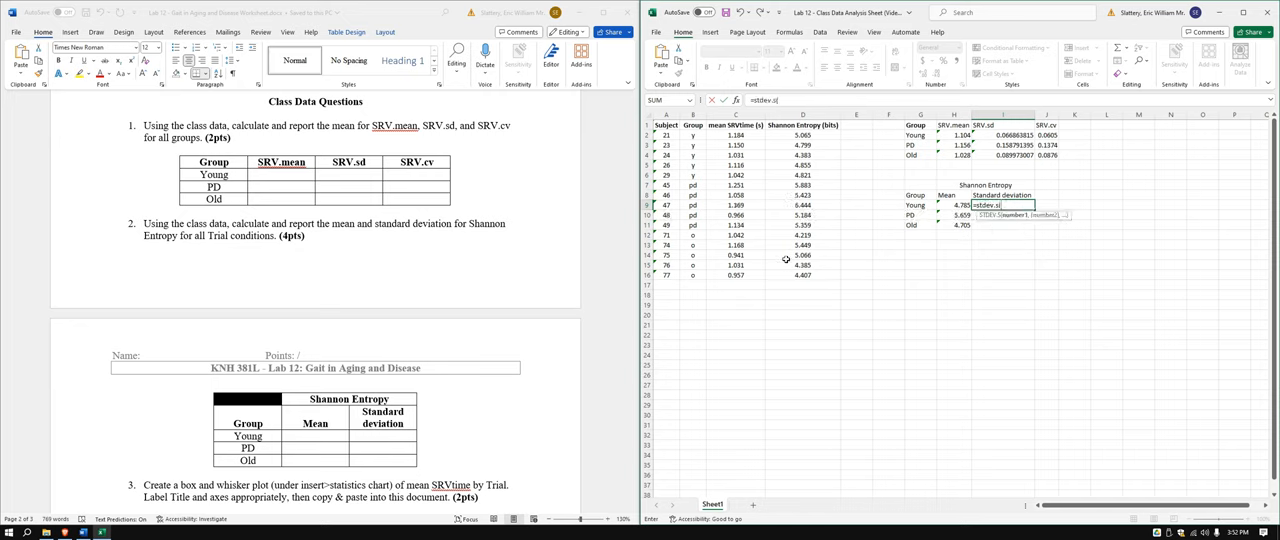
# Step: Enter =STDEV over each group's entropy values in the Young, PD and Old Standard deviation cells
pyautogui.moveTo(802, 136); pyautogui.dragTo(802, 184)
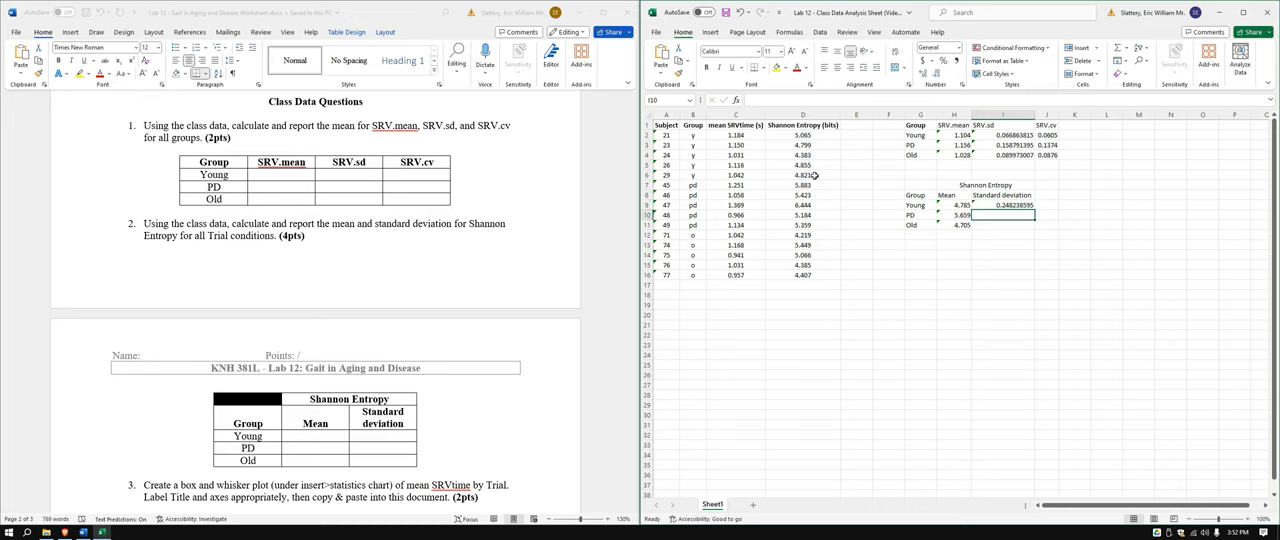
pyautogui.click(976, 216)
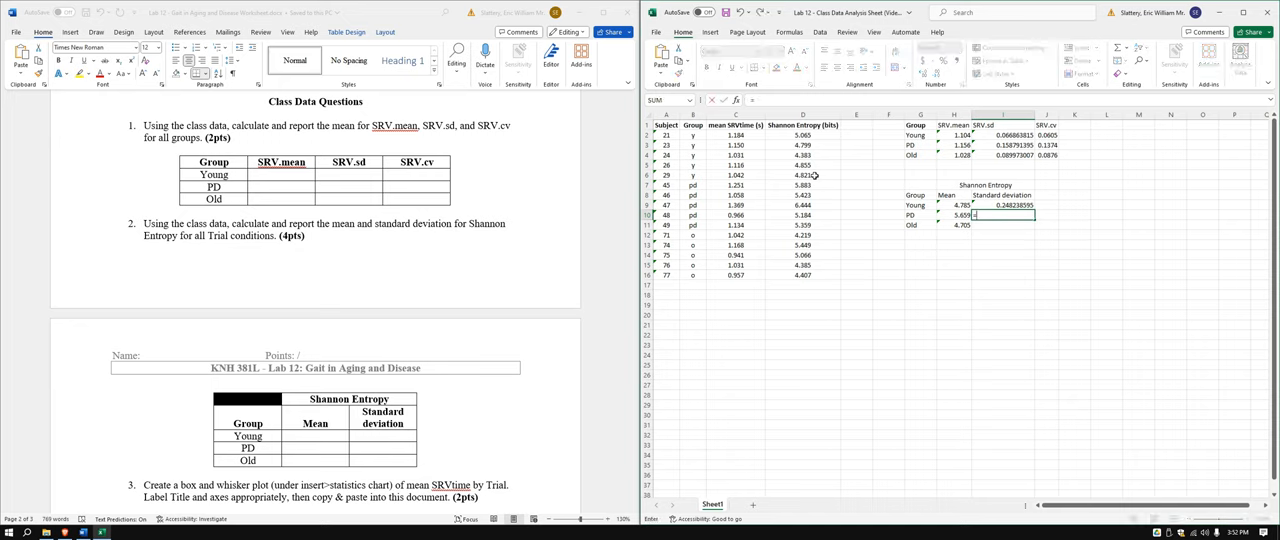
pyautogui.write('stdev')
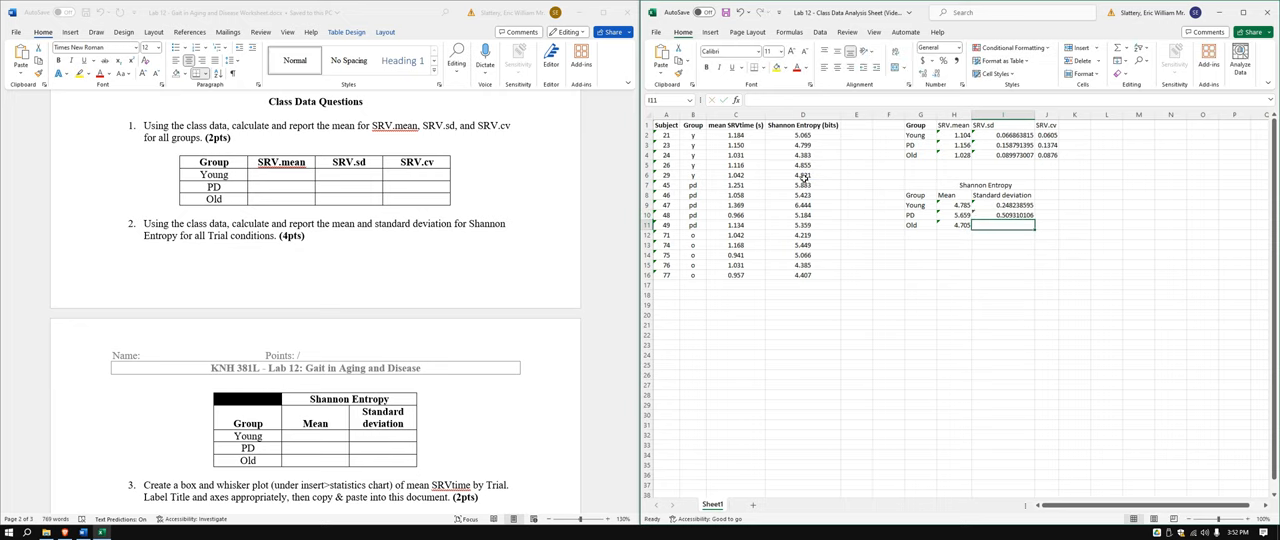
pyautogui.write('=stdev')
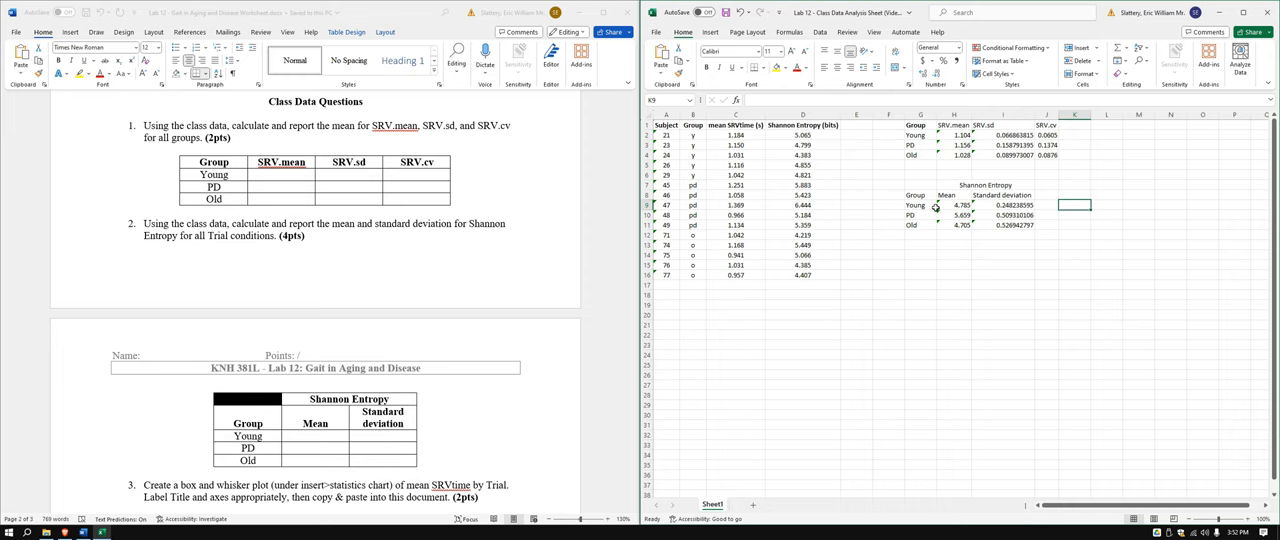
pyautogui.click(918, 204)
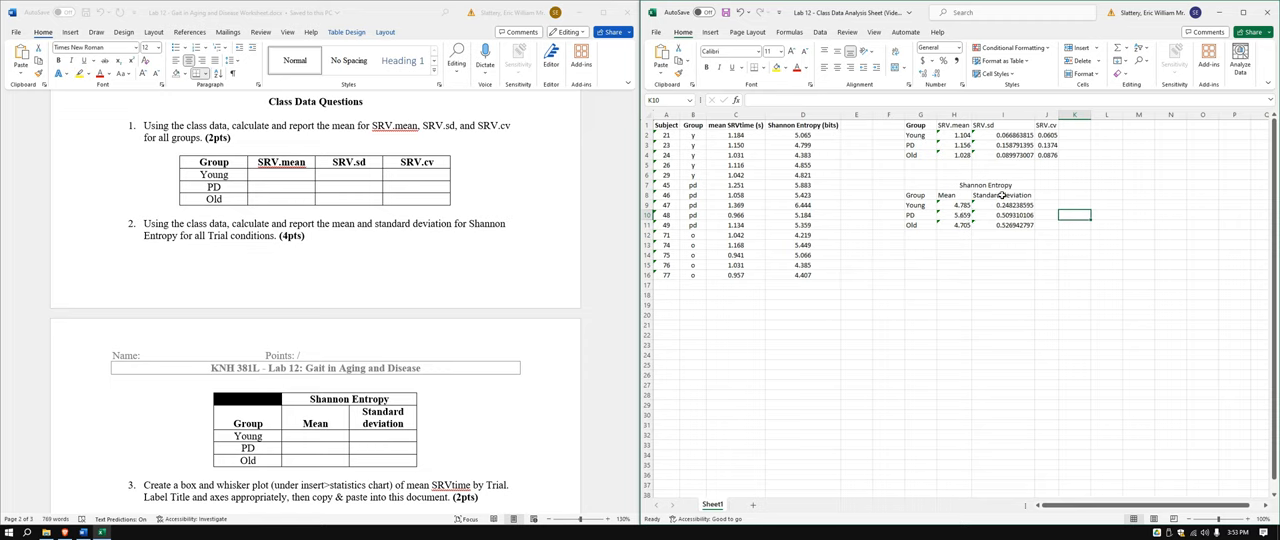
pyautogui.click(1000, 196)
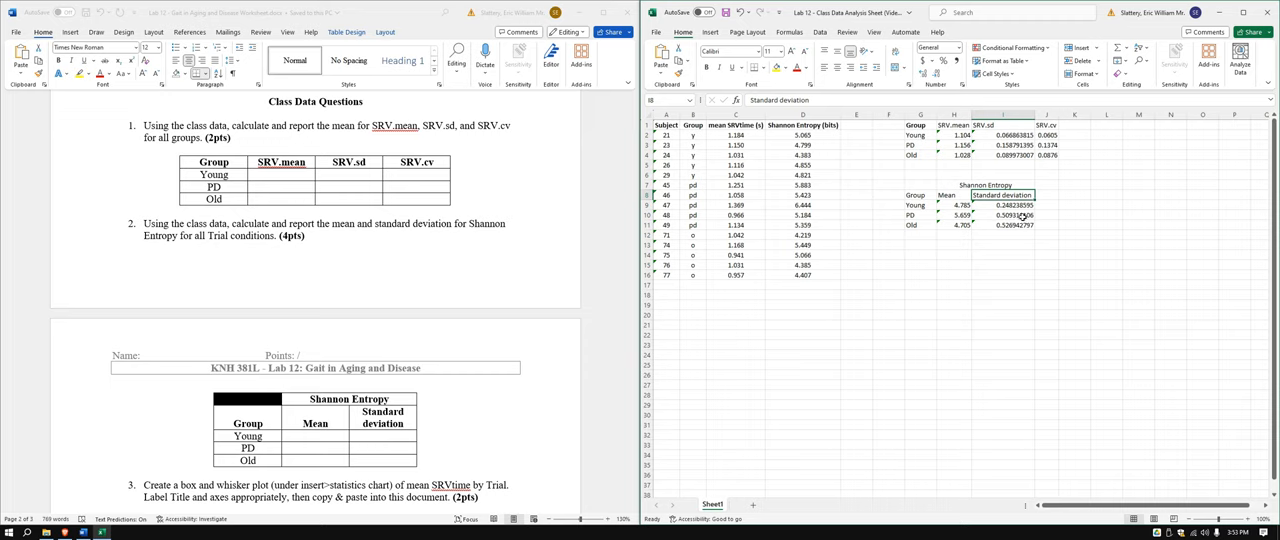
pyautogui.moveTo(992, 216)
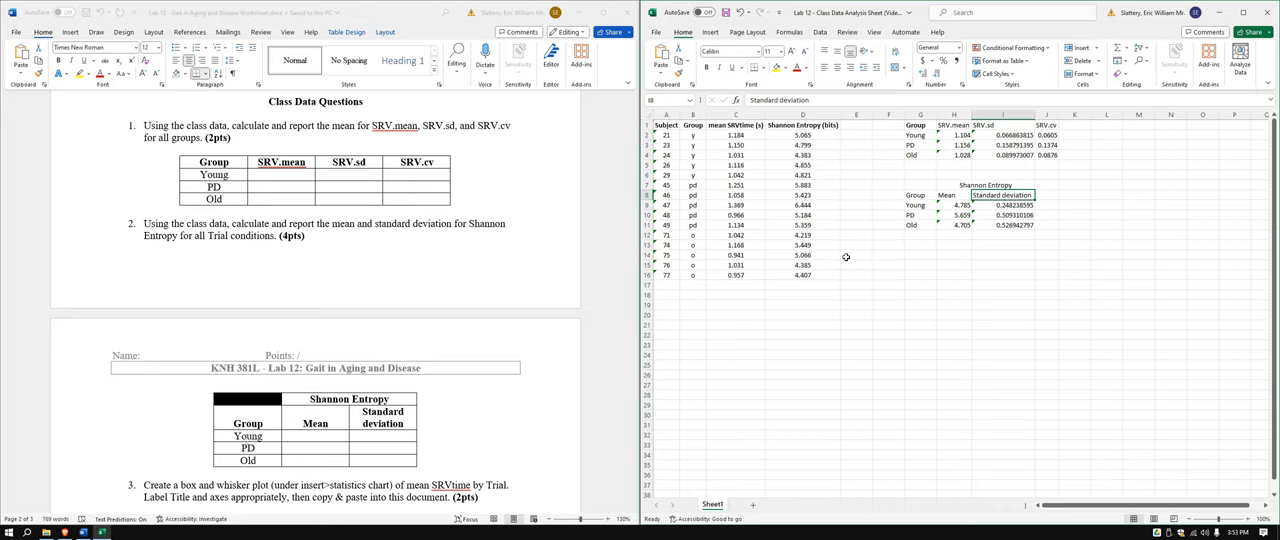
pyautogui.click(920, 244)
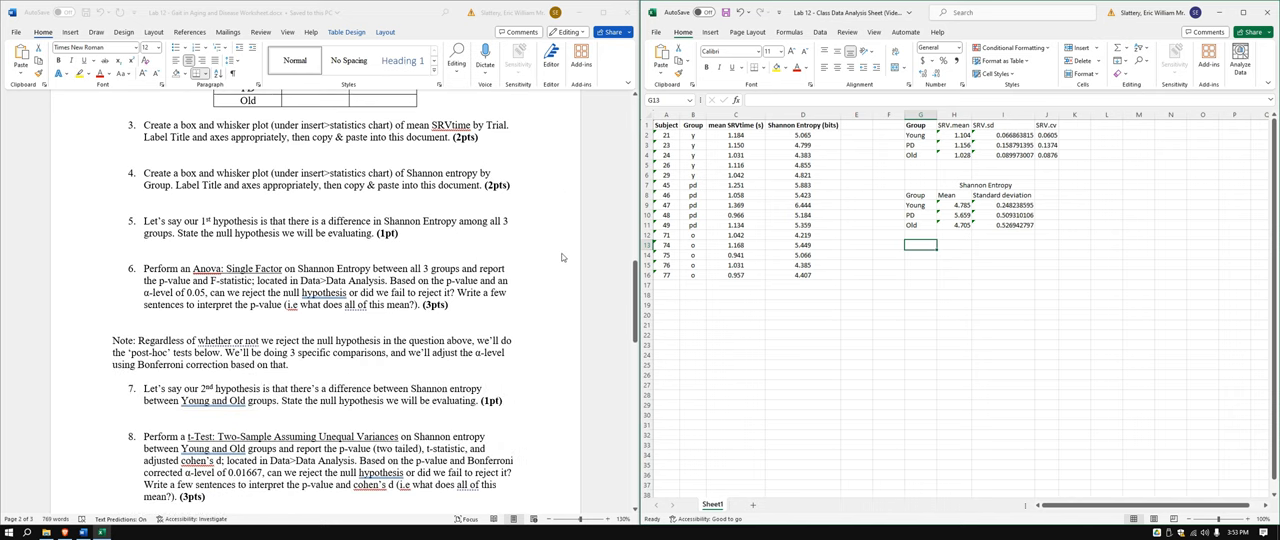
pyautogui.scroll(-3)
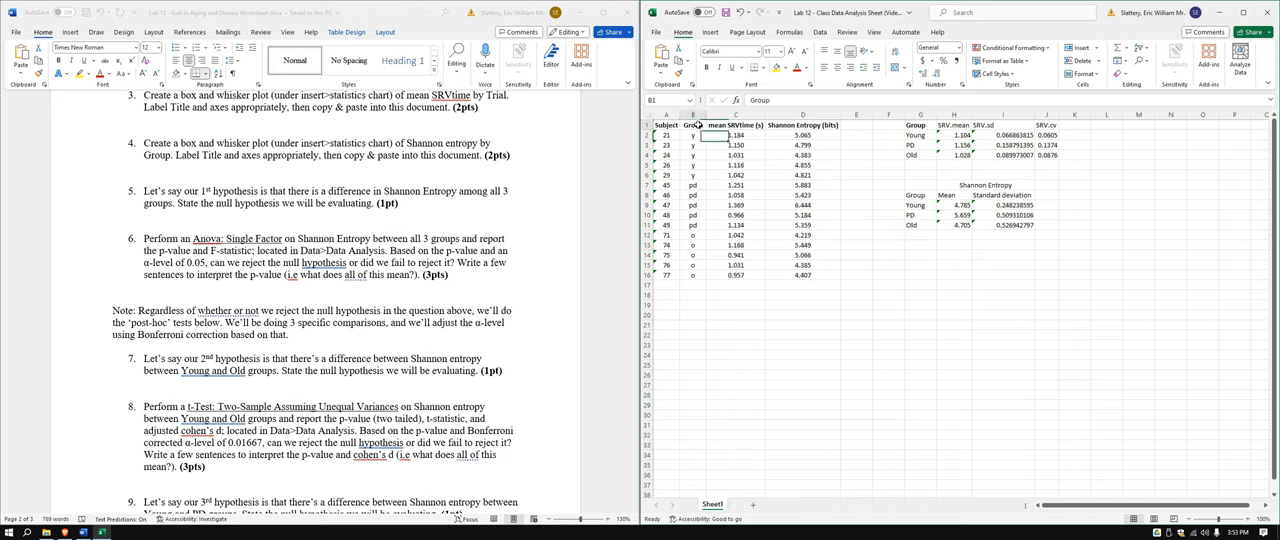
# Step: Chart Group vs mean SRVtime as box and whisker with vertical axis minimum 0.9
pyautogui.moveTo(712, 136); pyautogui.dragTo(736, 272)
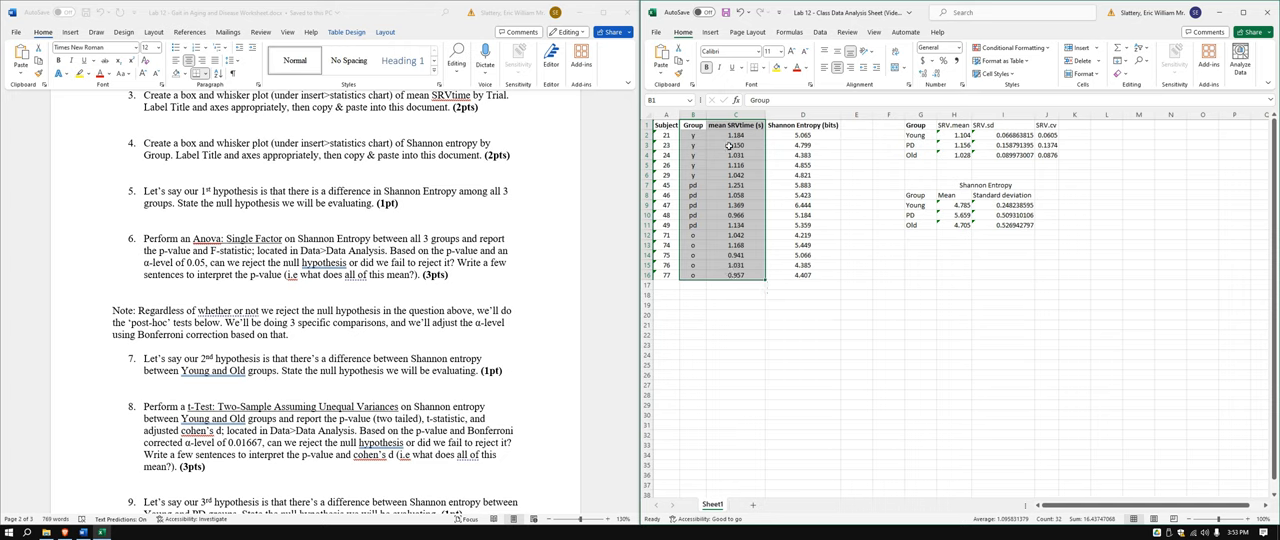
pyautogui.moveTo(728, 146)
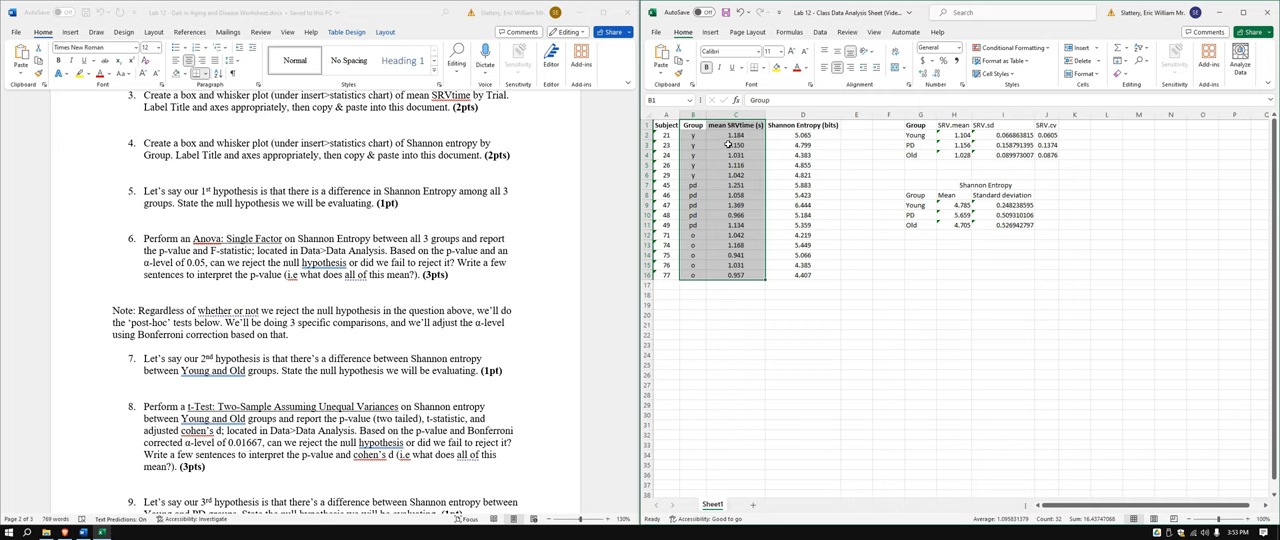
pyautogui.moveTo(740, 68)
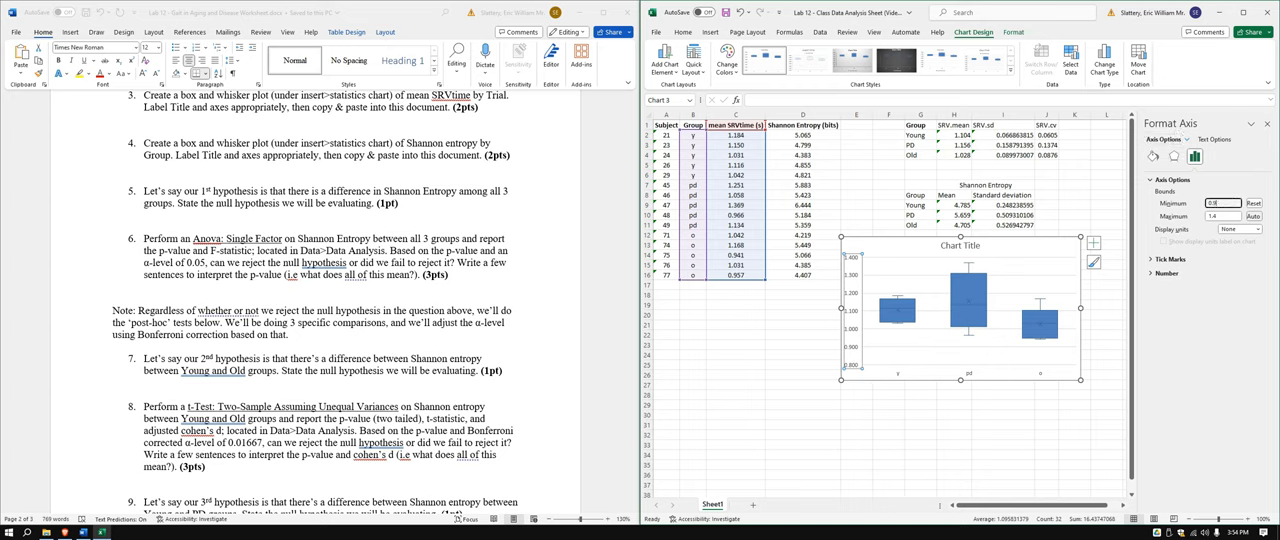
pyautogui.write('0.9')
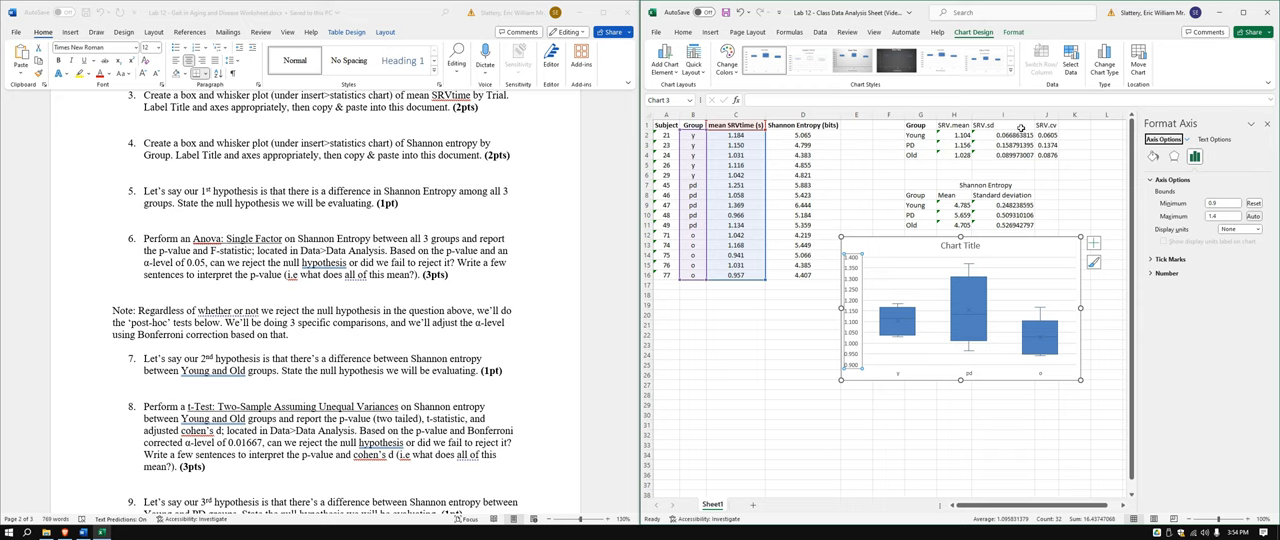
pyautogui.moveTo(882, 324)
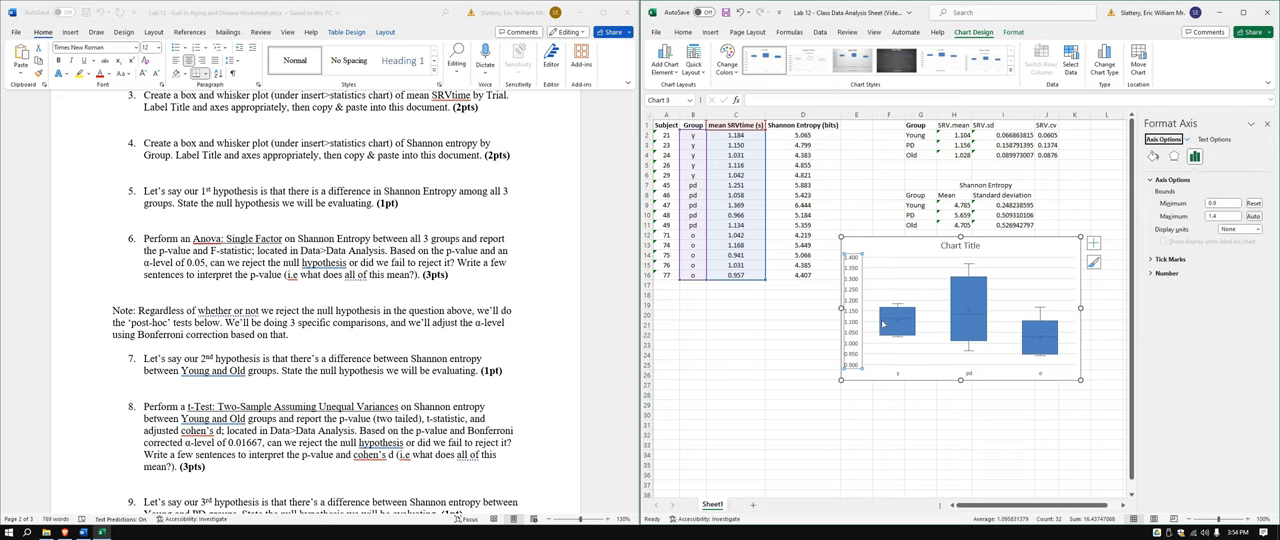
pyautogui.moveTo(1028, 332)
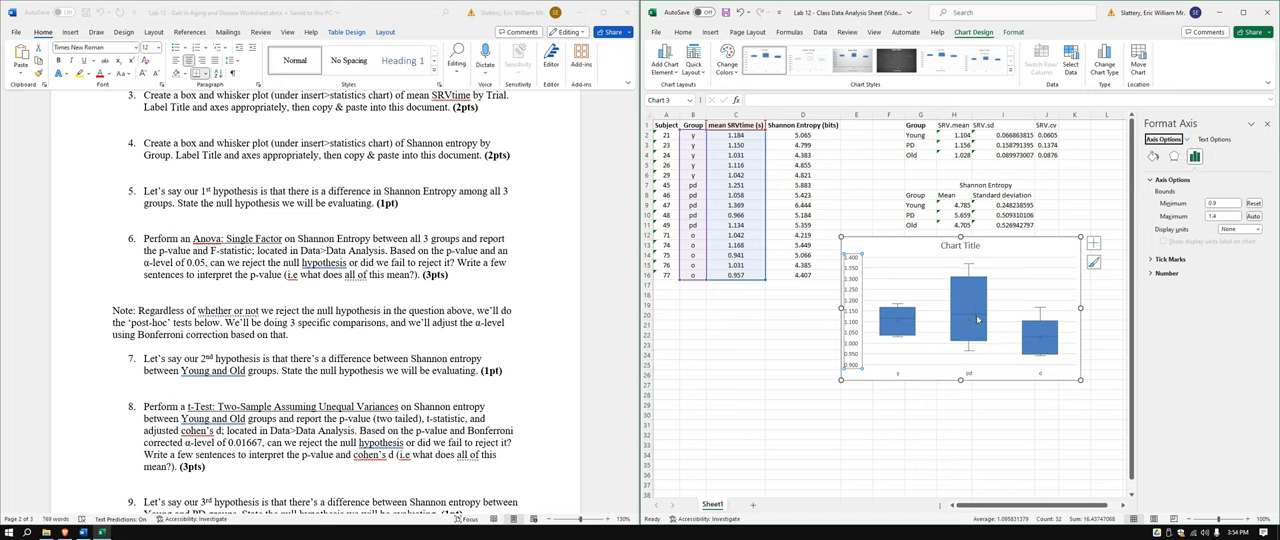
pyautogui.moveTo(968, 382)
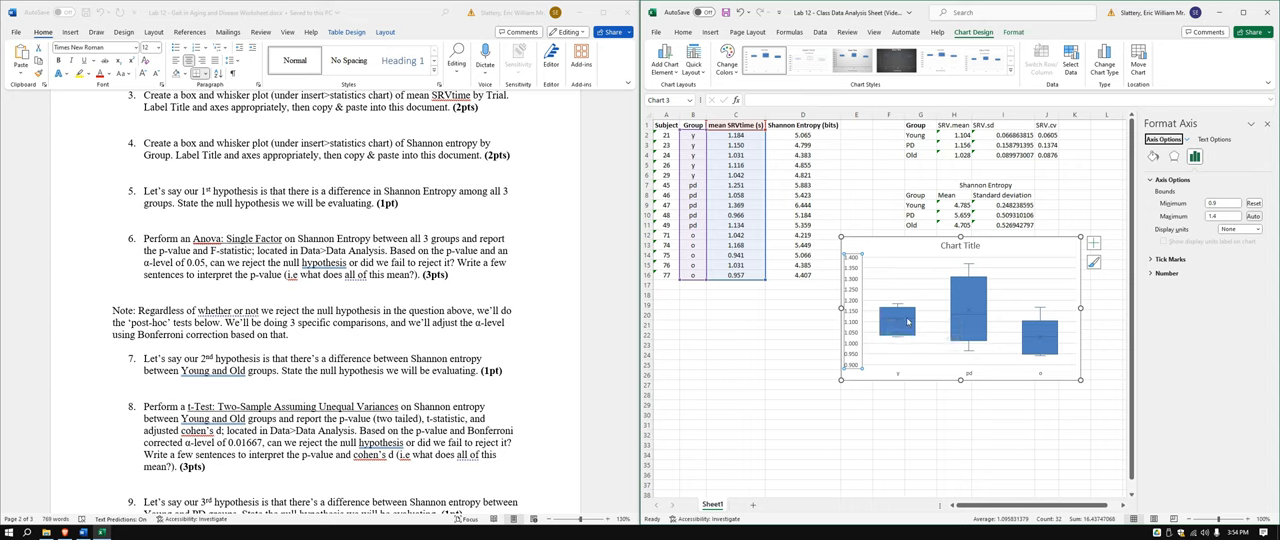
pyautogui.moveTo(892, 322)
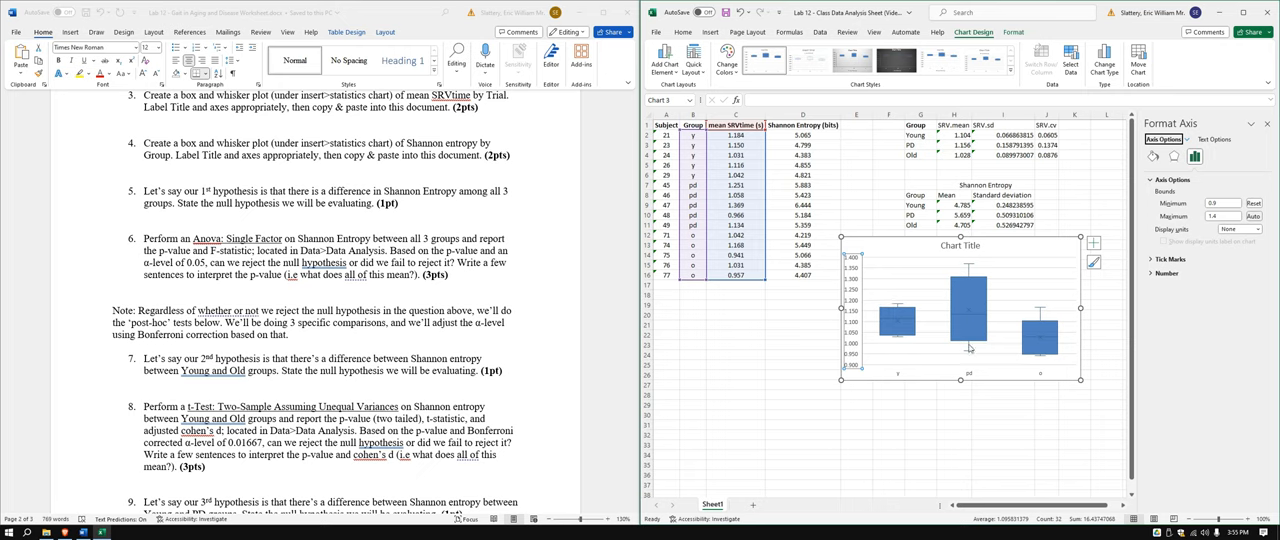
pyautogui.moveTo(968, 282)
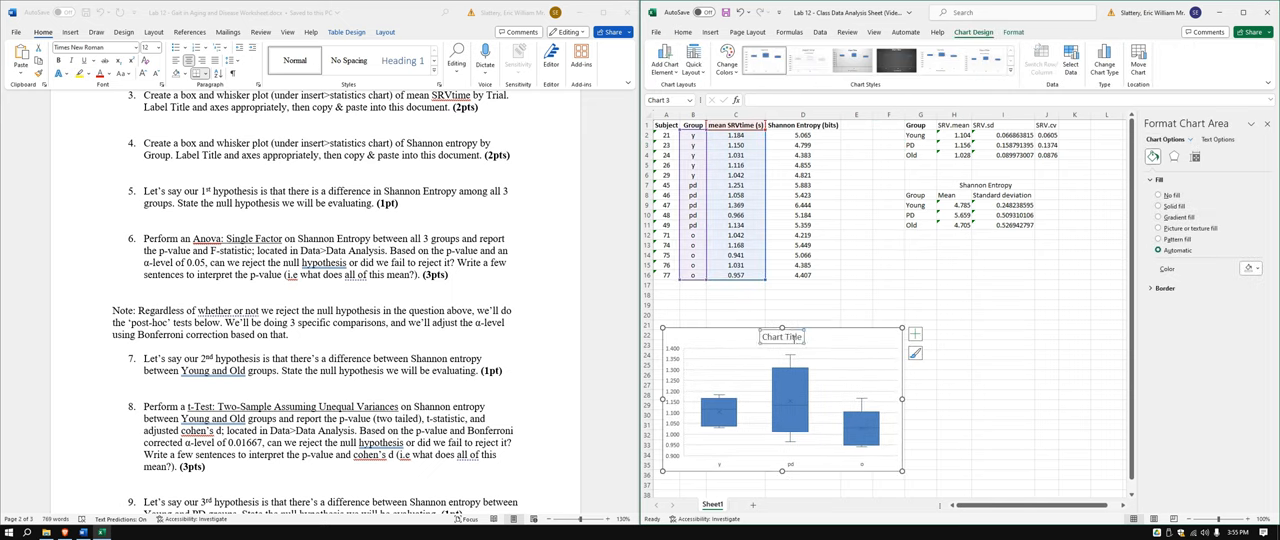
# Step: Set the chart title to SRVtime
pyautogui.click(782, 336)
pyautogui.write('SRVtime')
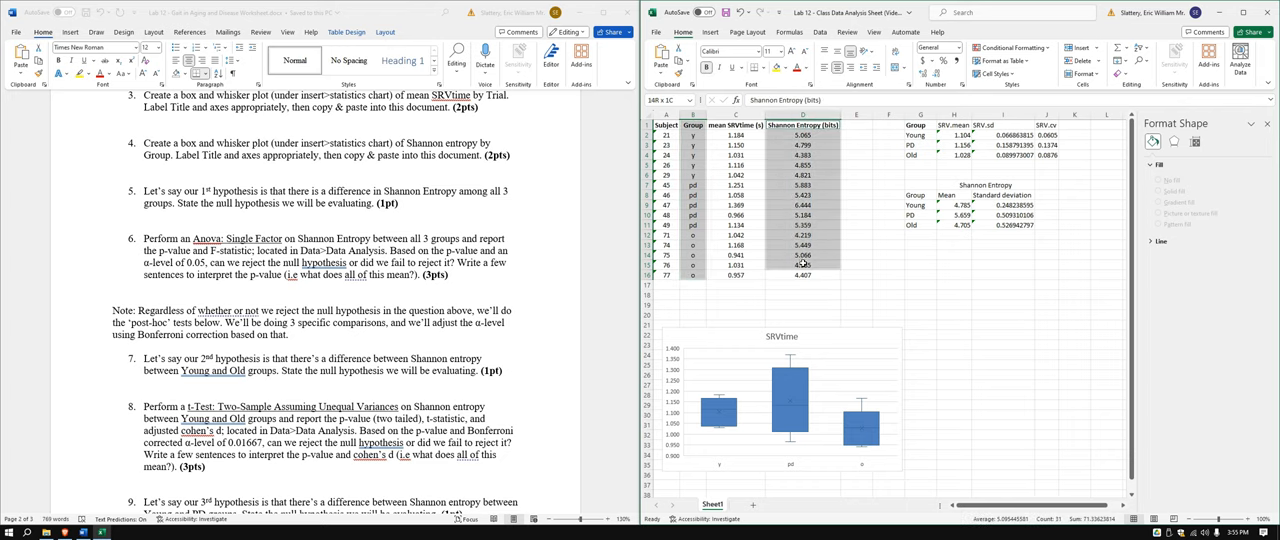
# Step: Insert a box and whisker chart of Shannon Entropy by group, adjust its axis bounds and title it Shannon Entropy
pyautogui.click(708, 32)
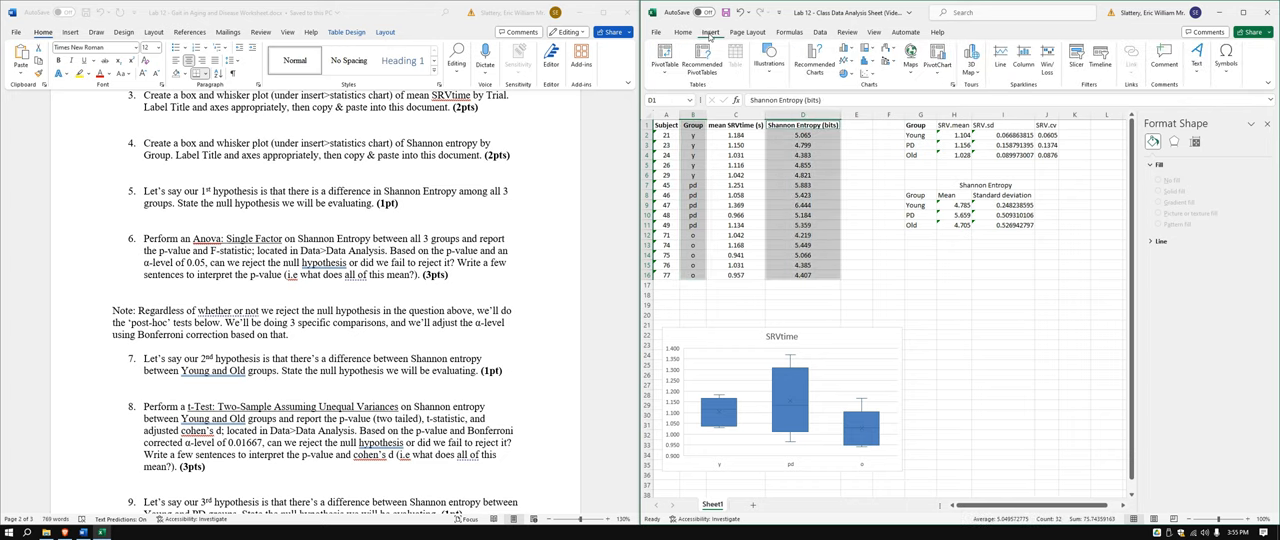
pyautogui.click(872, 62)
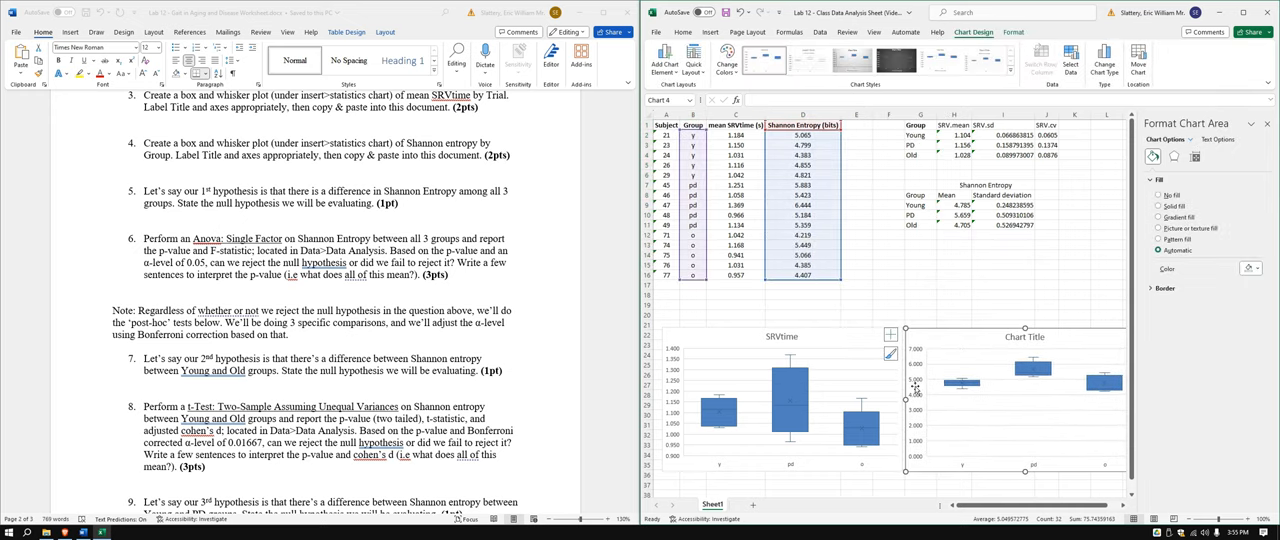
pyautogui.click(904, 400)
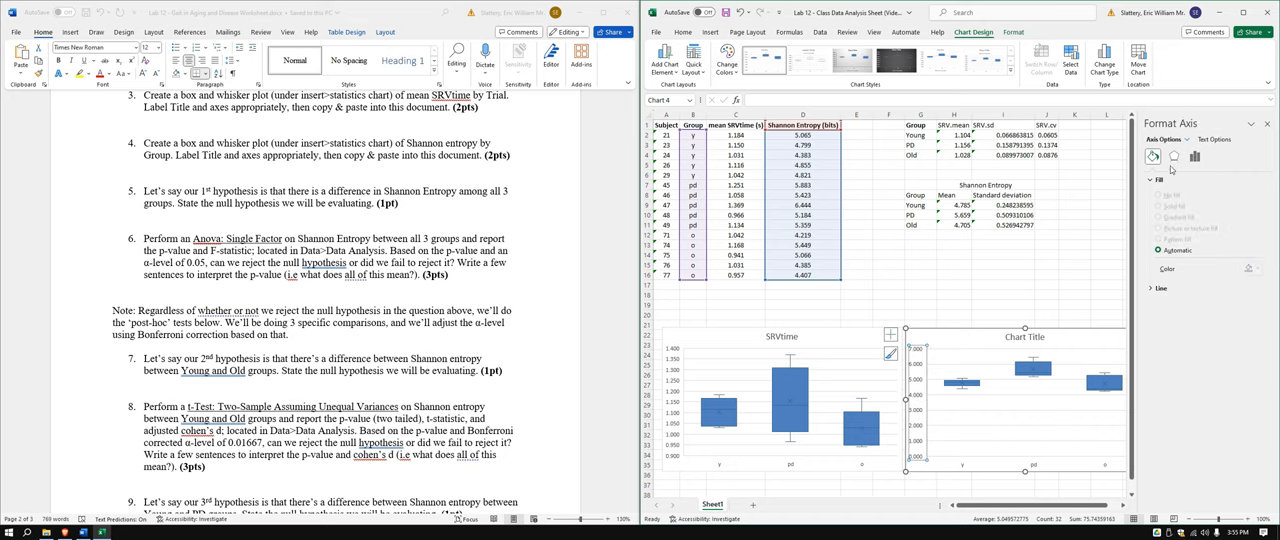
pyautogui.click(1194, 156)
pyautogui.write('4')
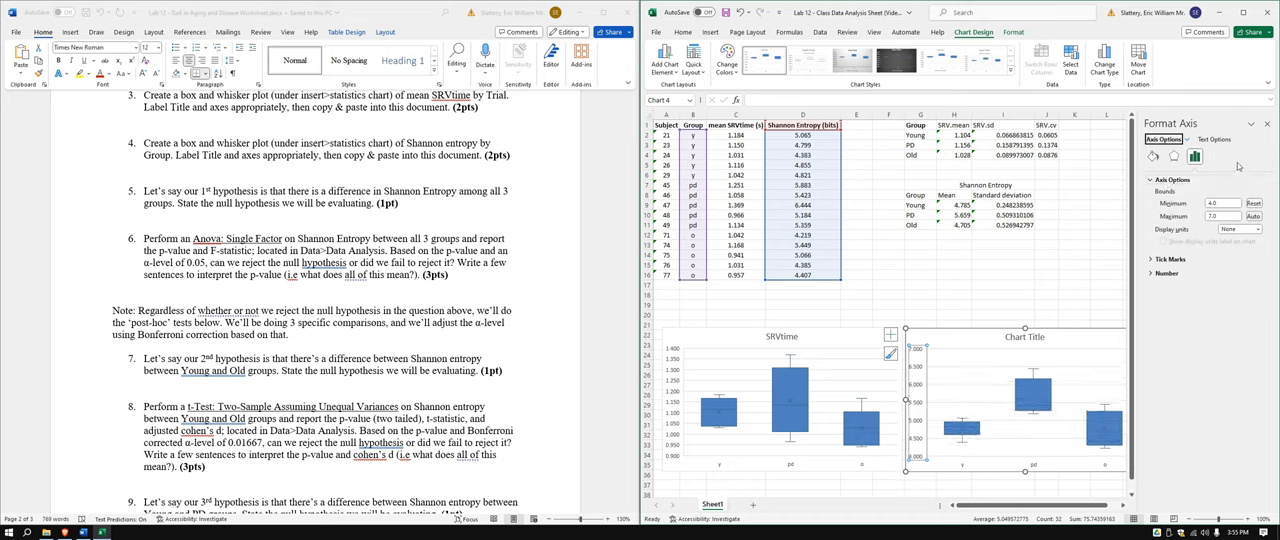
pyautogui.moveTo(1044, 426)
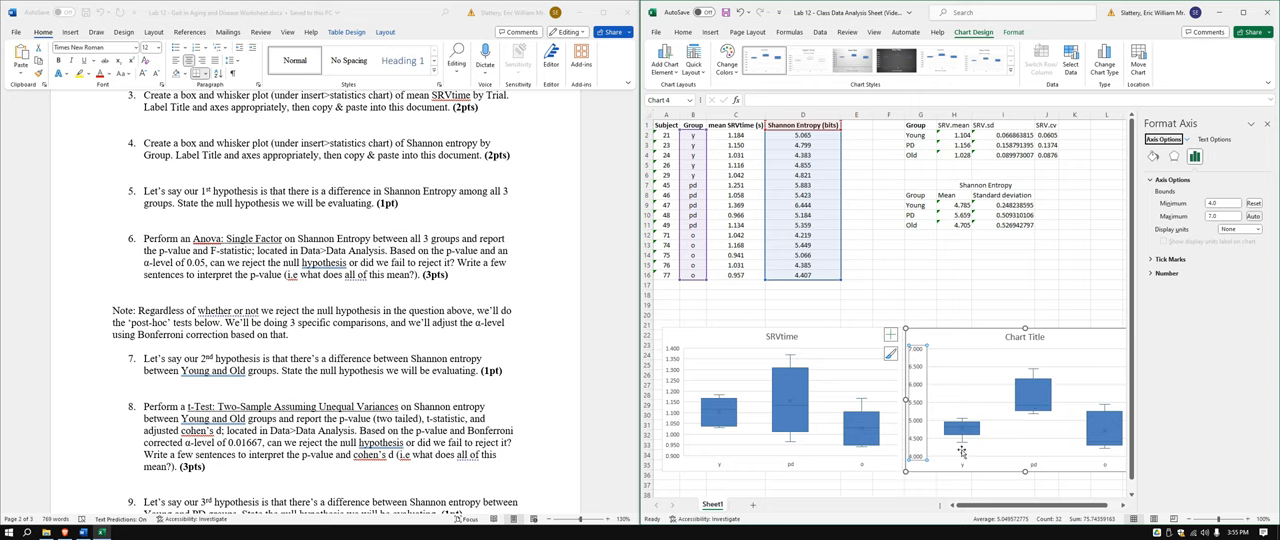
pyautogui.moveTo(1040, 390)
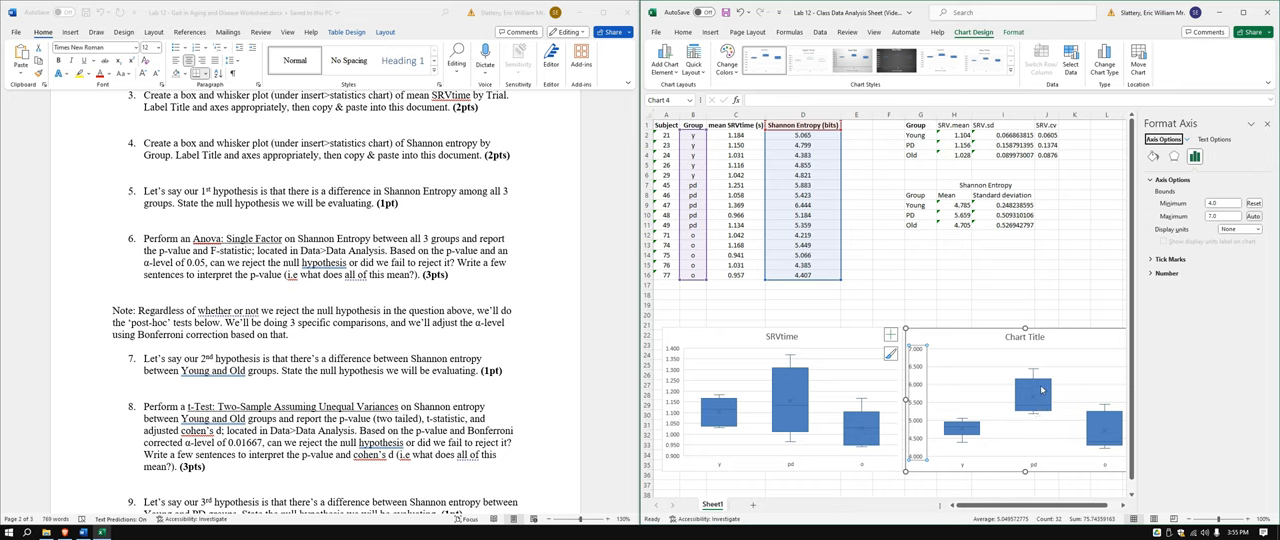
pyautogui.moveTo(1032, 404)
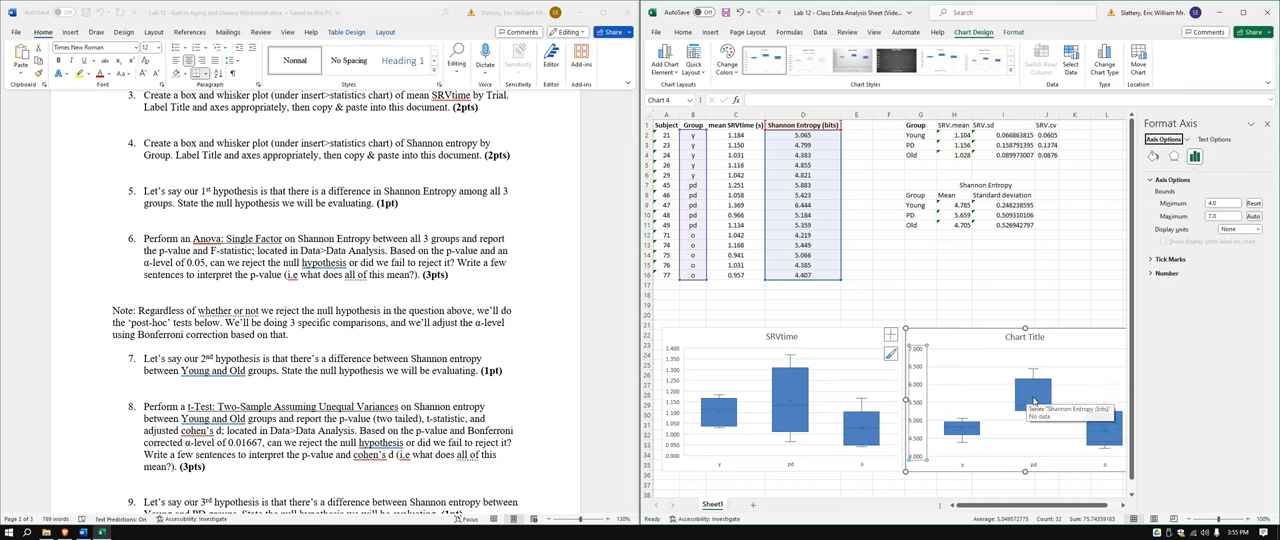
pyautogui.moveTo(948, 432)
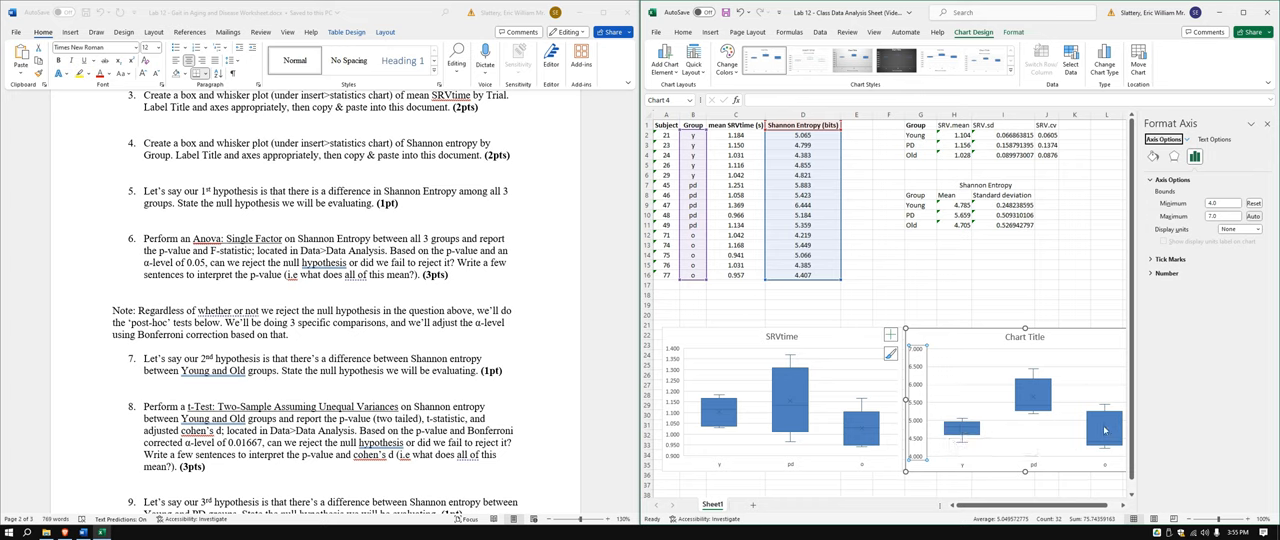
pyautogui.moveTo(1104, 430)
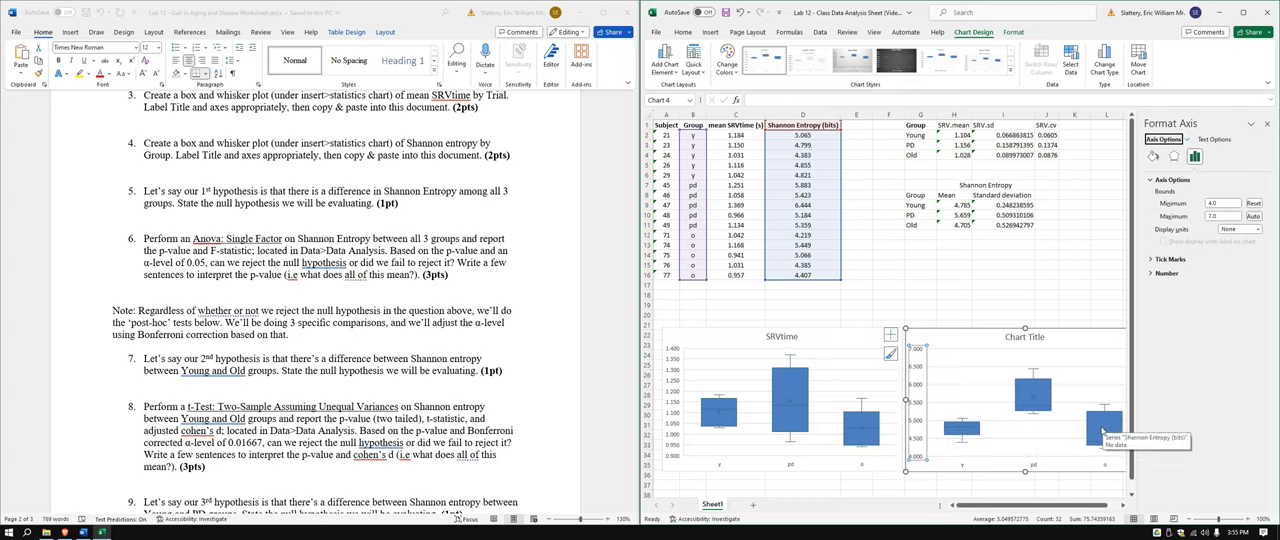
pyautogui.moveTo(1040, 412)
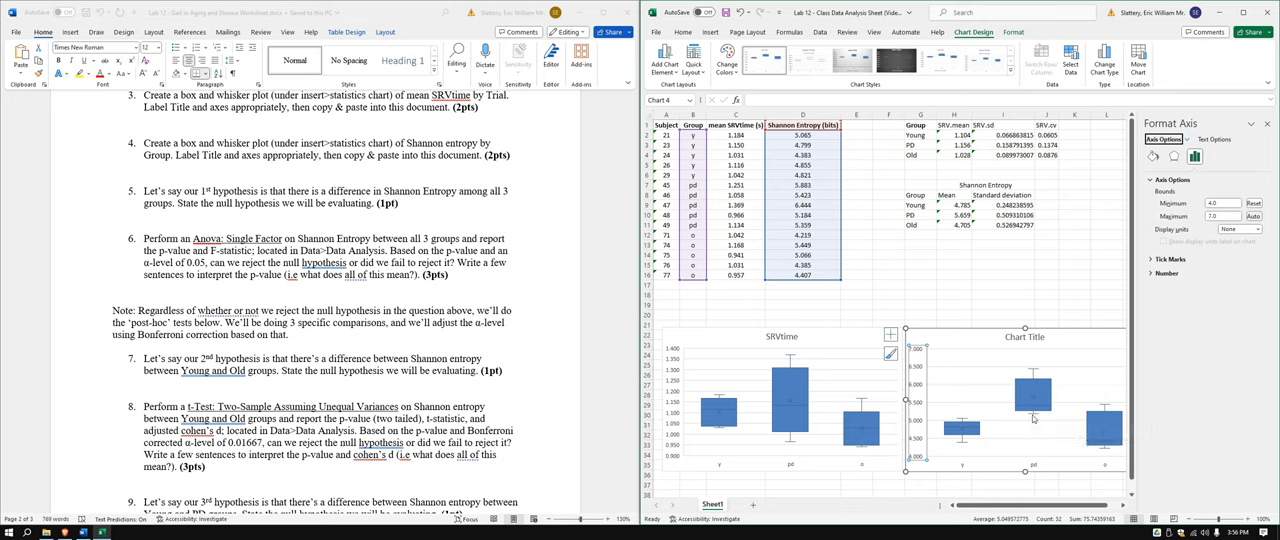
pyautogui.moveTo(1024, 390)
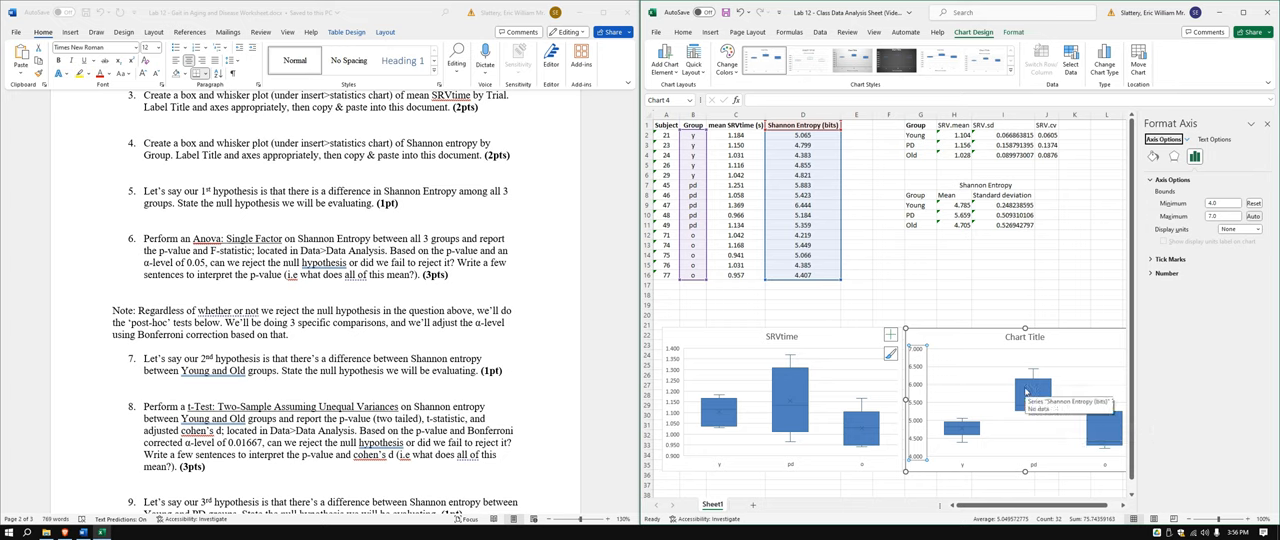
pyautogui.moveTo(1028, 388)
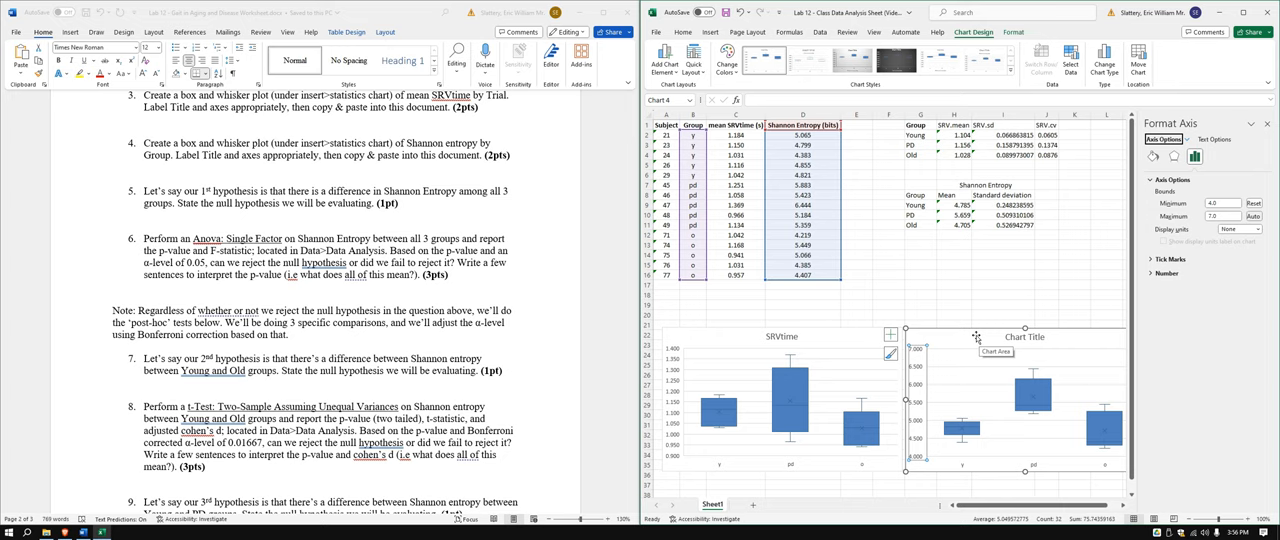
pyautogui.click(1024, 336)
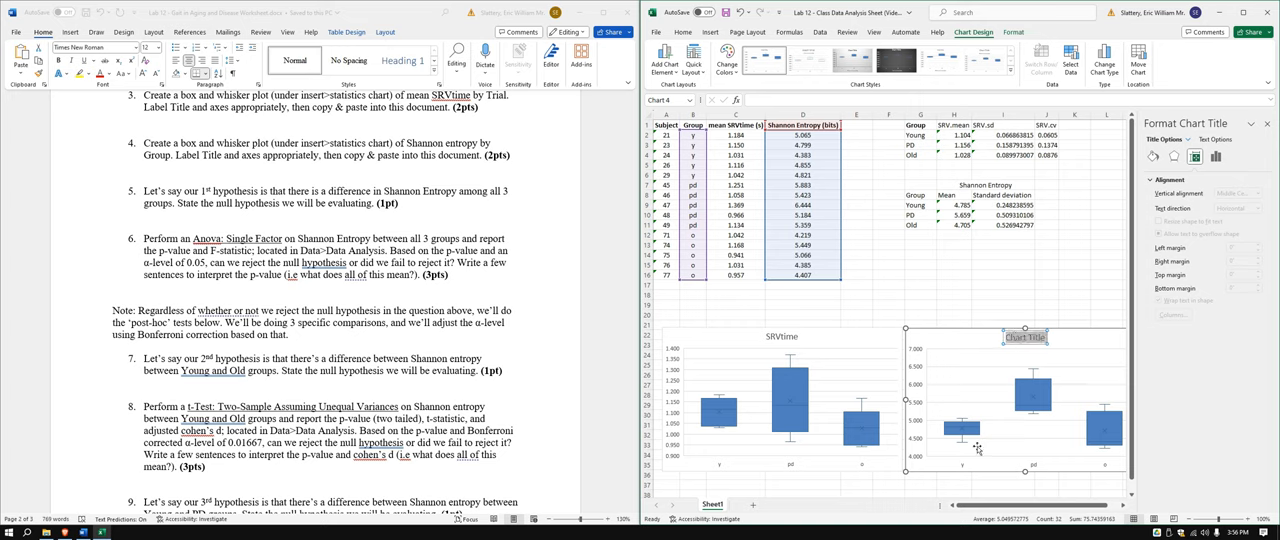
pyautogui.moveTo(1028, 392)
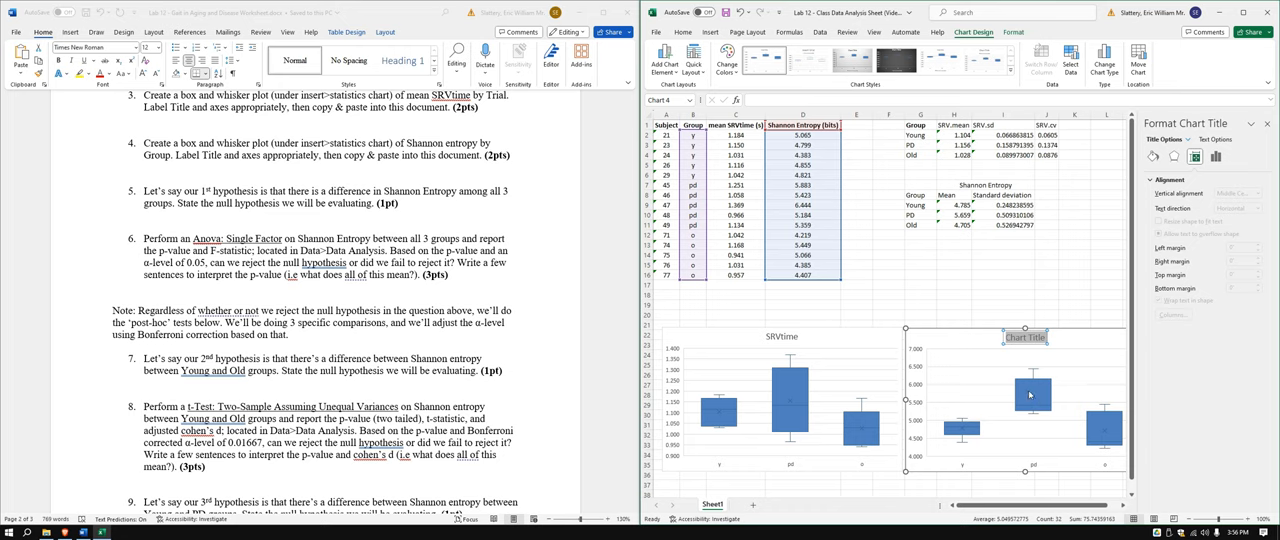
pyautogui.moveTo(1020, 392)
pyautogui.write('Shannon Entropy')
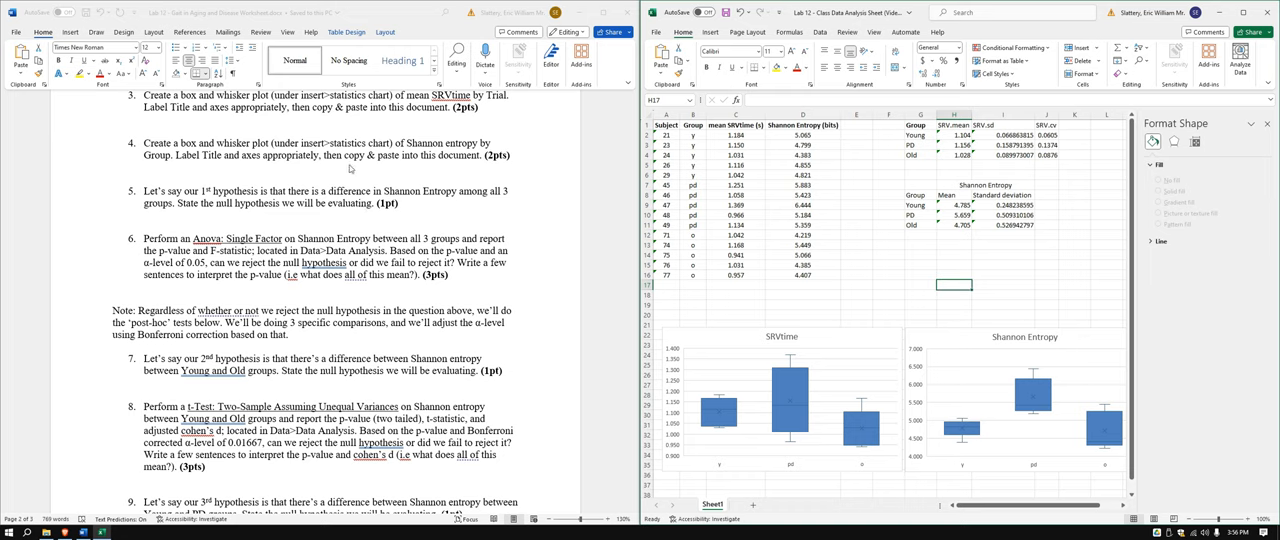
pyautogui.moveTo(348, 166)
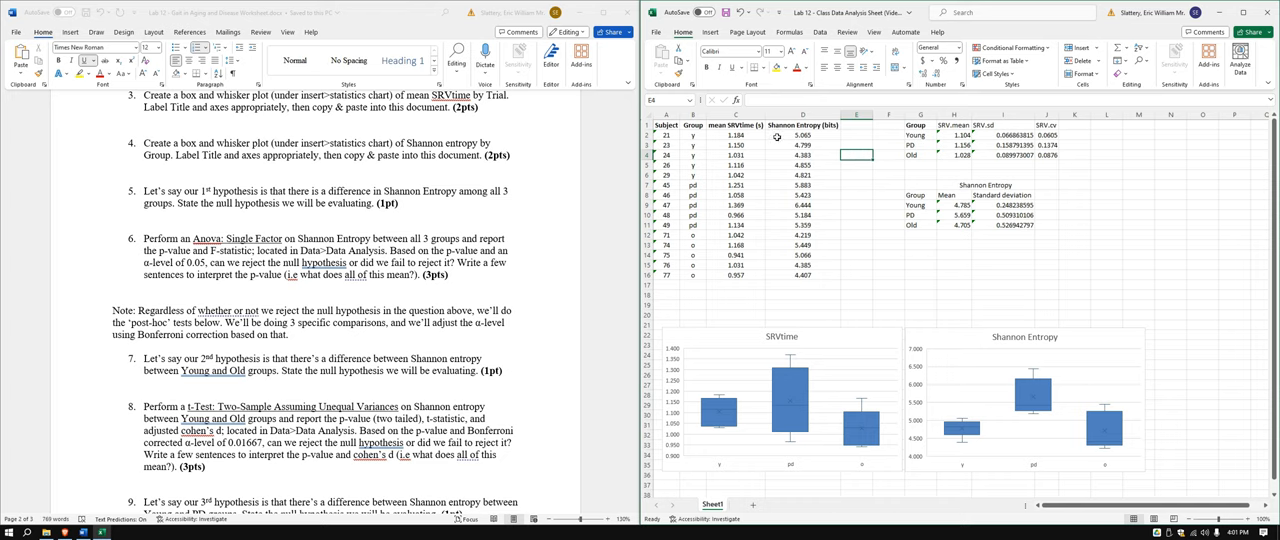
# Step: Copy the Young Shannon Entropy values into their own column and start the Parkinson heading
pyautogui.click(802, 136)
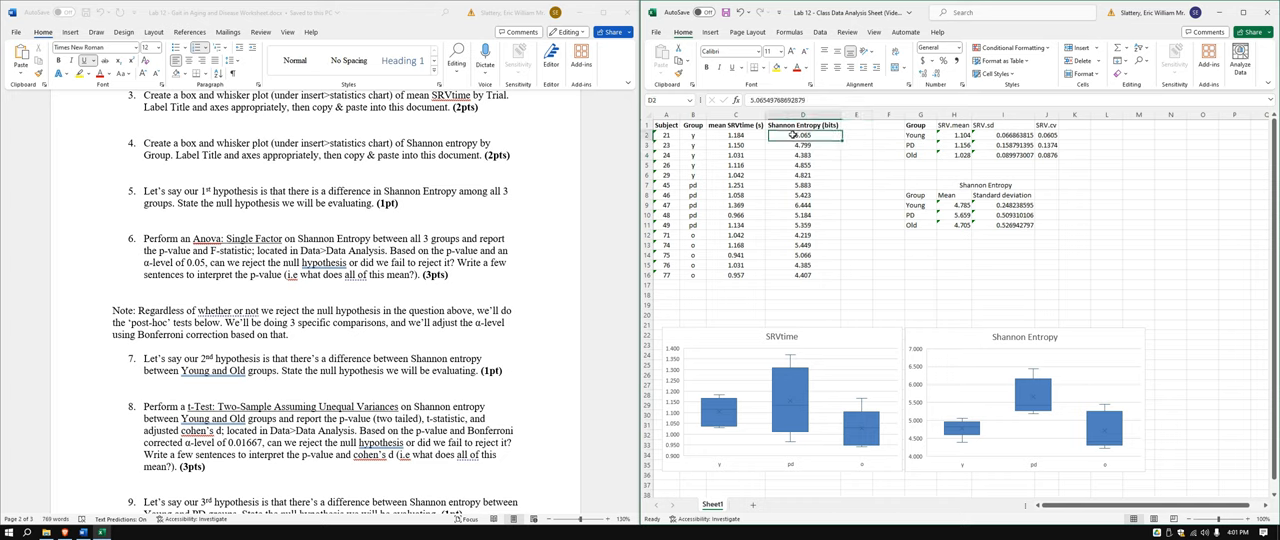
pyautogui.moveTo(804, 136); pyautogui.dragTo(804, 174)
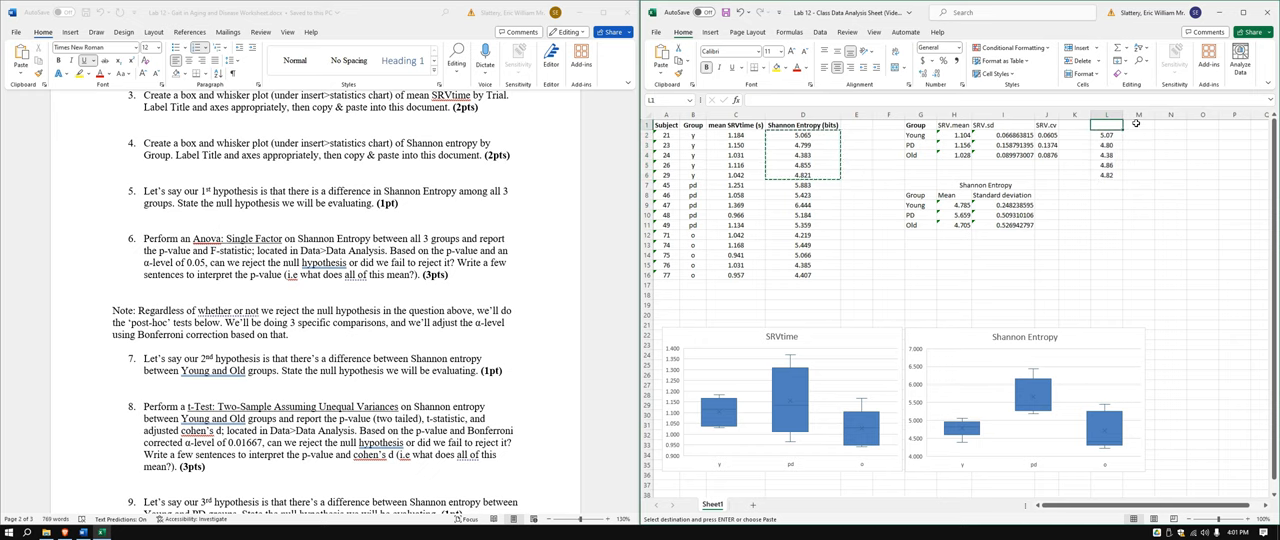
pyautogui.click(1106, 136)
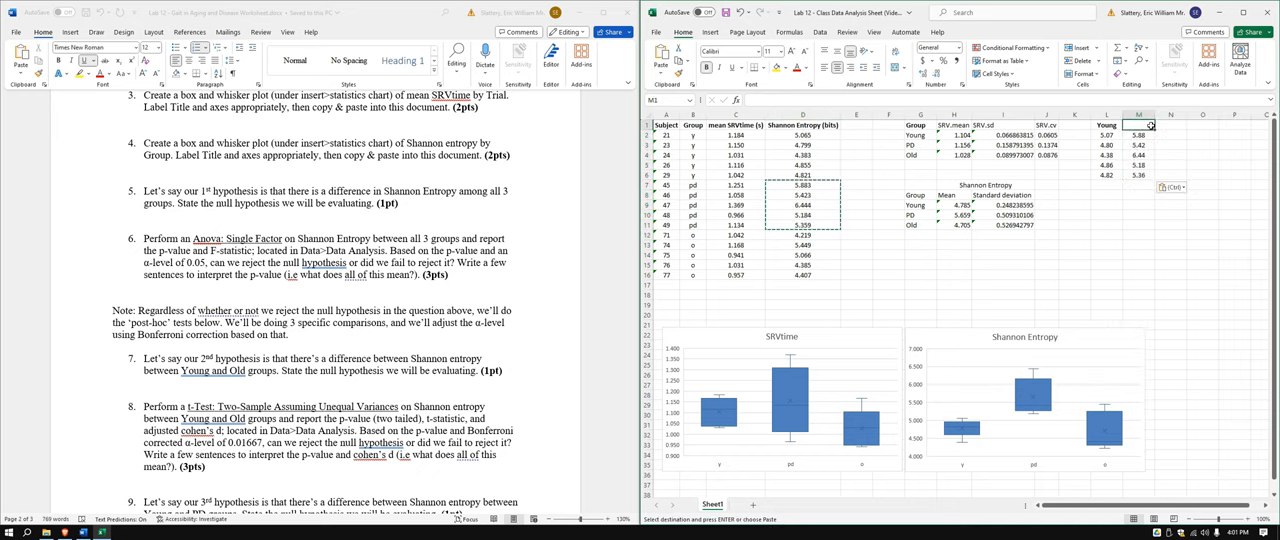
pyautogui.write('Parkin')
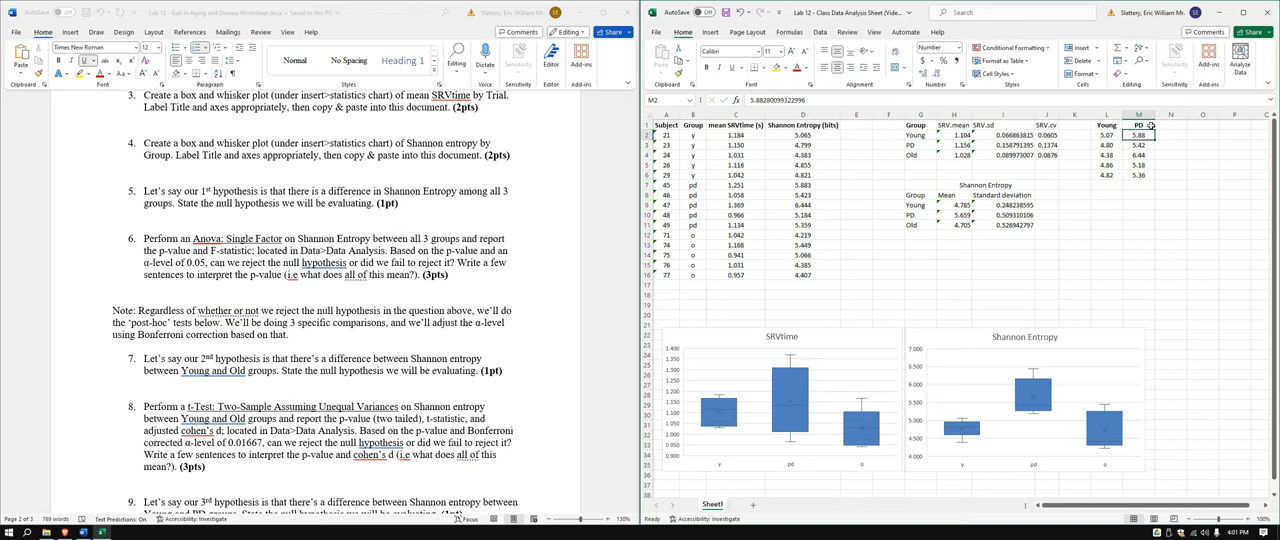
# Step: Copy the PD Shannon Entropy values under a PD heading and add the Old heading
pyautogui.click(1170, 124)
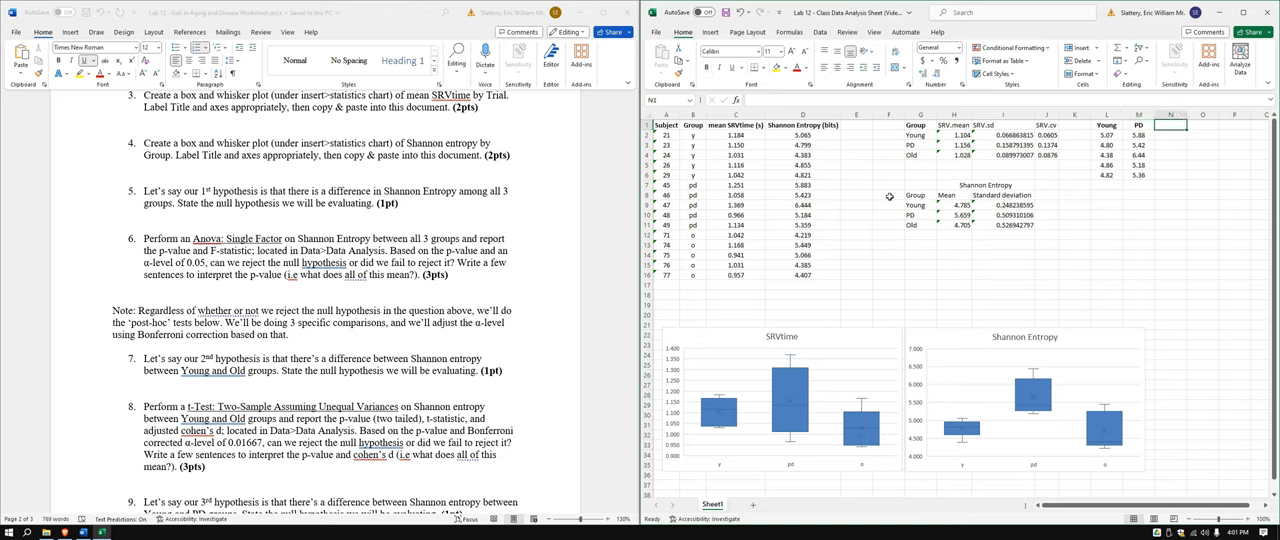
pyautogui.moveTo(802, 236); pyautogui.dragTo(802, 276)
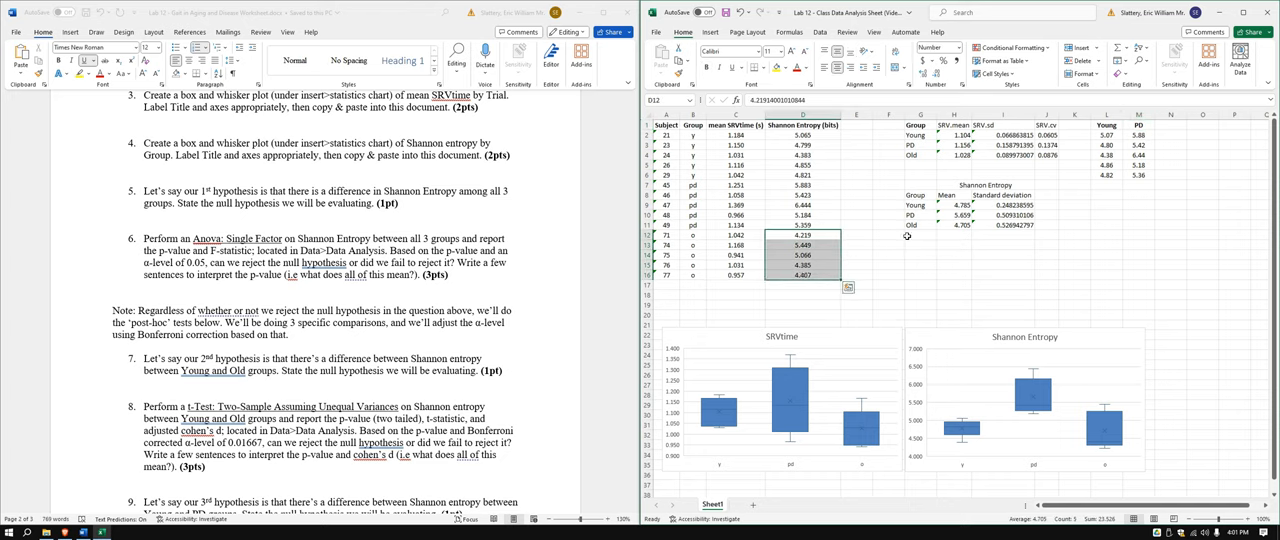
pyautogui.rightClick(802, 256)
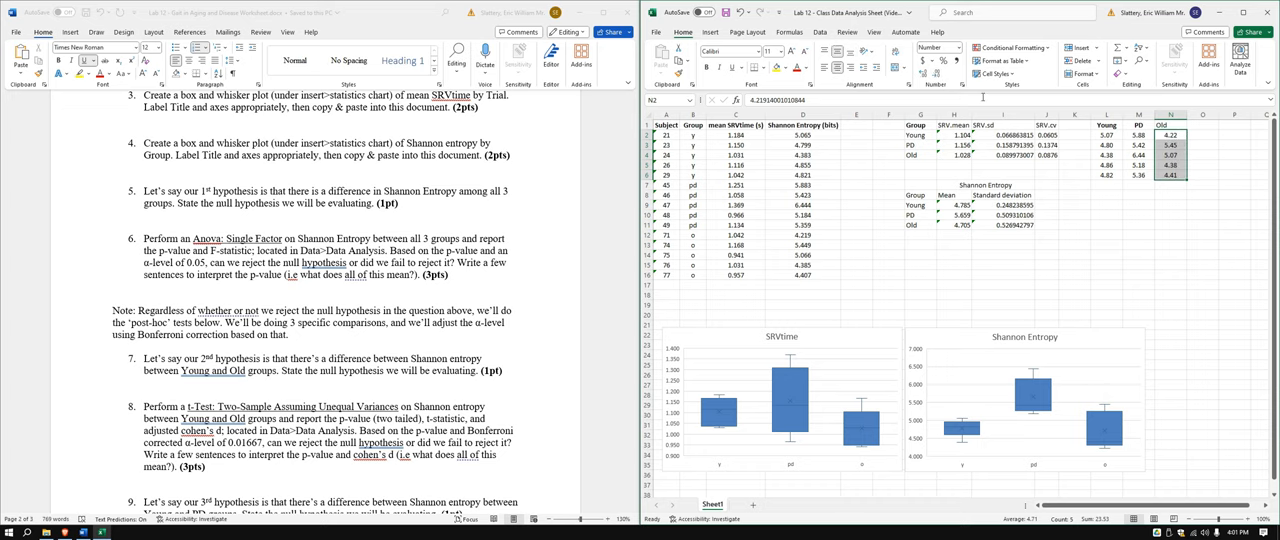
pyautogui.click(1170, 124)
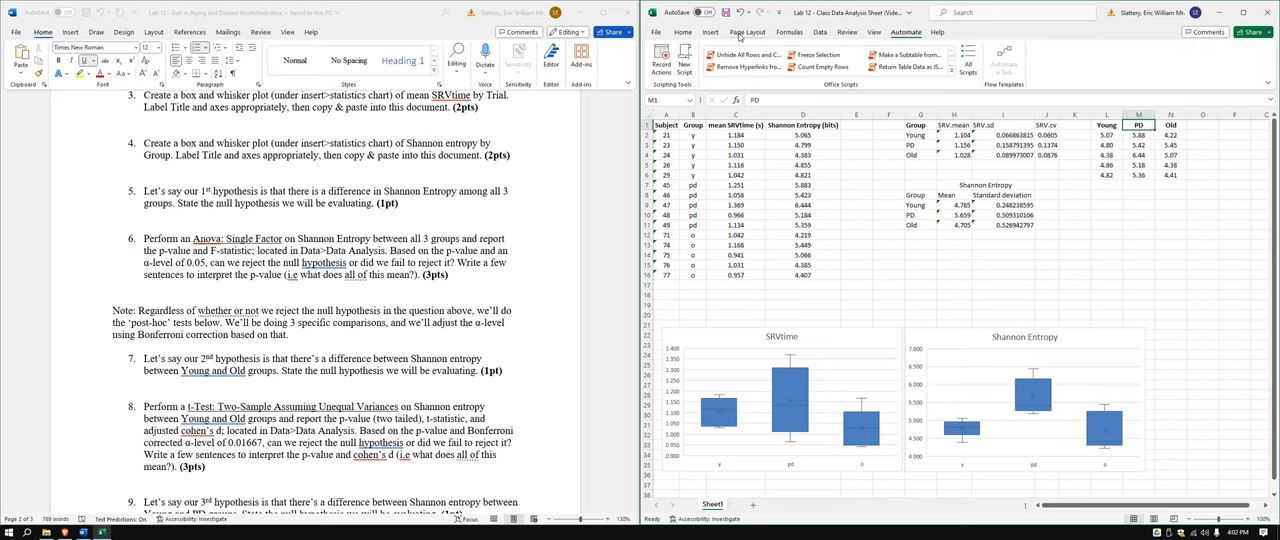
# Step: Run Anova: Single Factor from Data Analysis on the group columns, output to a new worksheet
pyautogui.click(710, 32)
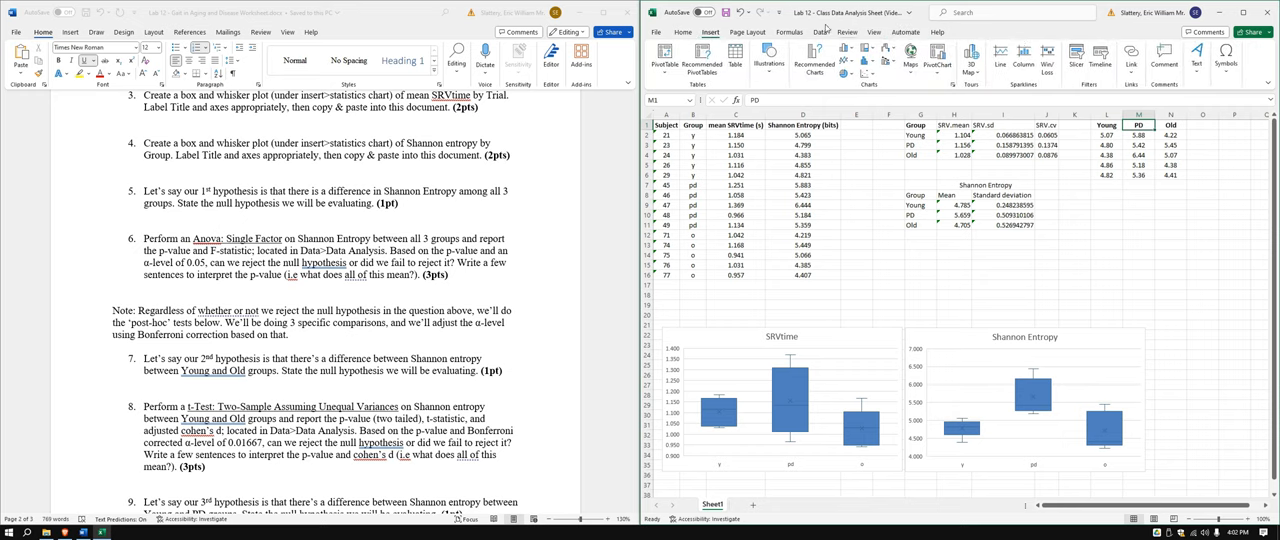
pyautogui.click(1218, 56)
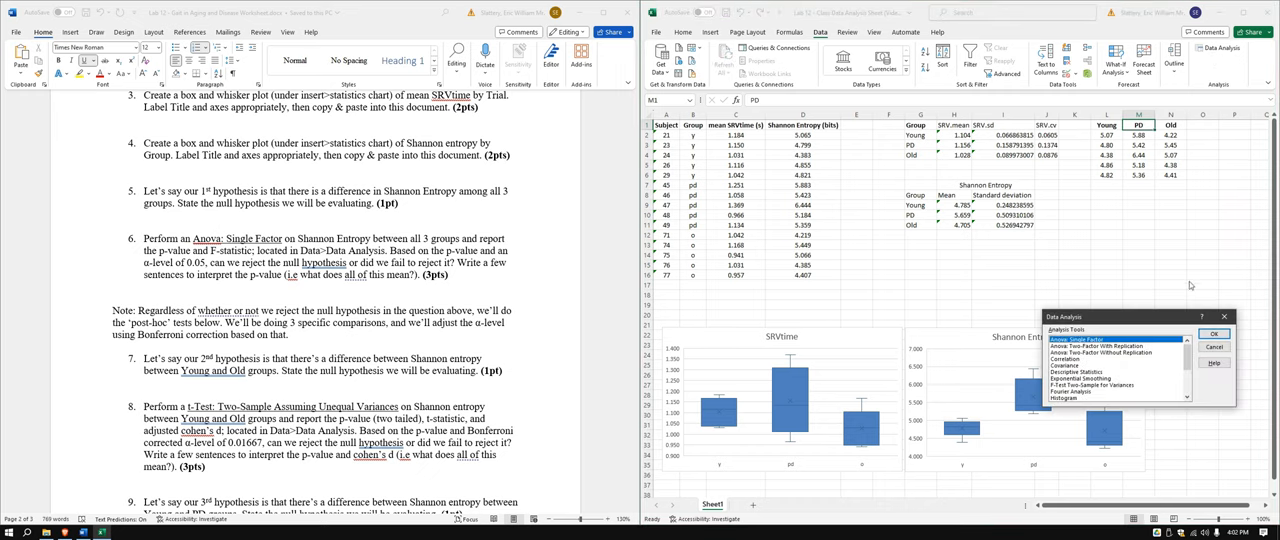
pyautogui.click(1214, 332)
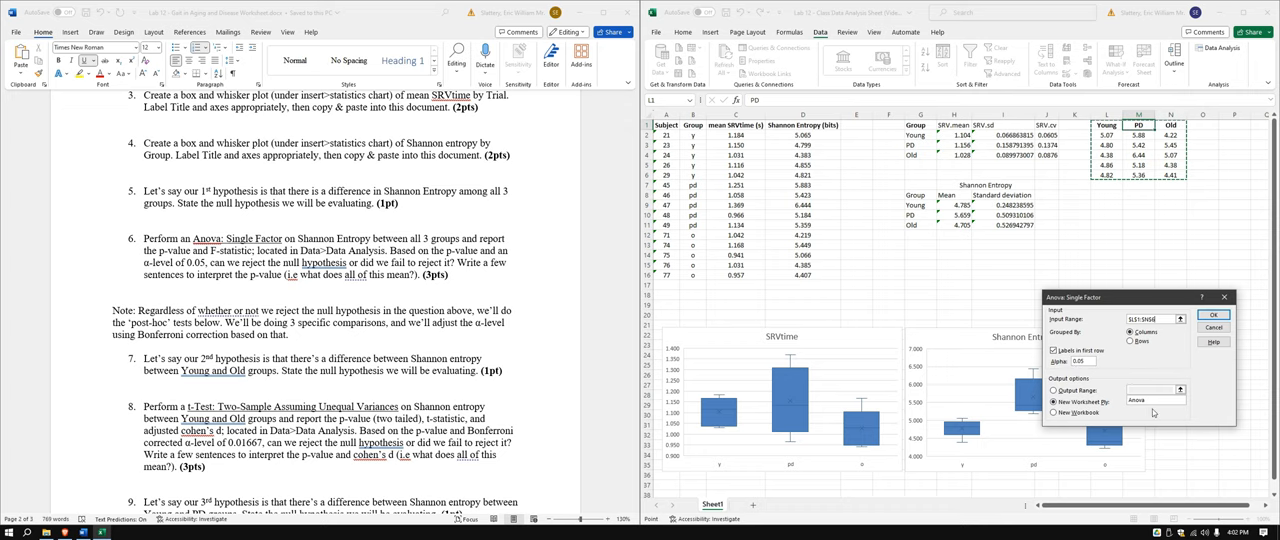
pyautogui.click(1212, 316)
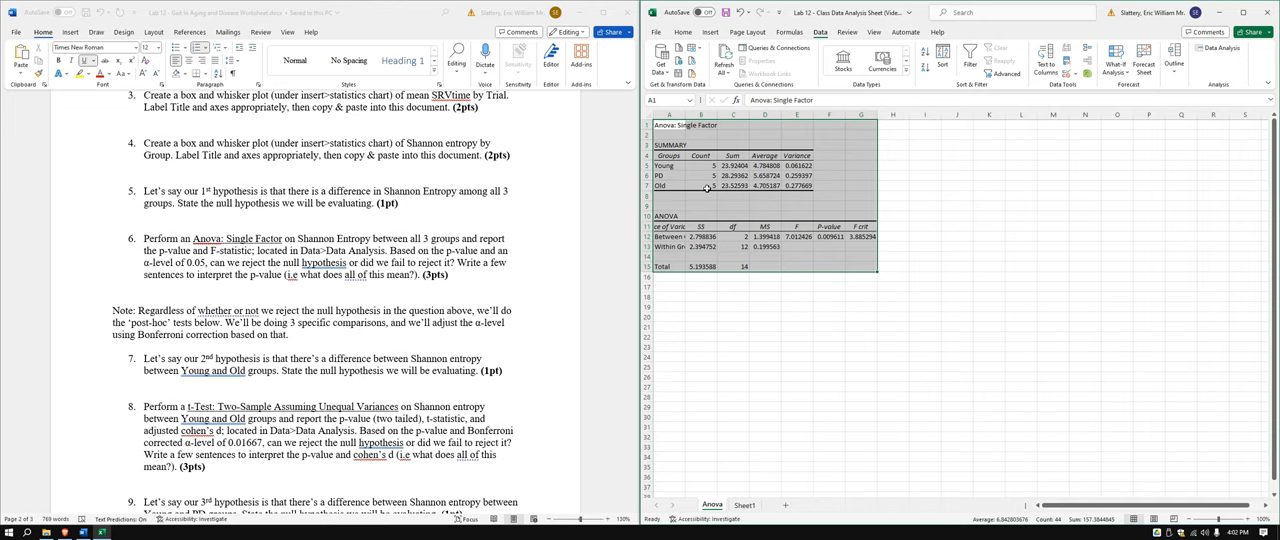
pyautogui.moveTo(856, 248)
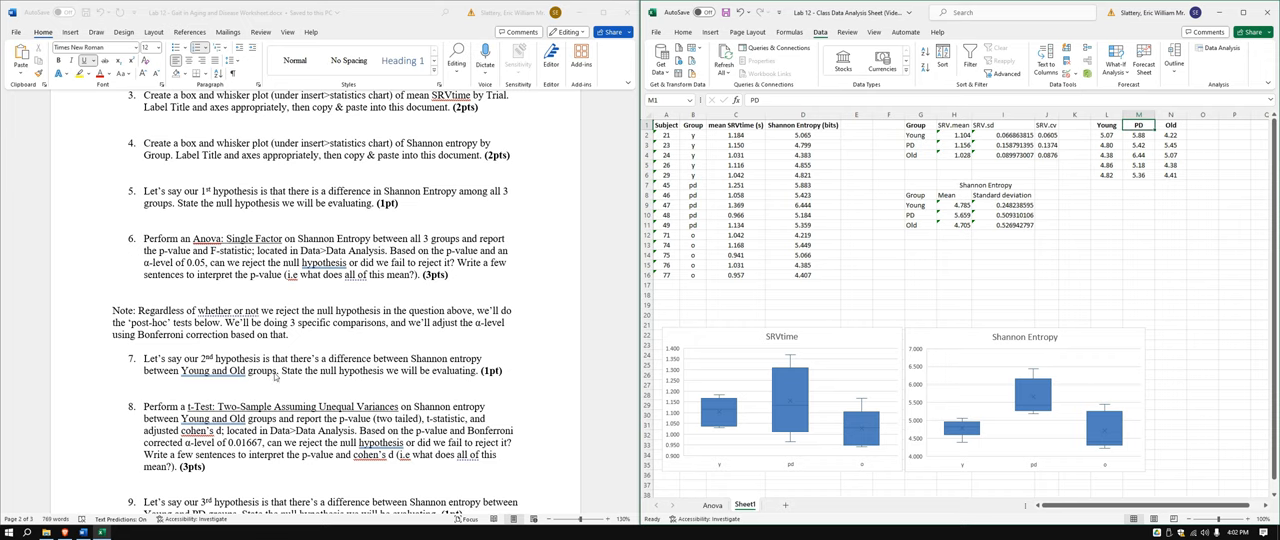
pyautogui.moveTo(708, 138)
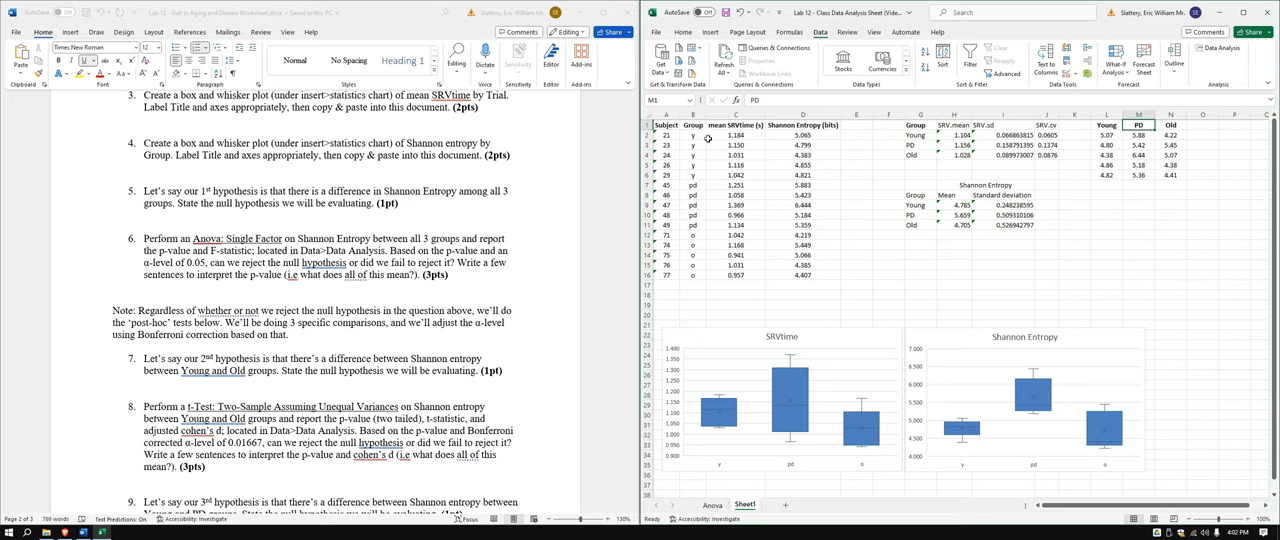
# Step: Scroll the Word instructions down to the t-test questions
pyautogui.scroll(-3)
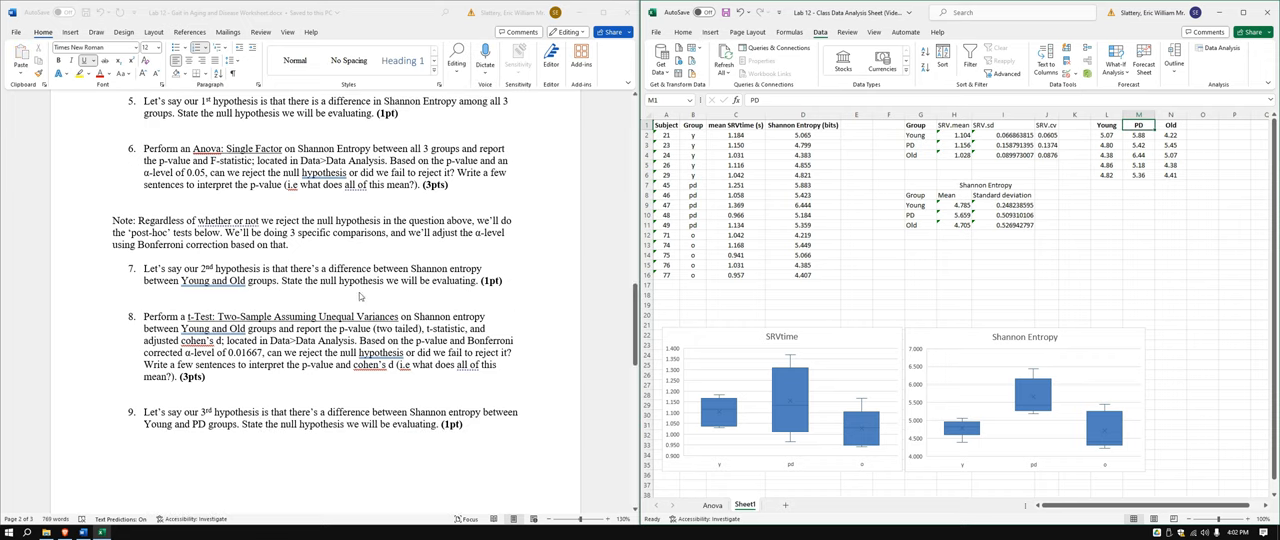
pyautogui.scroll(-3)
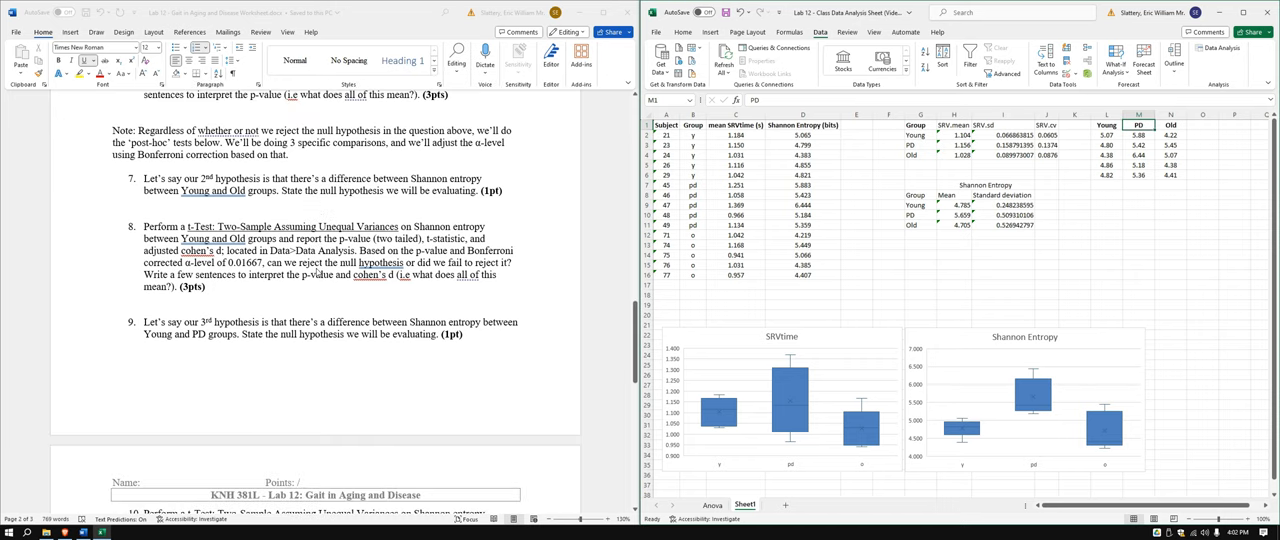
pyautogui.moveTo(340, 204)
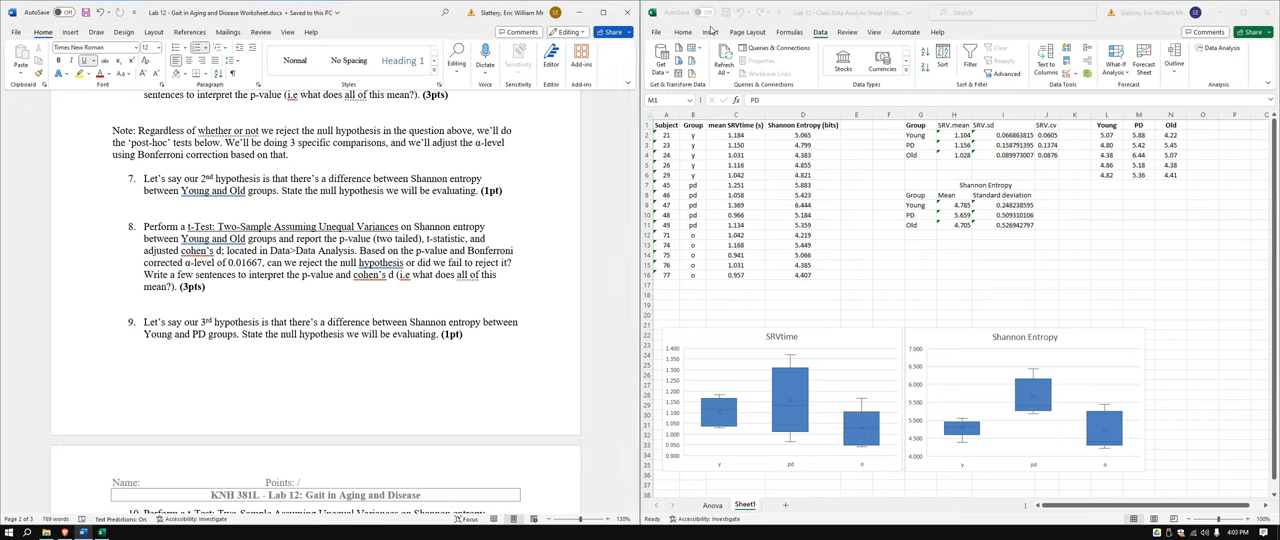
# Step: Start the two-sample unequal-variance t-test from Data Analysis
pyautogui.click(710, 32)
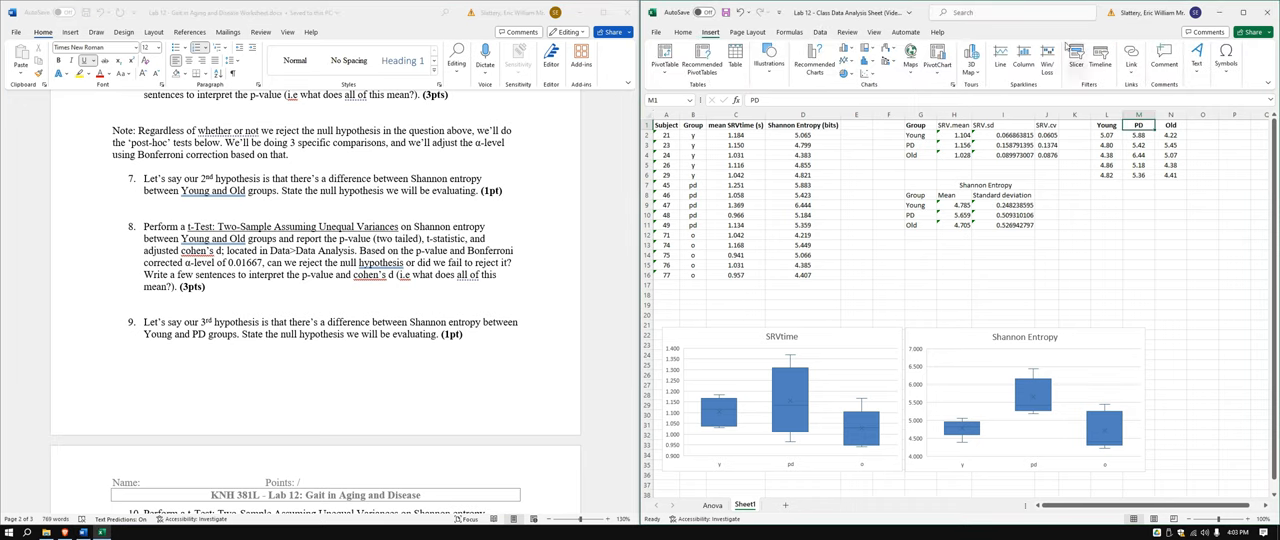
pyautogui.click(1220, 52)
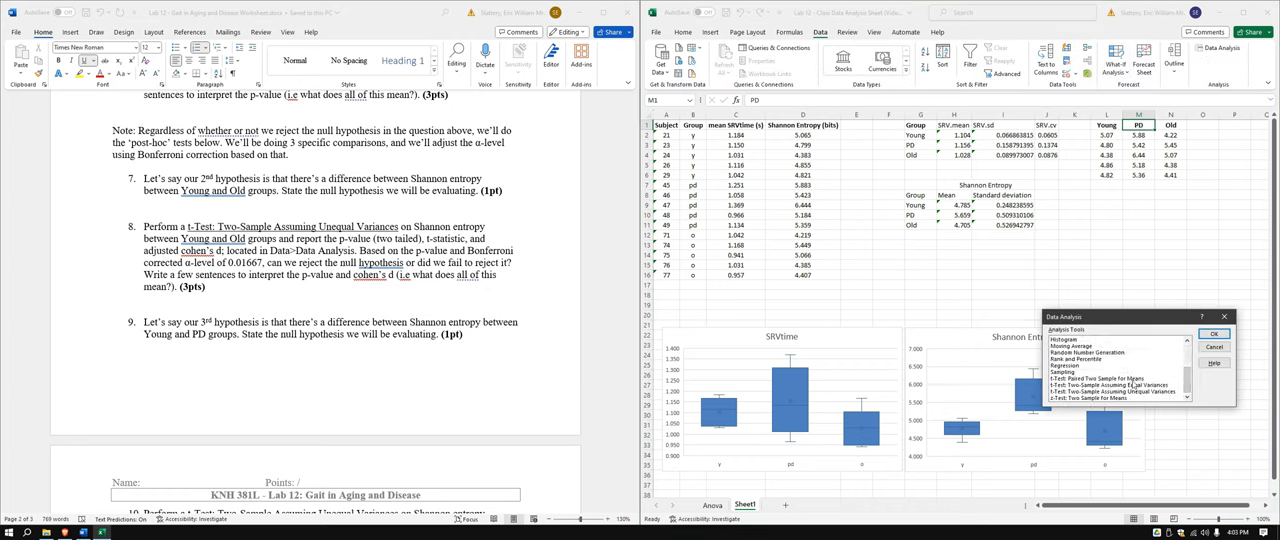
pyautogui.click(1110, 392)
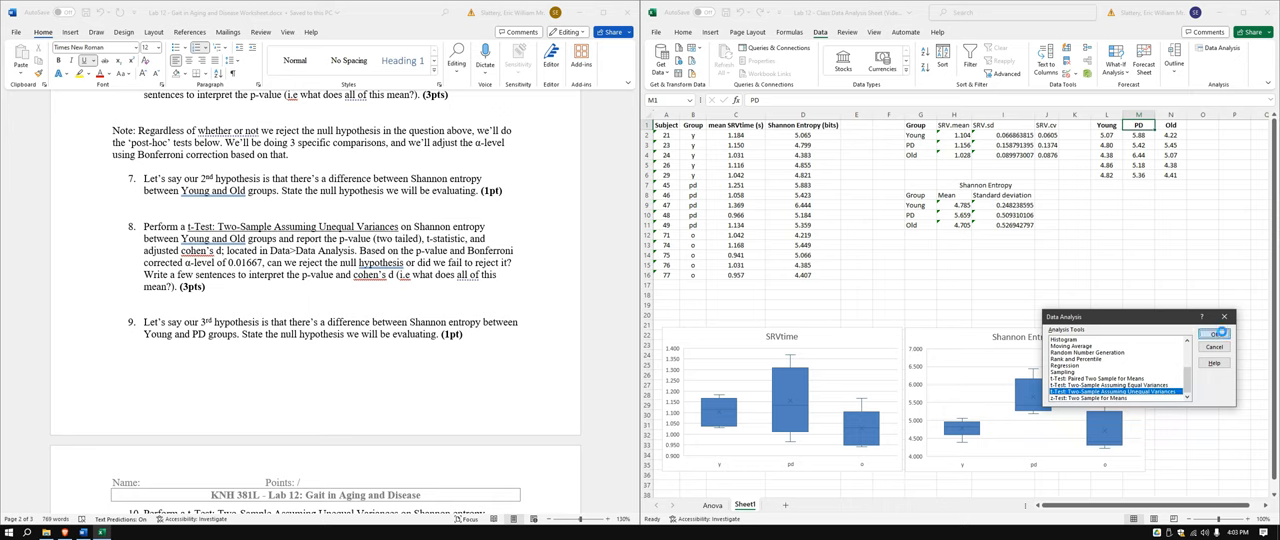
pyautogui.click(1214, 332)
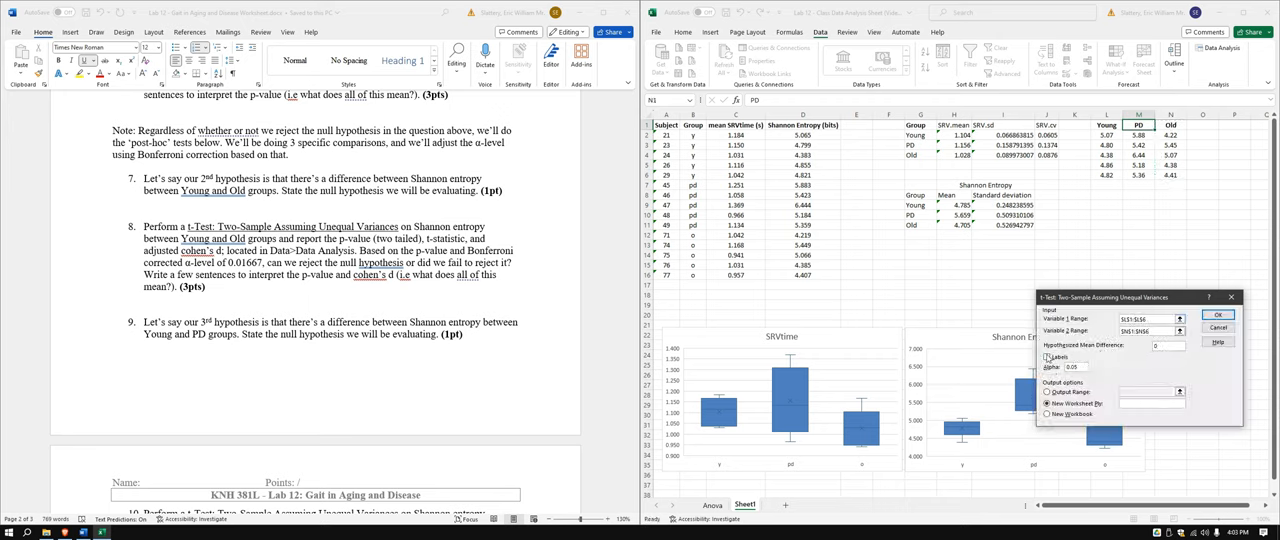
# Step: Set the Young and Old Shannon Entropy ranges, output sheet Y-O comp, and run the test
pyautogui.click(1048, 356)
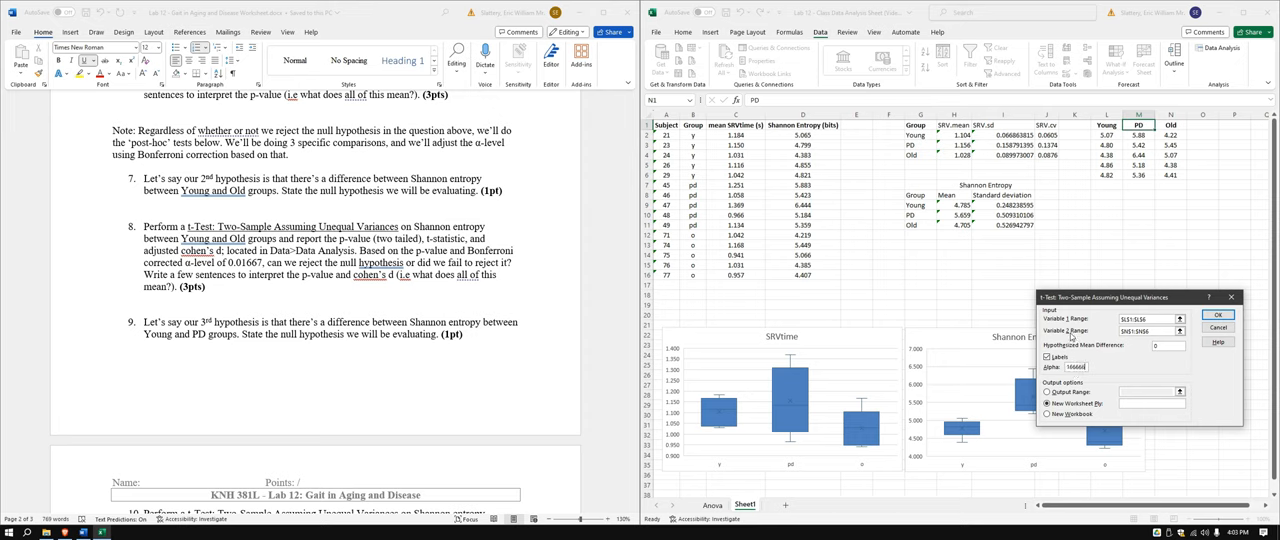
pyautogui.write('66661')
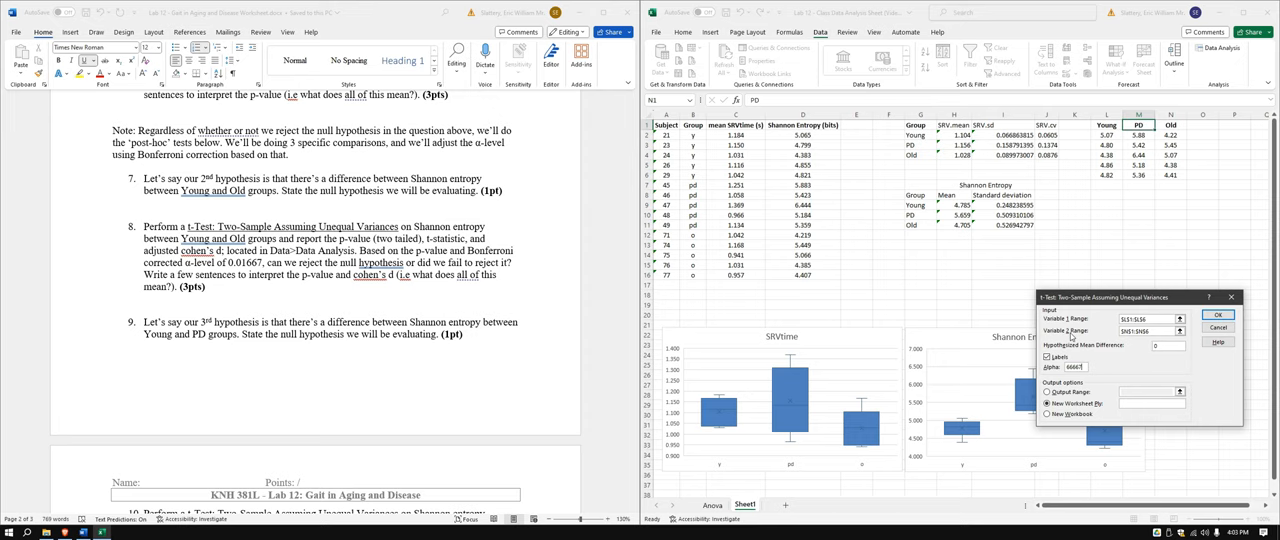
pyautogui.moveTo(1112, 352)
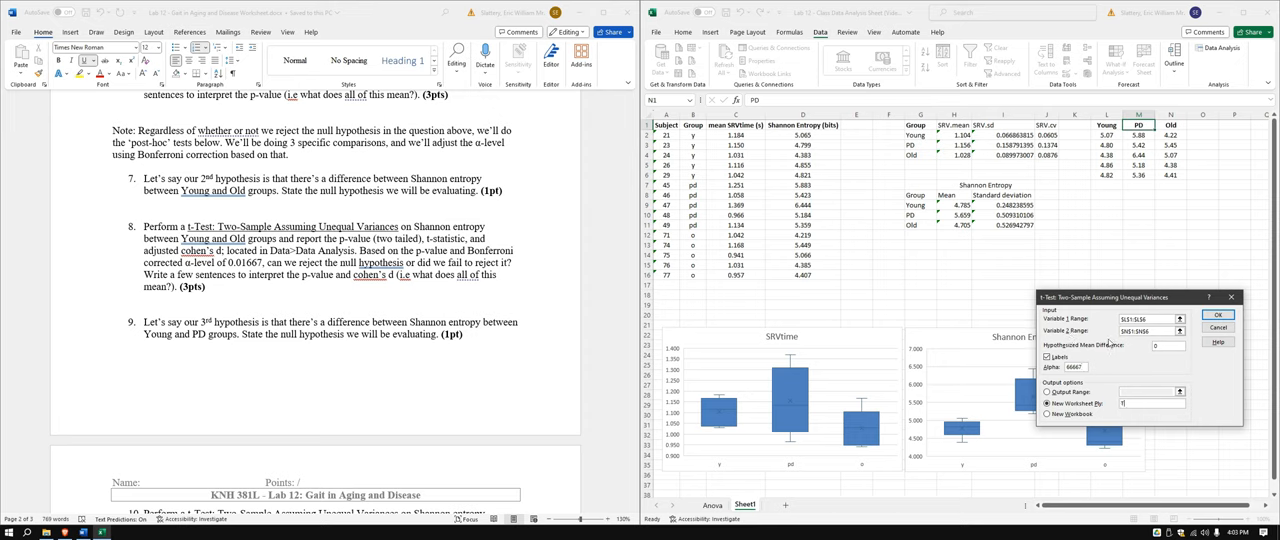
pyautogui.write('Young')
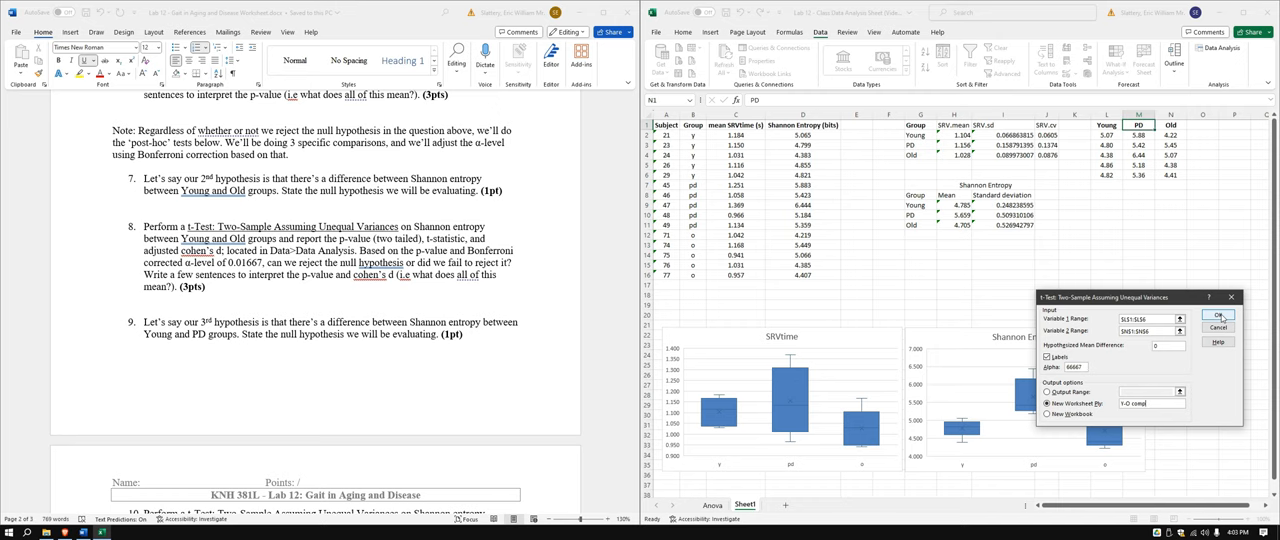
pyautogui.click(1220, 316)
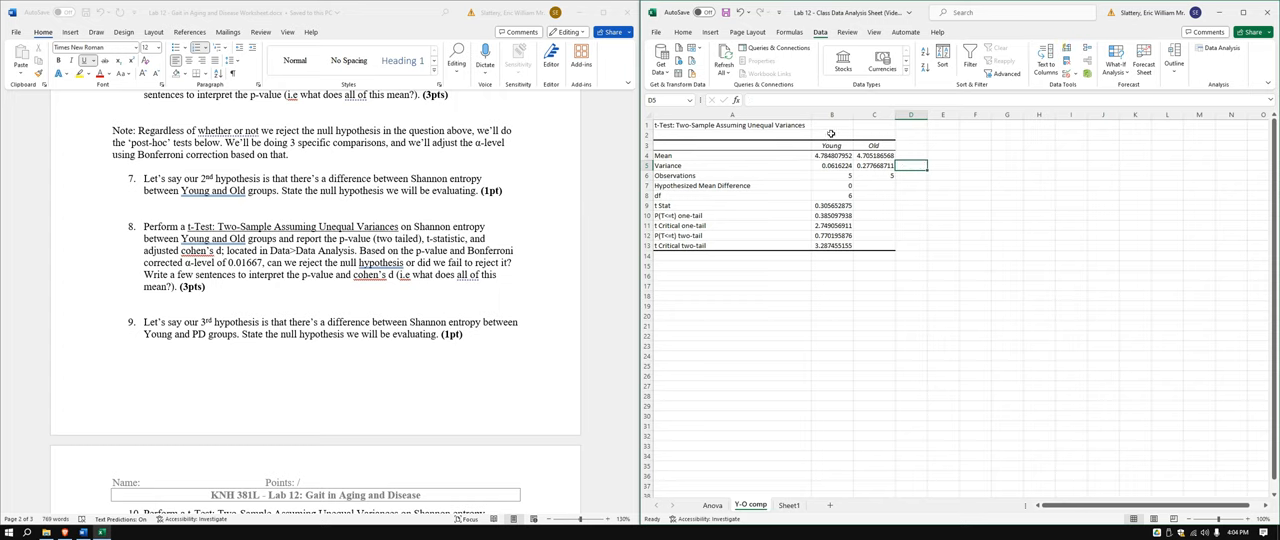
# Step: Check the two-tail p-value in the Y-O comp t-test output
pyautogui.click(832, 236)
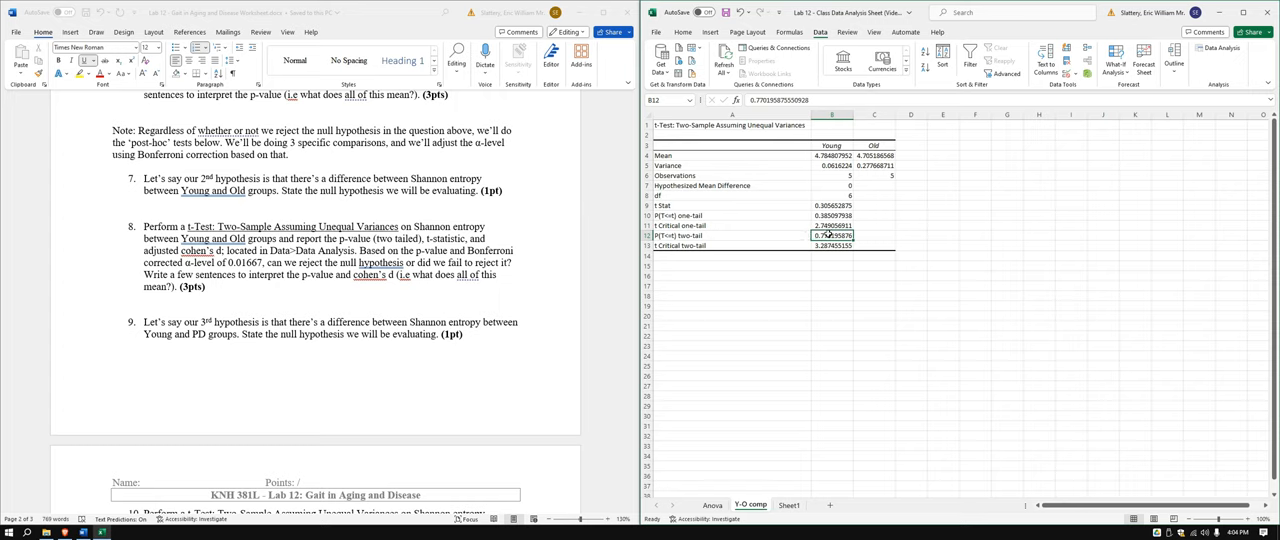
pyautogui.click(910, 196)
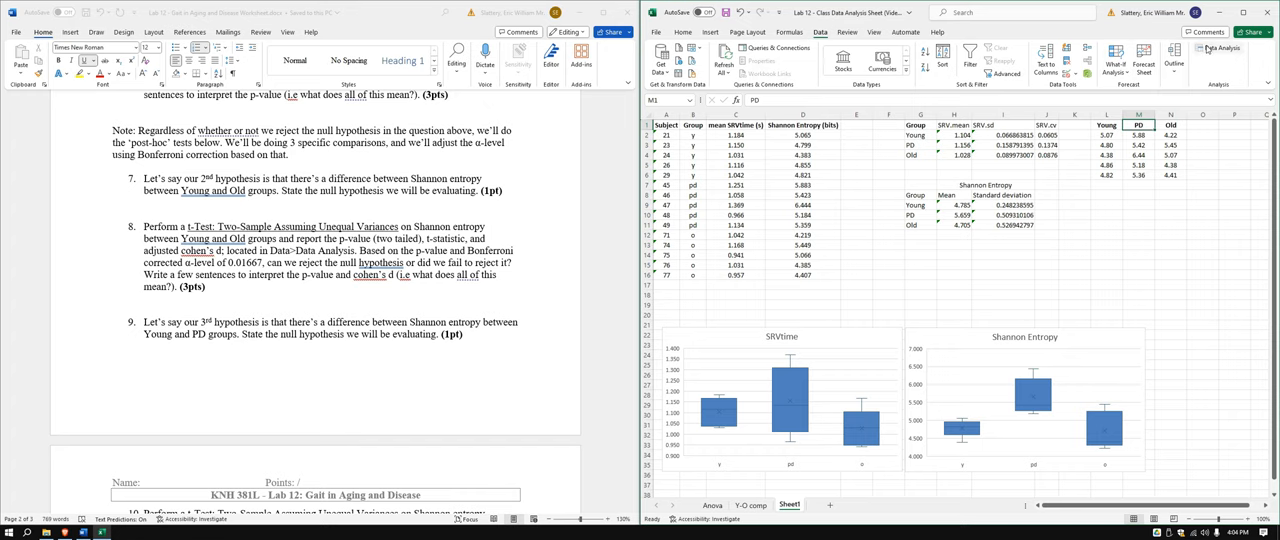
# Step: Run the unequal-variance t-test for Young vs PD Shannon Entropy onto sheet Y-PD comp
pyautogui.scroll(-3)
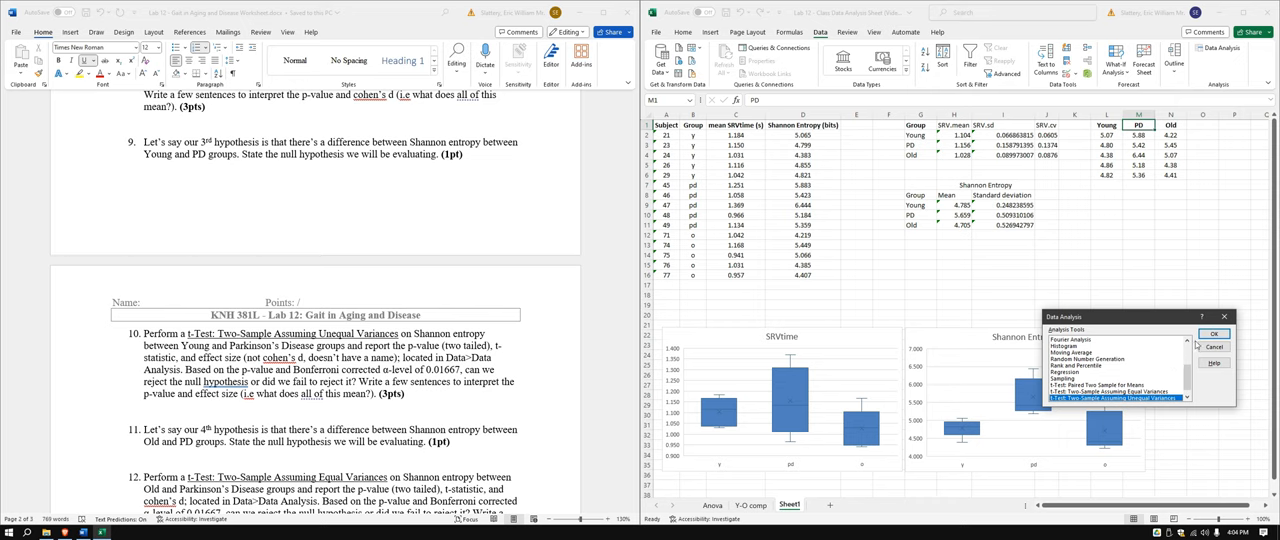
pyautogui.click(1214, 332)
pyautogui.write('Y-PD comp')
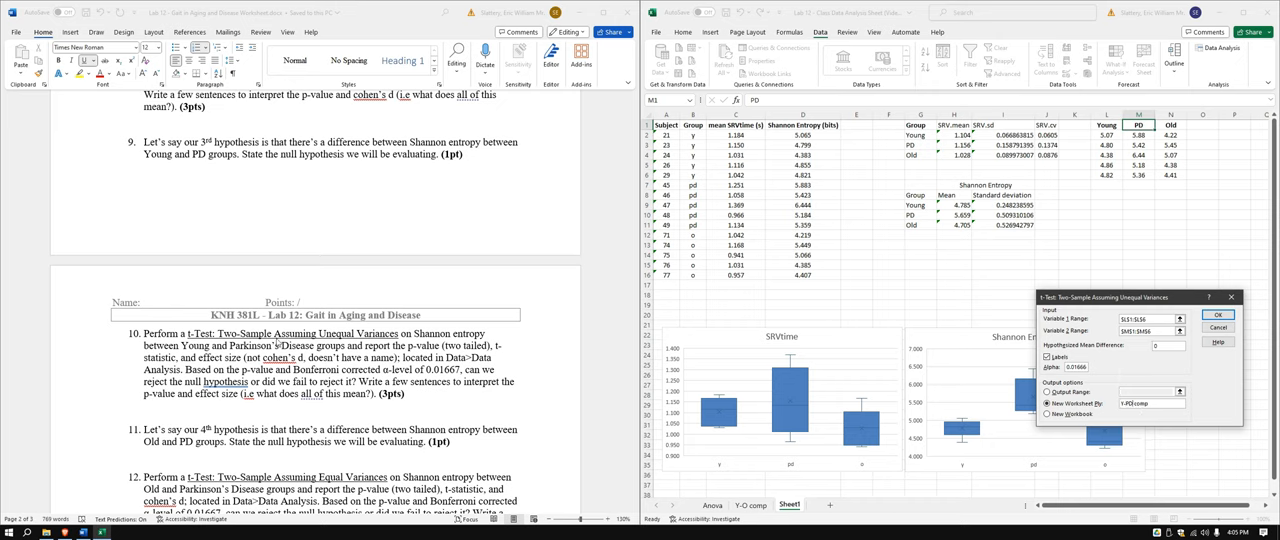
pyautogui.click(1218, 316)
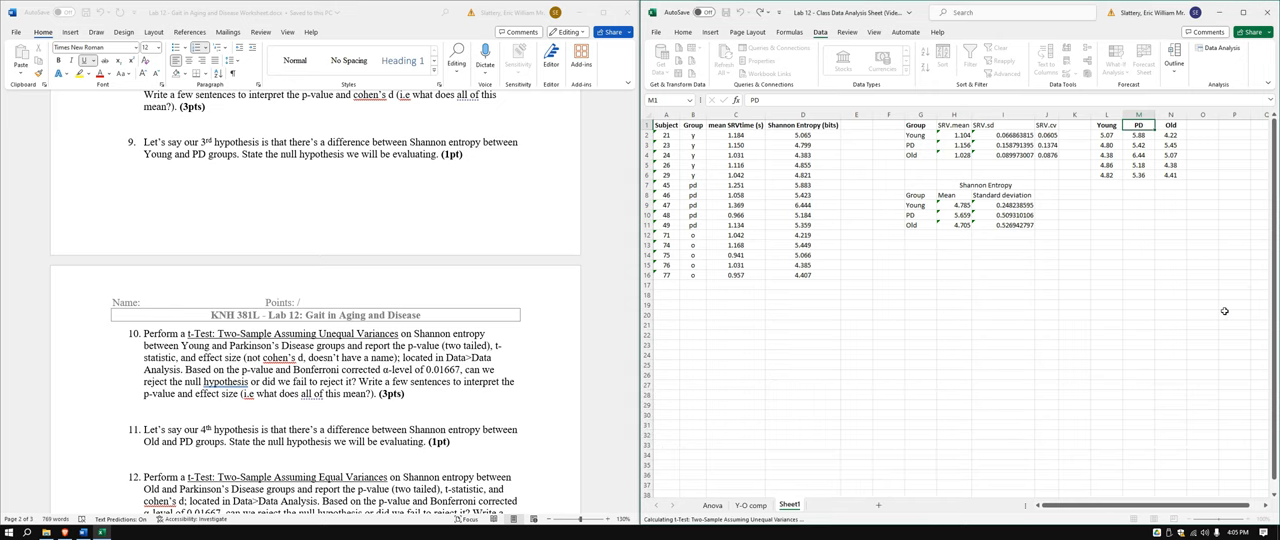
pyautogui.click(796, 504)
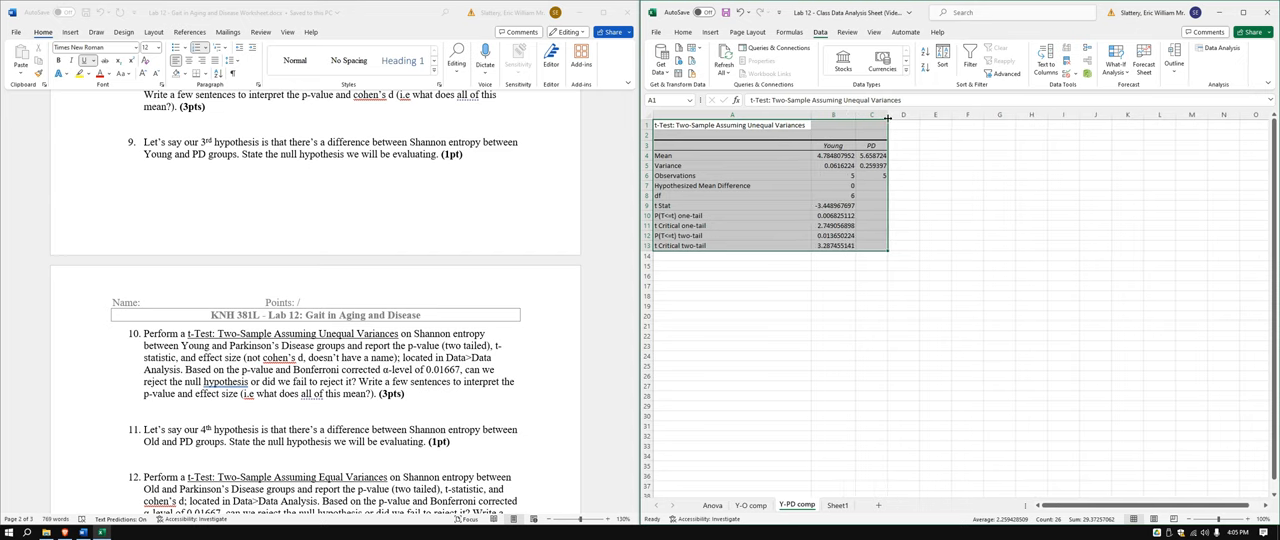
# Step: Check the Y-PD two-tail p-value and variances, then return to the raw data sheet
pyautogui.click(834, 236)
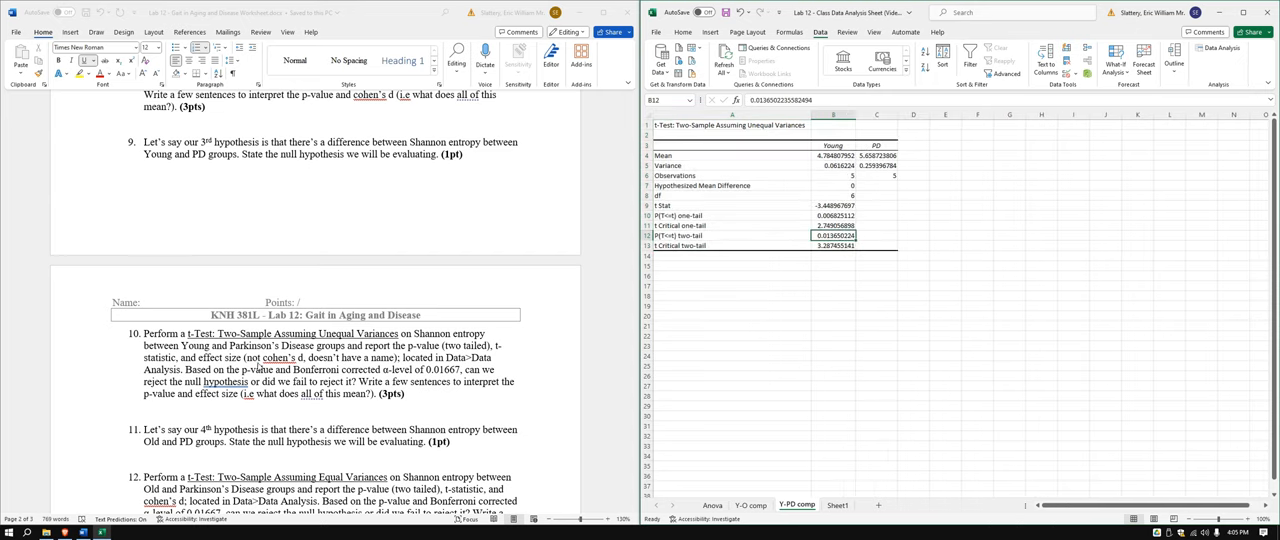
pyautogui.moveTo(220, 306)
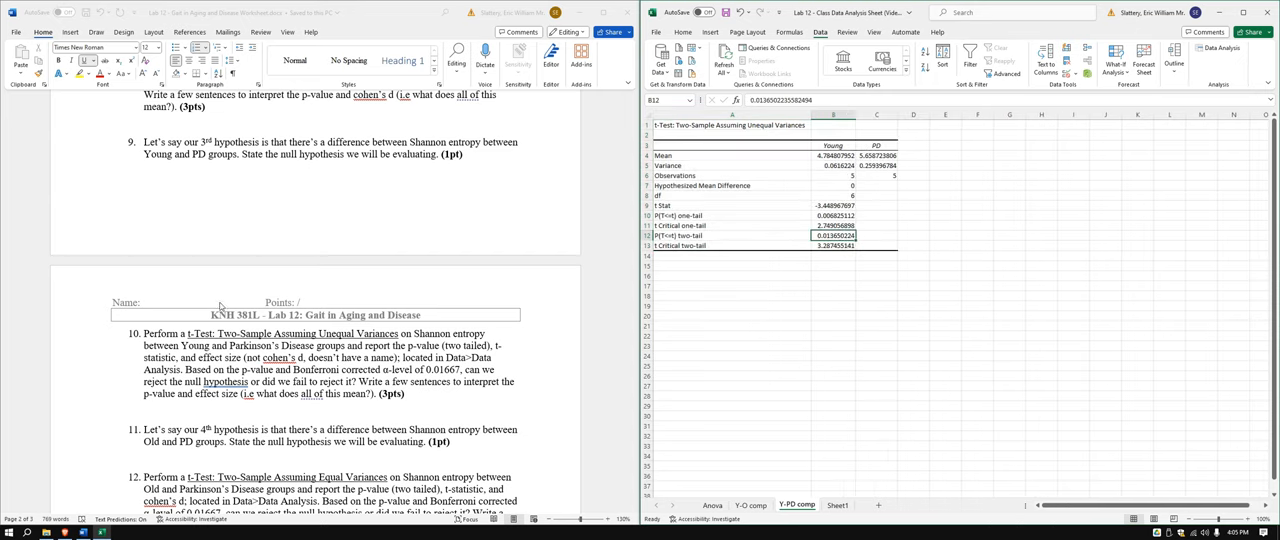
pyautogui.moveTo(628, 154)
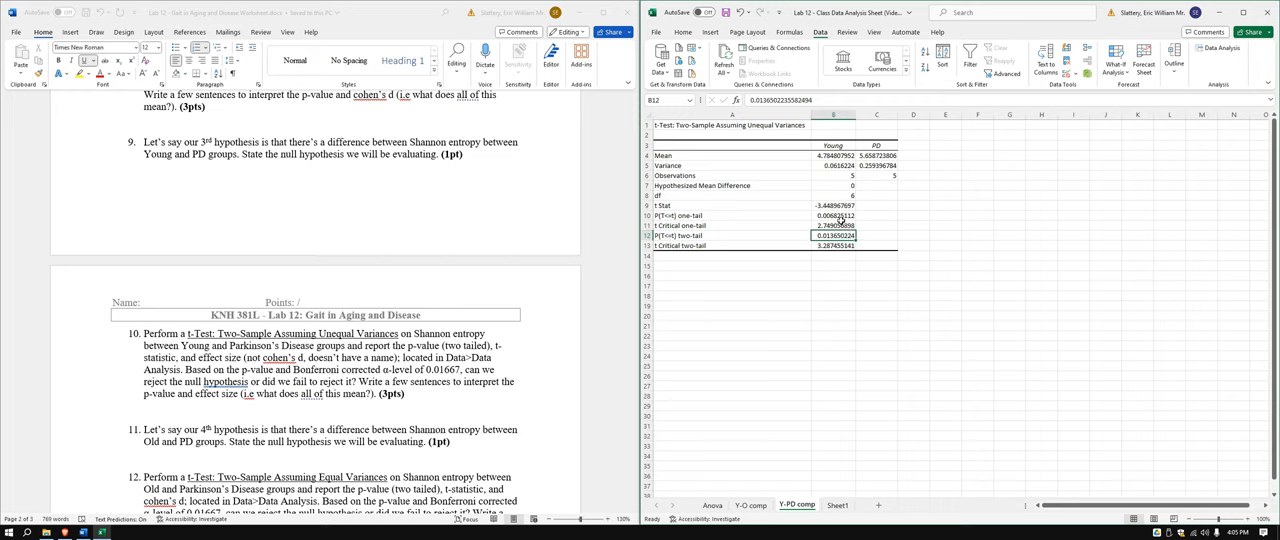
pyautogui.moveTo(874, 180)
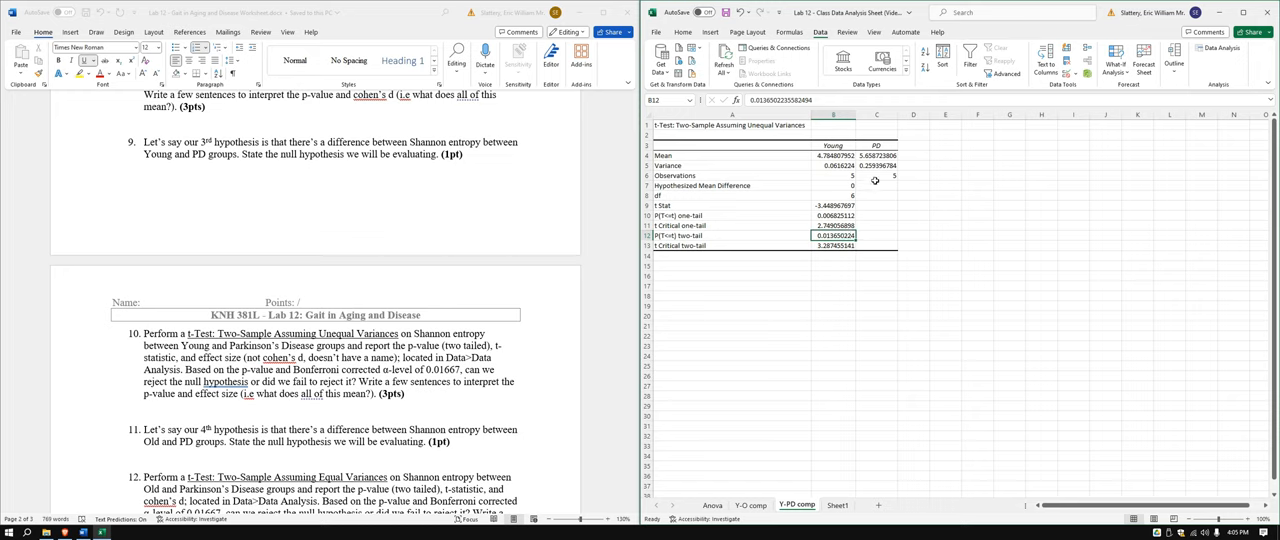
pyautogui.click(912, 164)
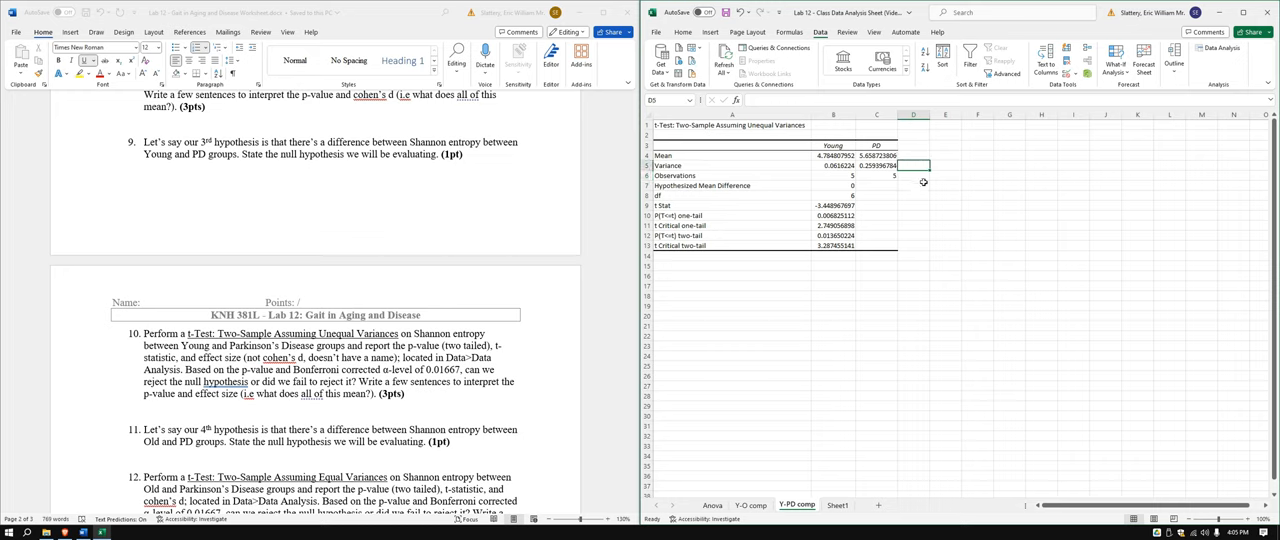
pyautogui.click(912, 236)
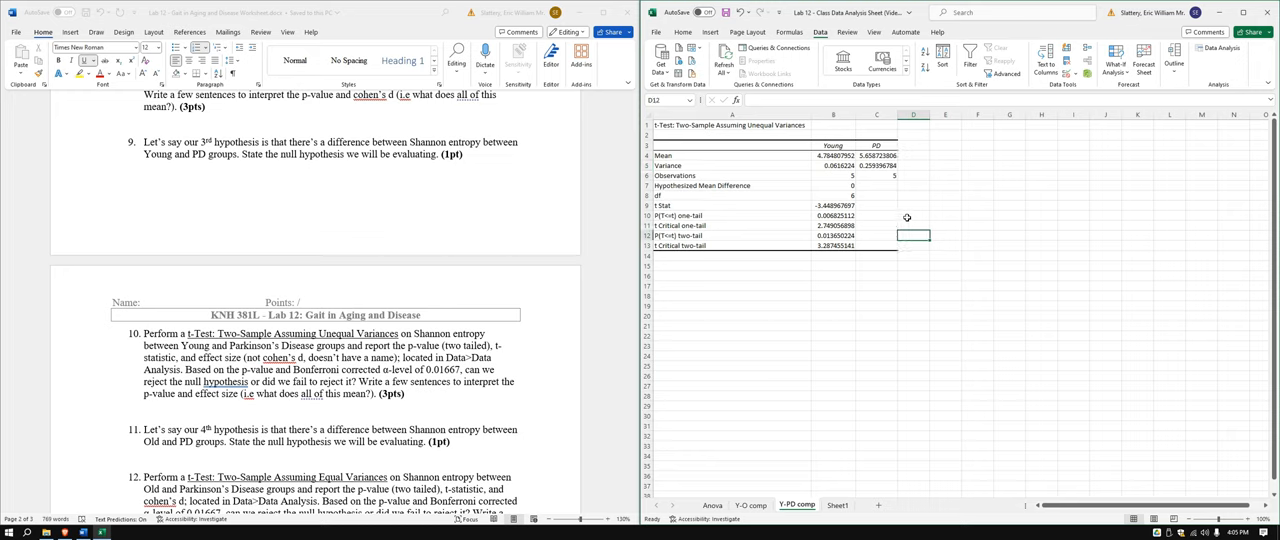
pyautogui.moveTo(876, 206)
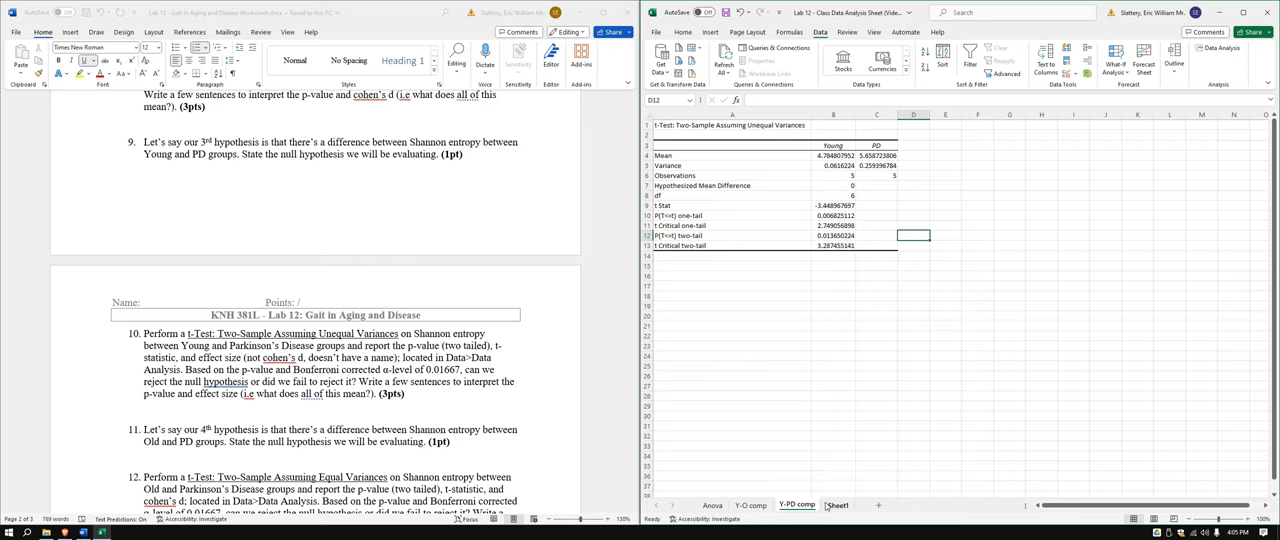
pyautogui.click(836, 504)
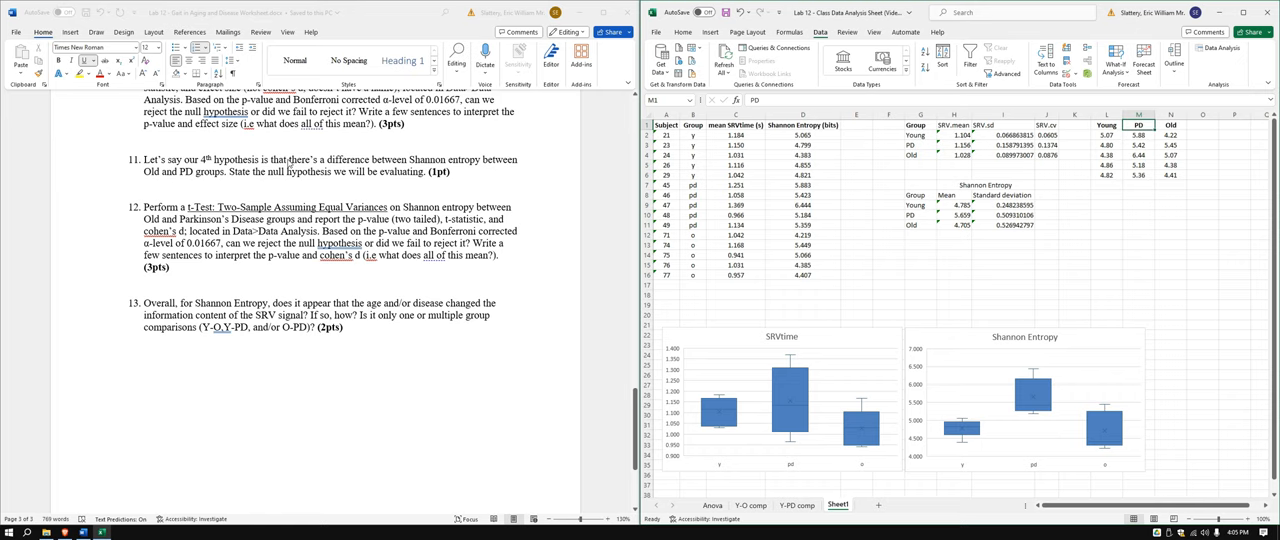
# Step: Run the equal-variance t-test for Old vs PD Shannon Entropy onto sheet O-PD comp
pyautogui.scroll(-3)
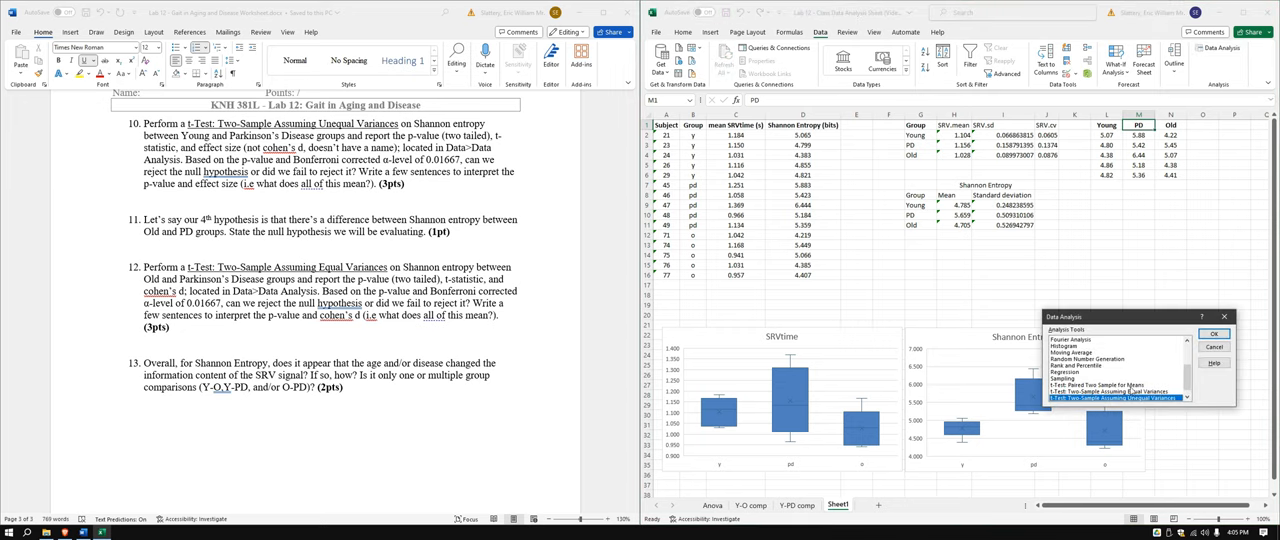
pyautogui.click(1212, 332)
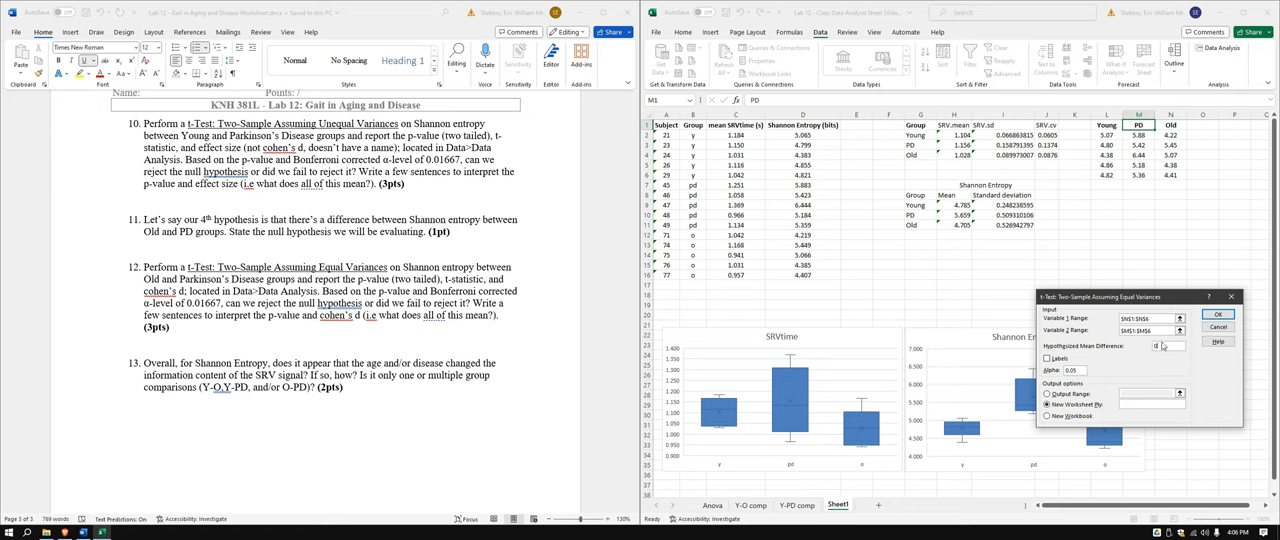
pyautogui.click(1048, 360)
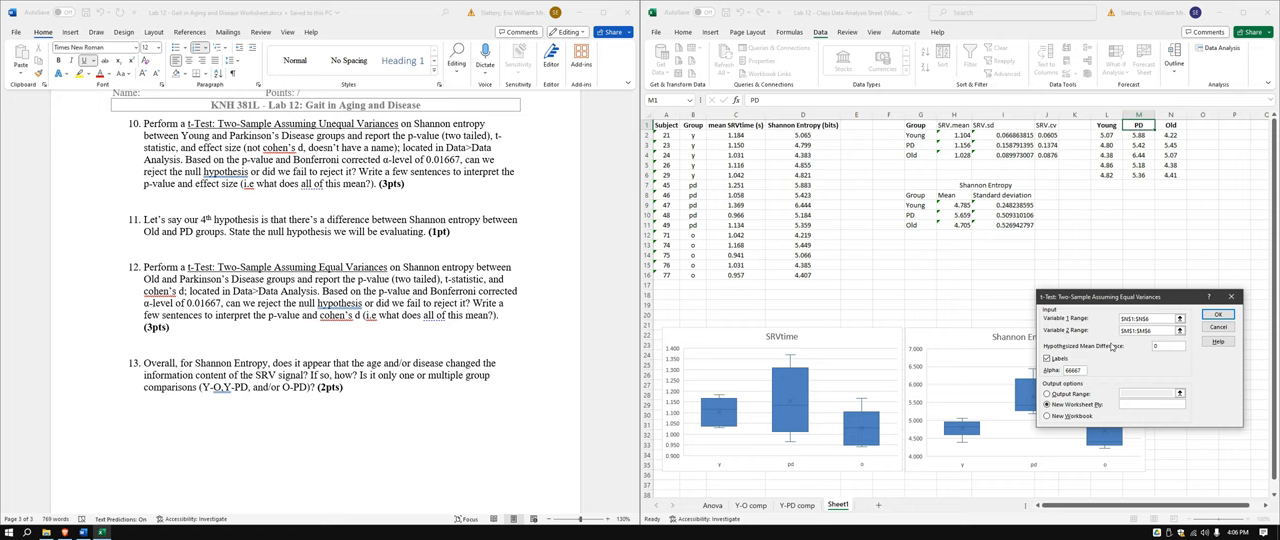
pyautogui.write('Old.')
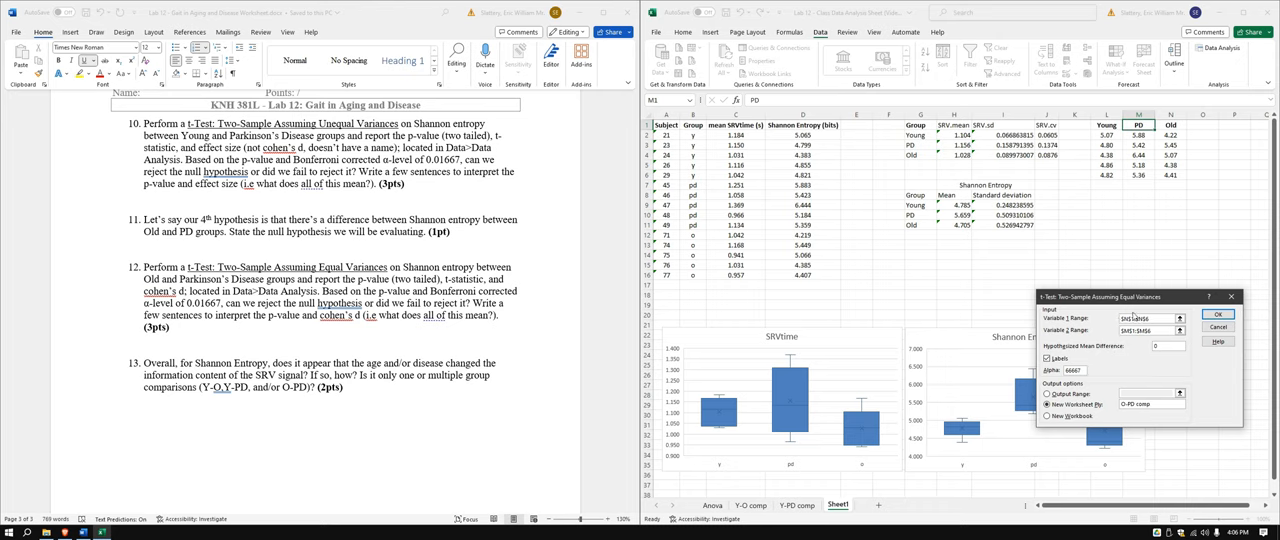
pyautogui.click(1218, 314)
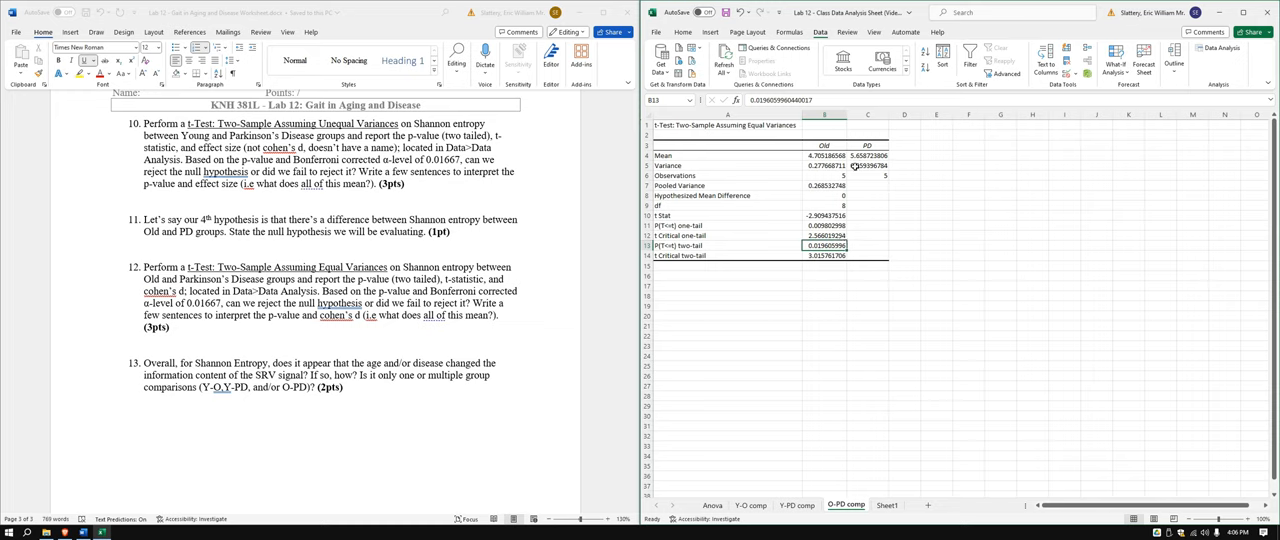
pyautogui.click(868, 164)
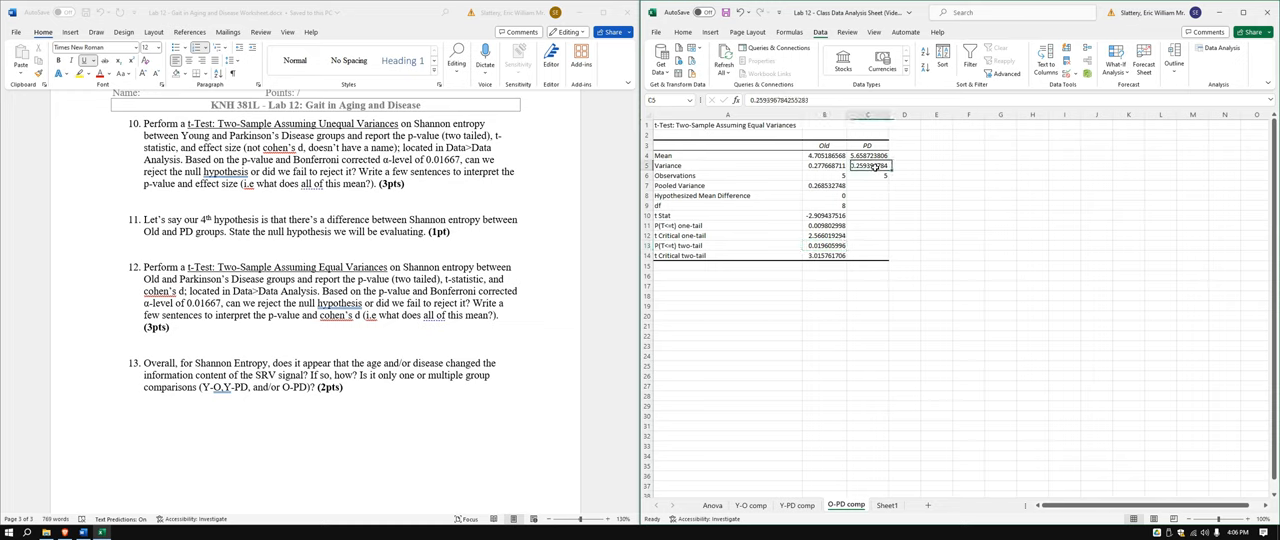
pyautogui.click(904, 164)
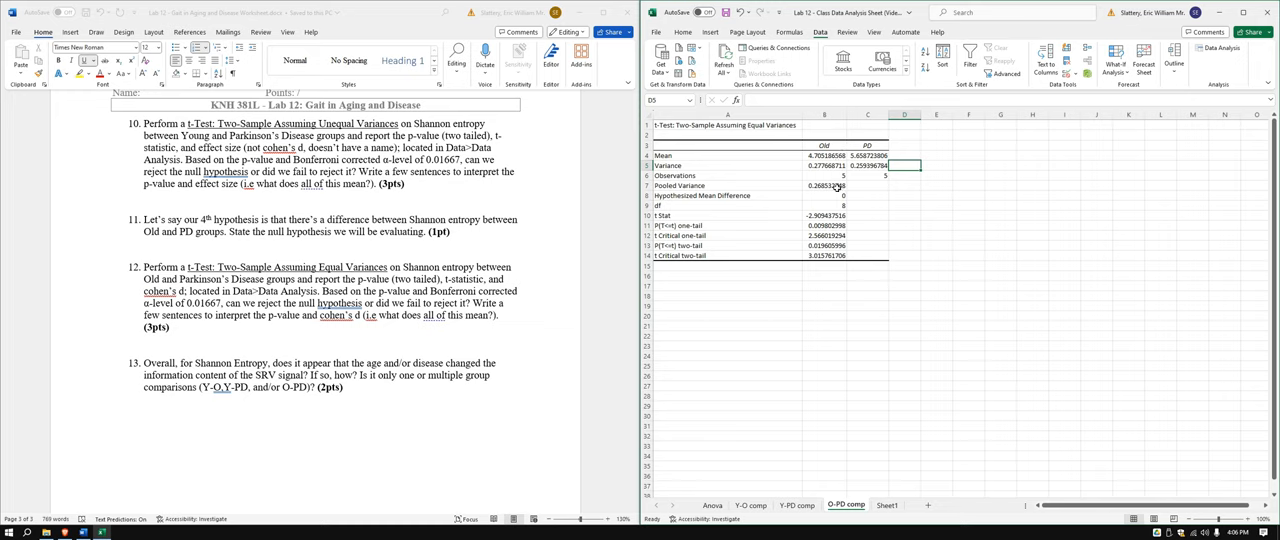
pyautogui.click(824, 184)
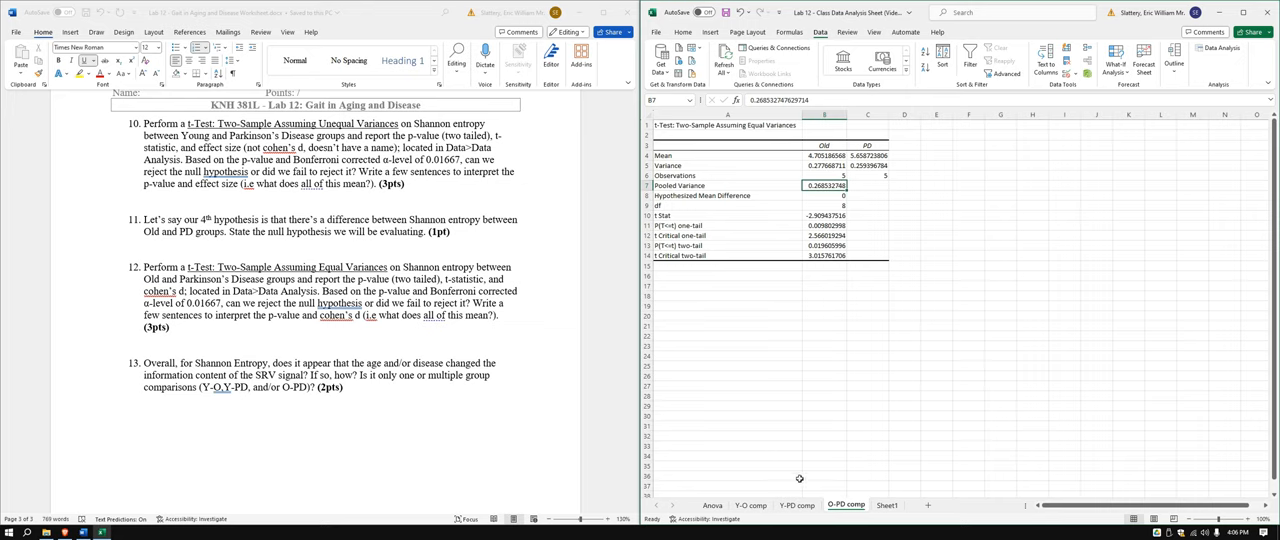
pyautogui.click(796, 504)
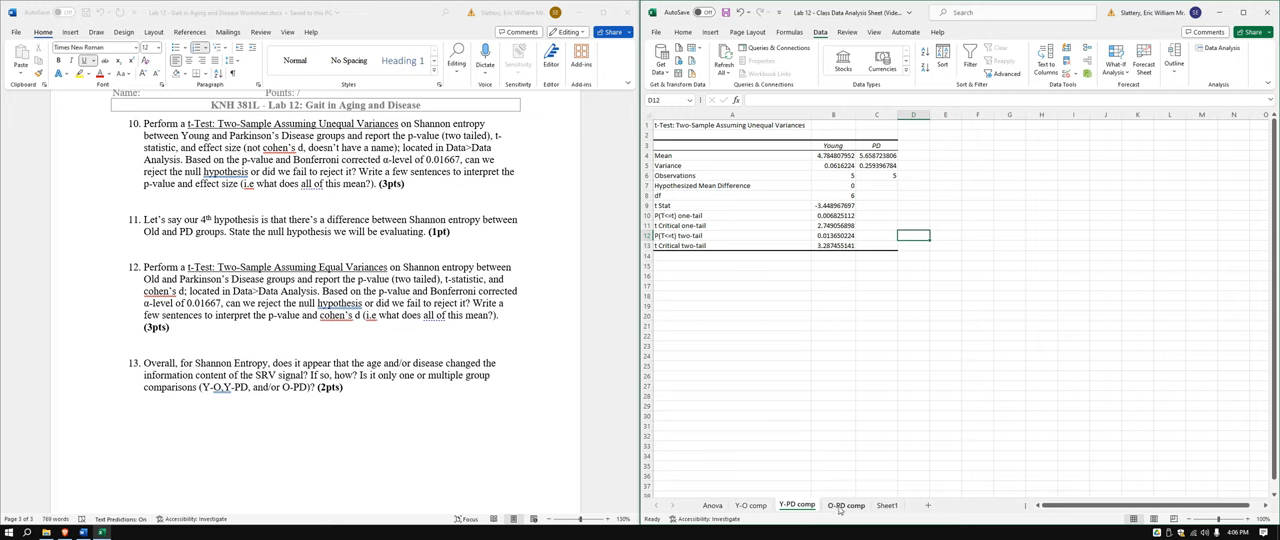
pyautogui.click(846, 504)
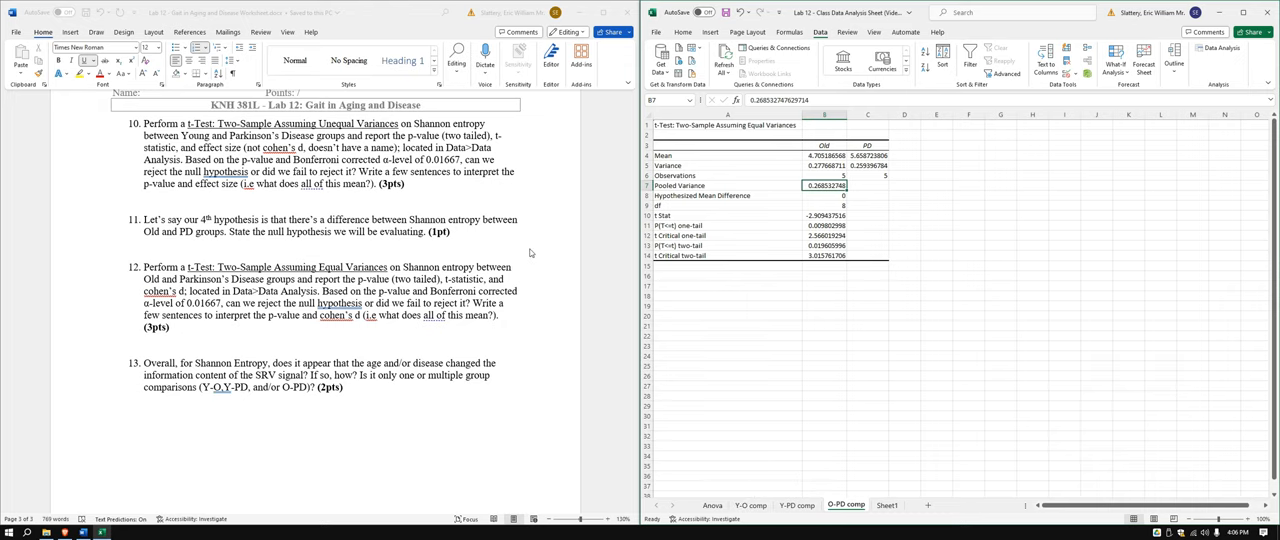
pyautogui.scroll(-3)
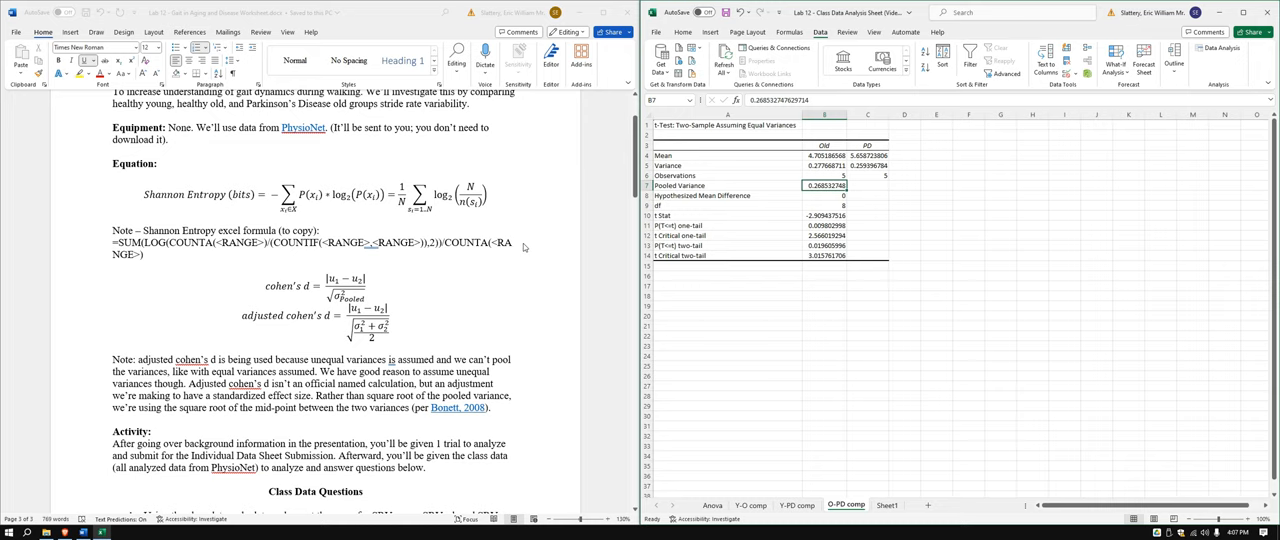
pyautogui.moveTo(862, 216)
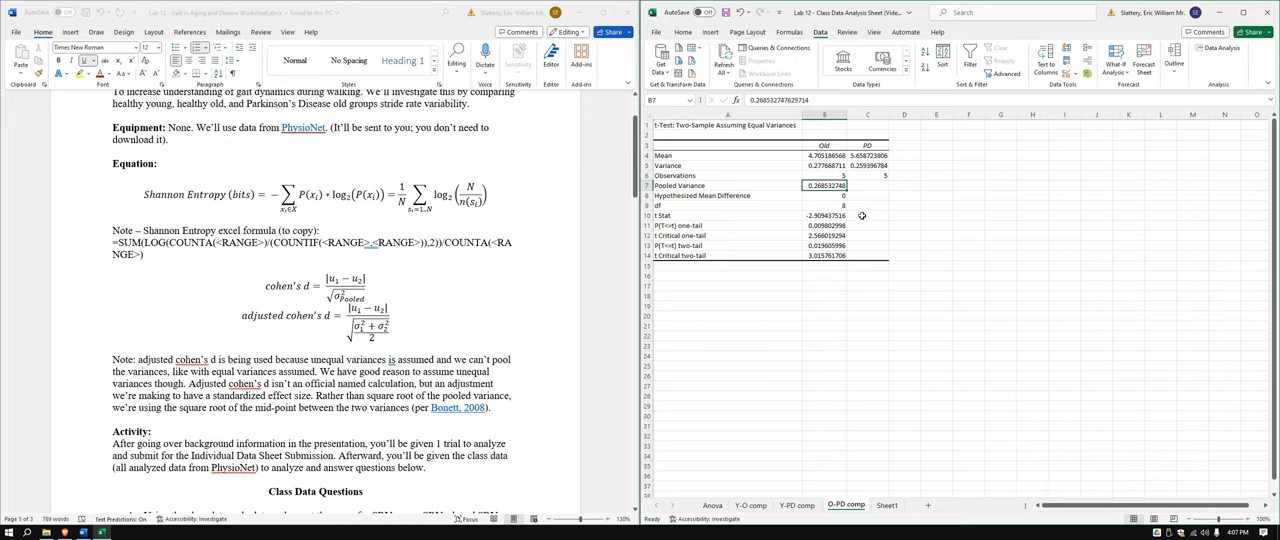
# Step: Label a cell 'cohen's d' and enter =(B4-C4)/SQRT(pooled variance) beside the O-PD results
pyautogui.click(904, 196)
pyautogui.write('v')
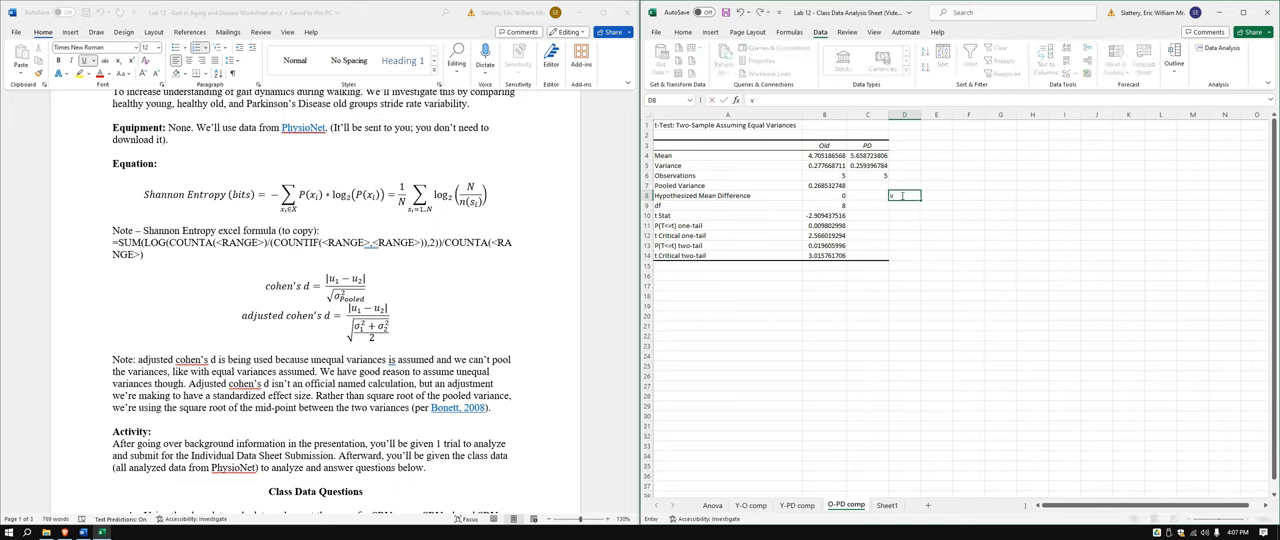
pyautogui.write("cohen's d")
pyautogui.click(904, 204)
pyautogui.write('=ABS(B4-C4)/')
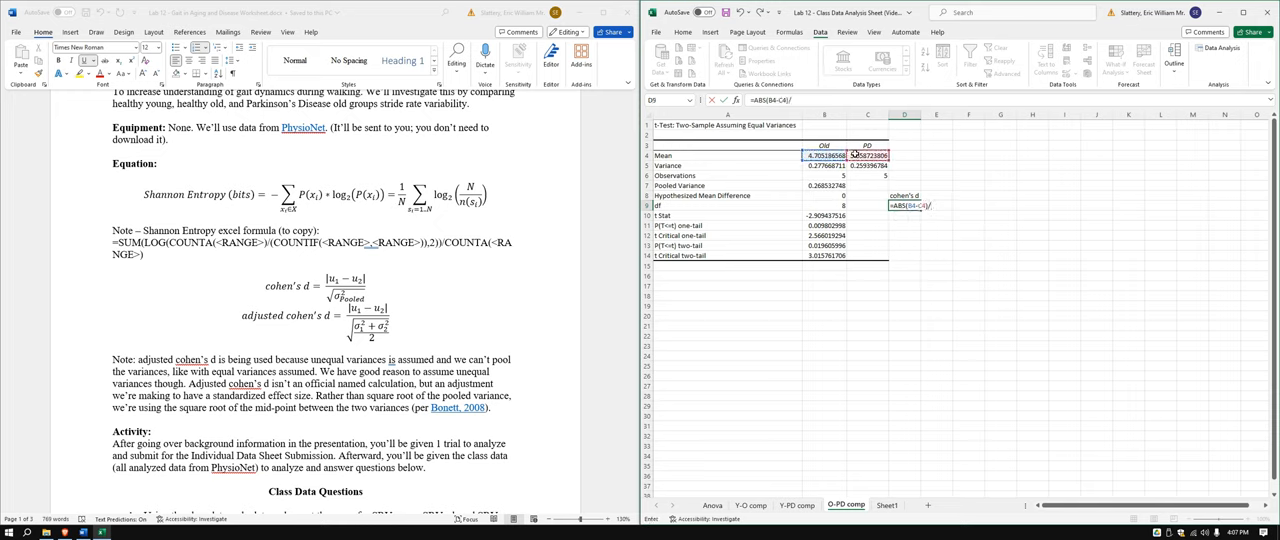
pyautogui.write('SQRT(')
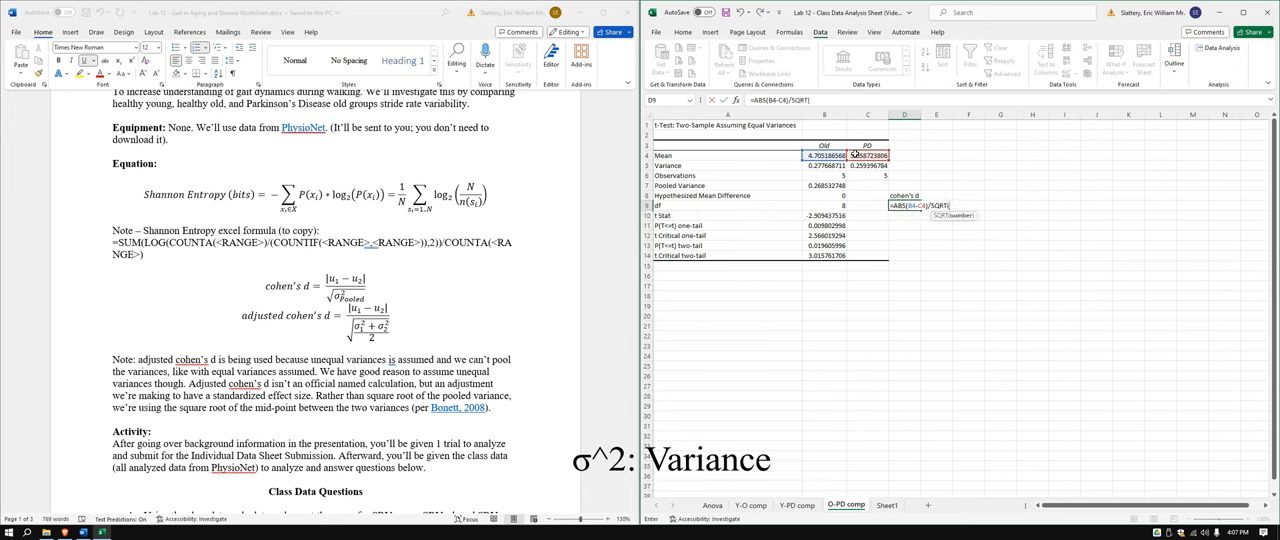
pyautogui.click(822, 184)
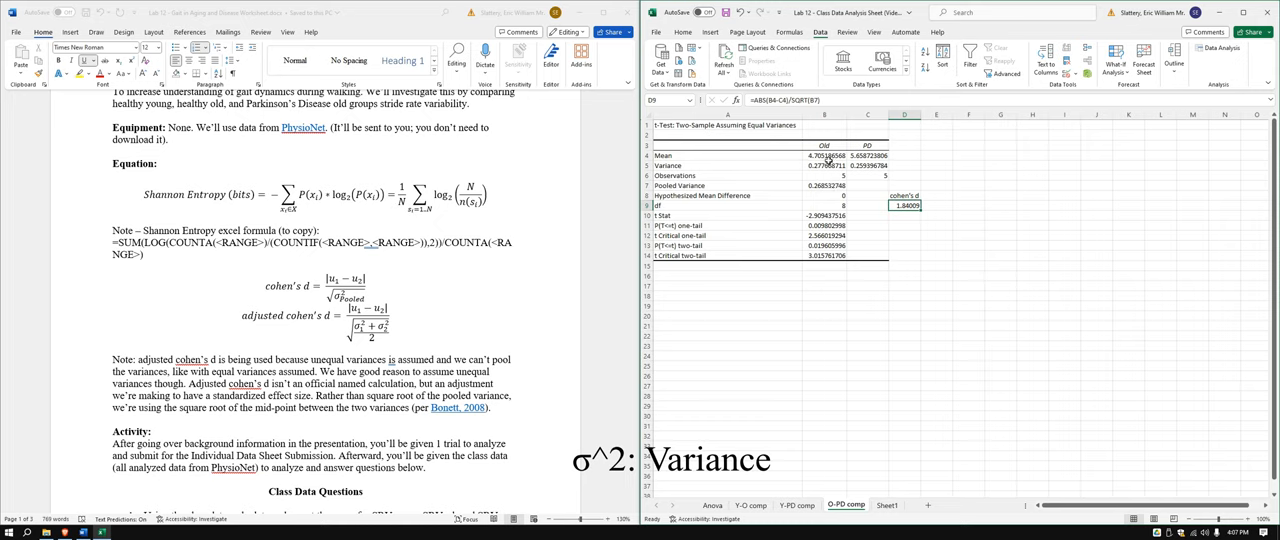
pyautogui.moveTo(924, 212)
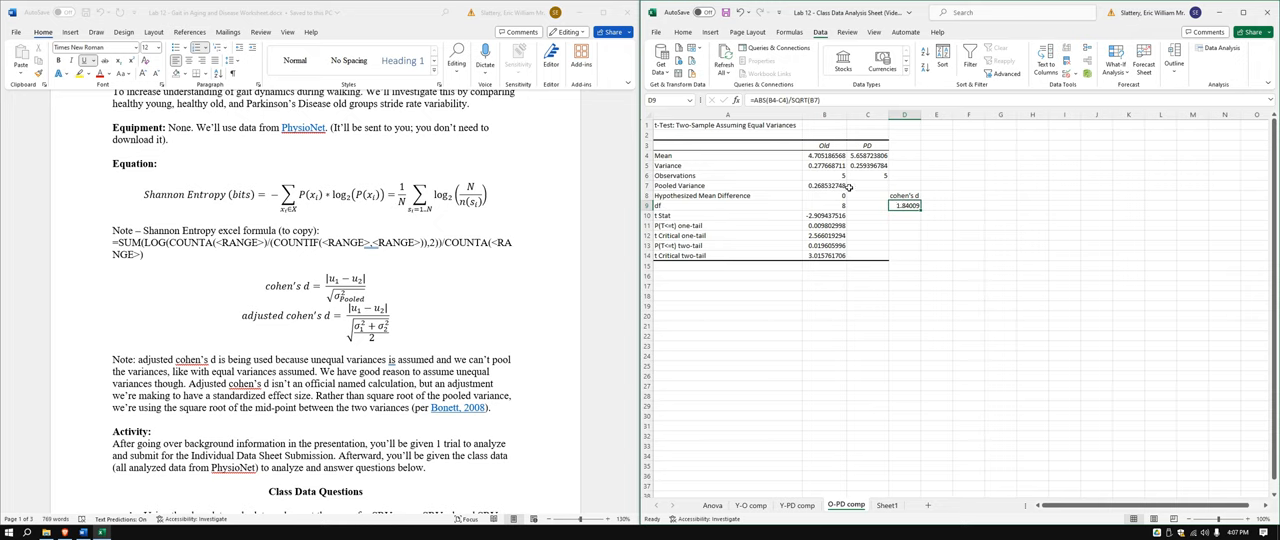
pyautogui.moveTo(844, 176)
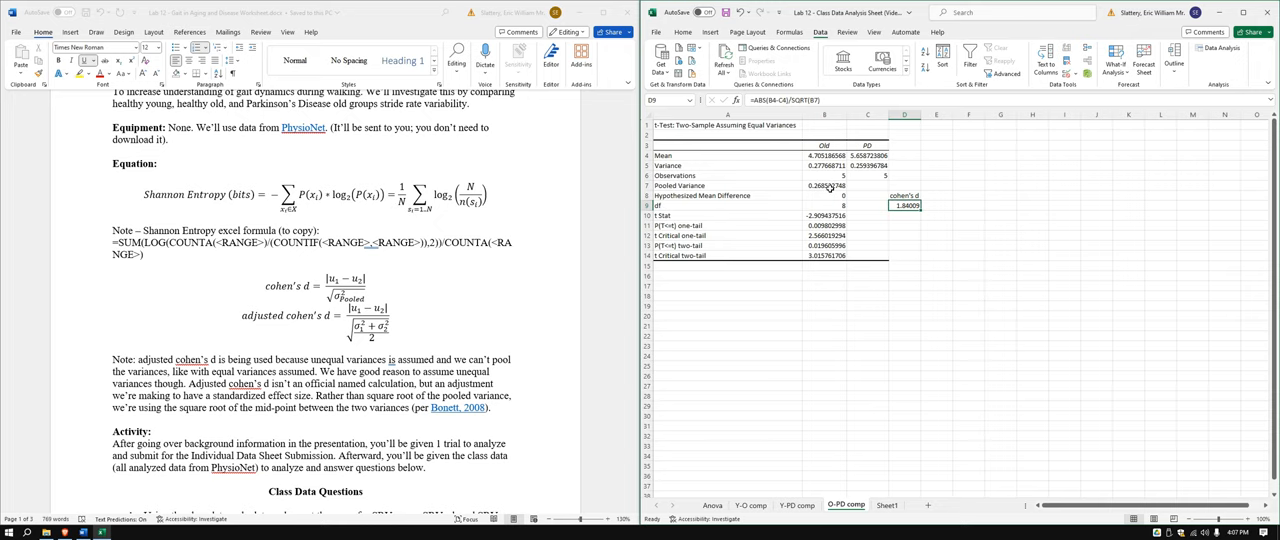
pyautogui.click(796, 504)
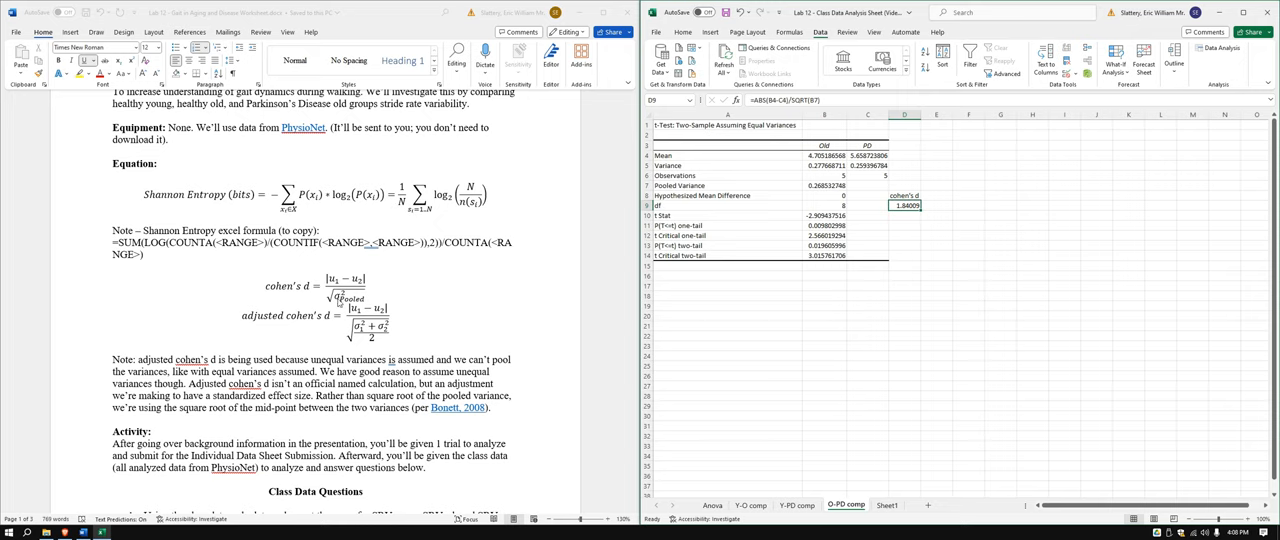
pyautogui.moveTo(516, 266)
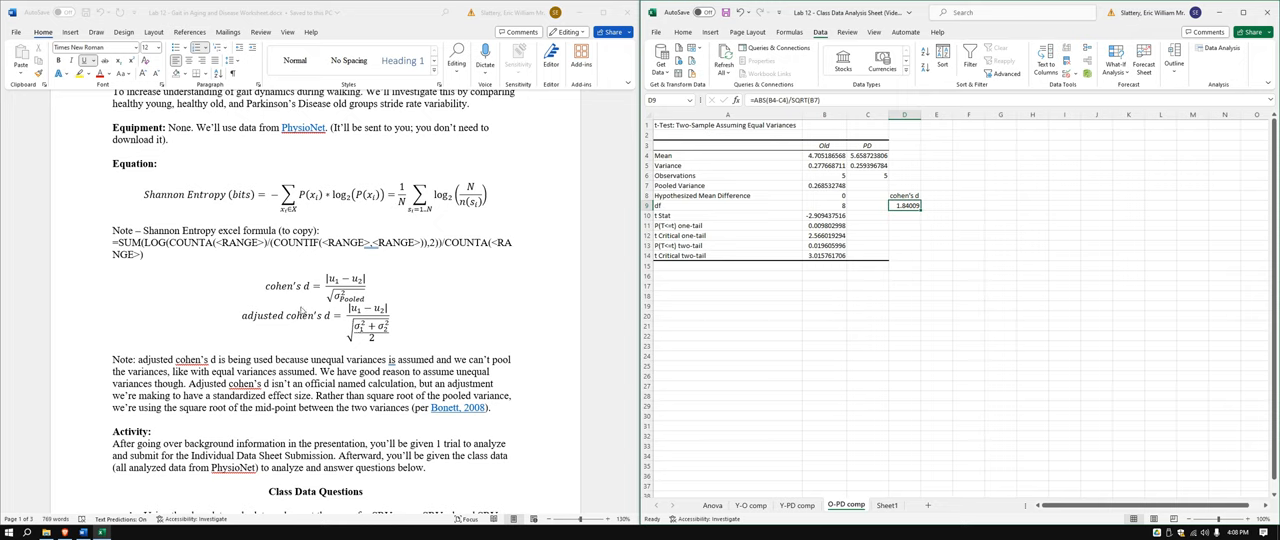
pyautogui.moveTo(384, 340)
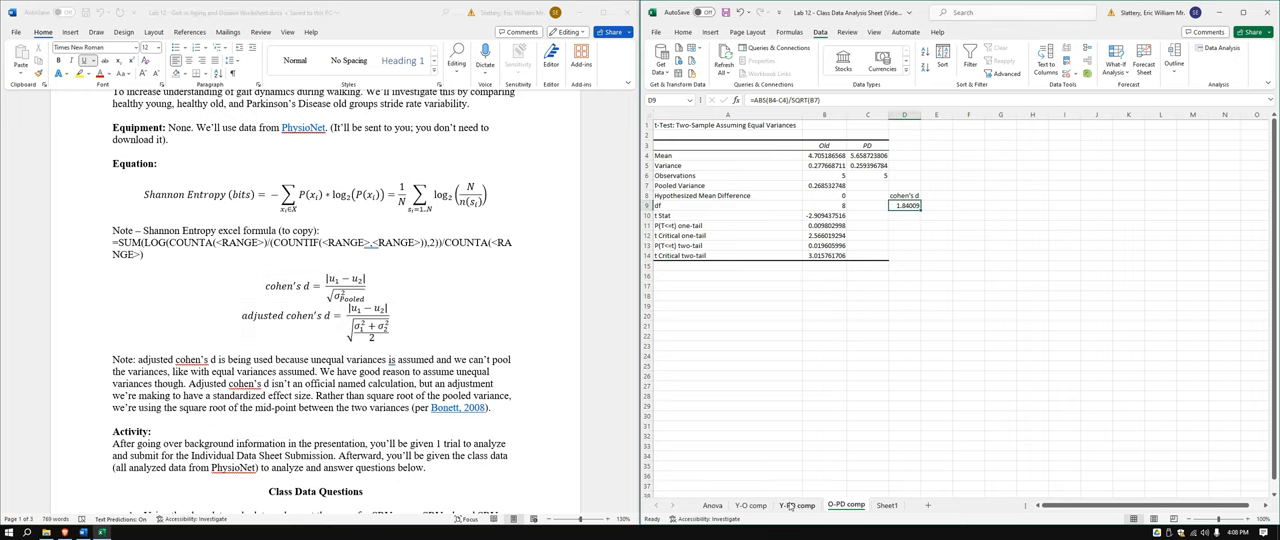
# Step: Switch to the Y-PD comp sheet and choose an empty cell beside the results
pyautogui.click(796, 504)
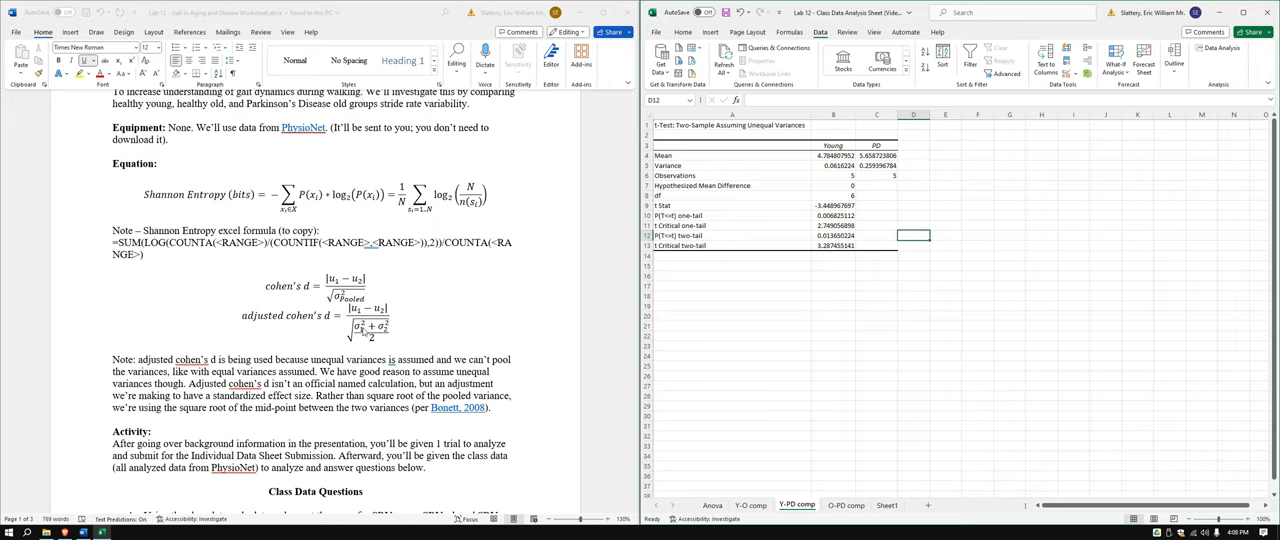
pyautogui.click(912, 184)
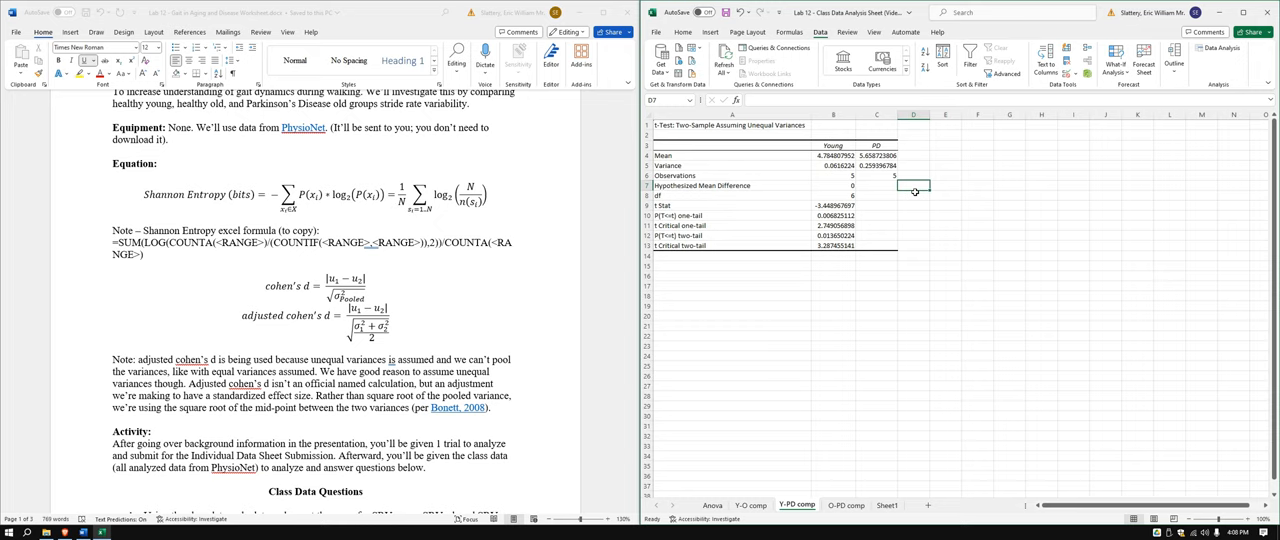
pyautogui.click(912, 176)
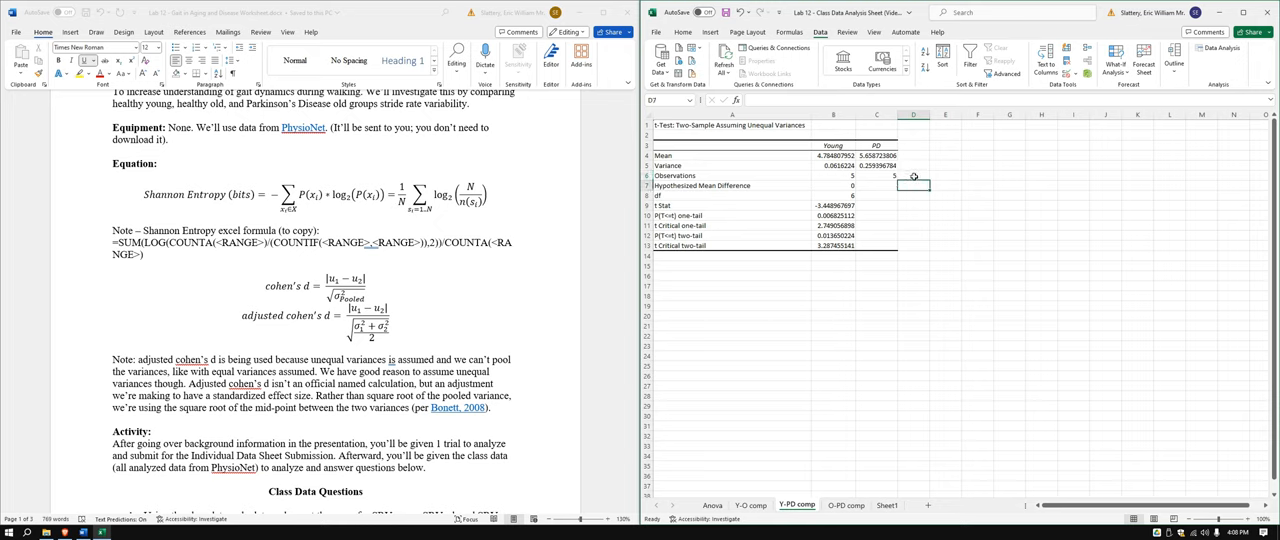
pyautogui.click(912, 184)
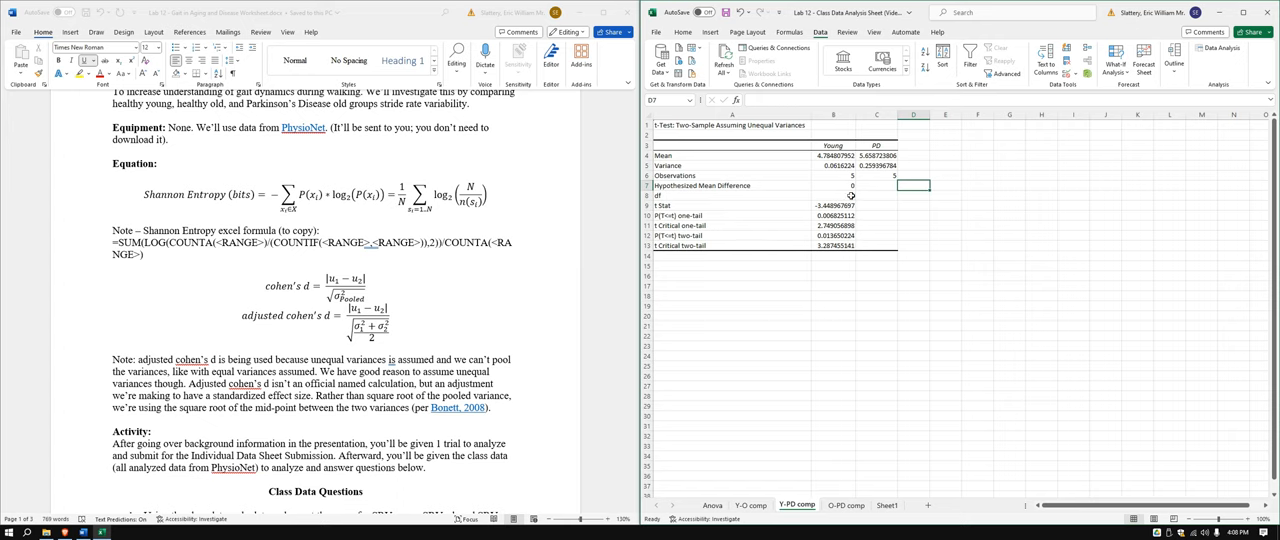
# Step: Enter the Cohen's d formula =(B4-C4)/SQRT((B5+C5)/2) for Young vs PD
pyautogui.write('=ABS(')
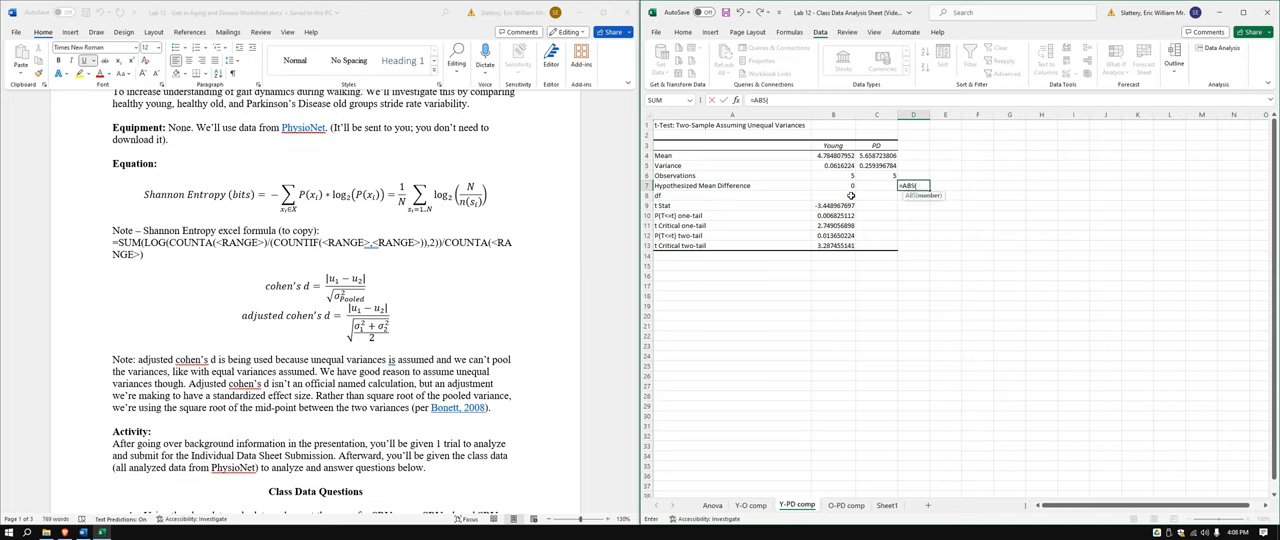
pyautogui.click(832, 156)
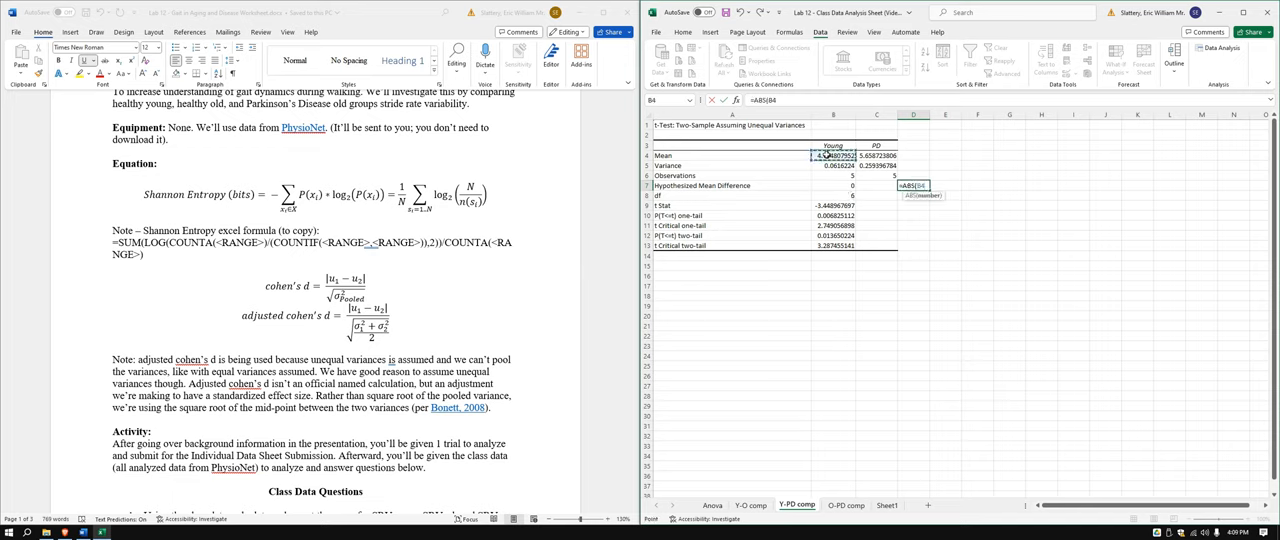
pyautogui.click(876, 156)
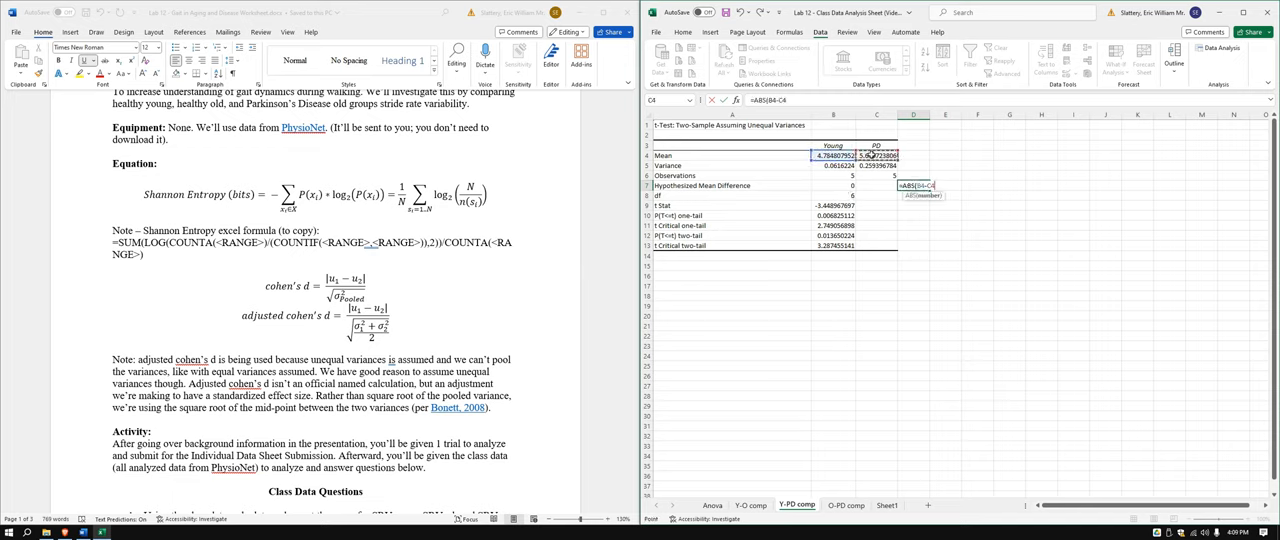
pyautogui.write('/5')
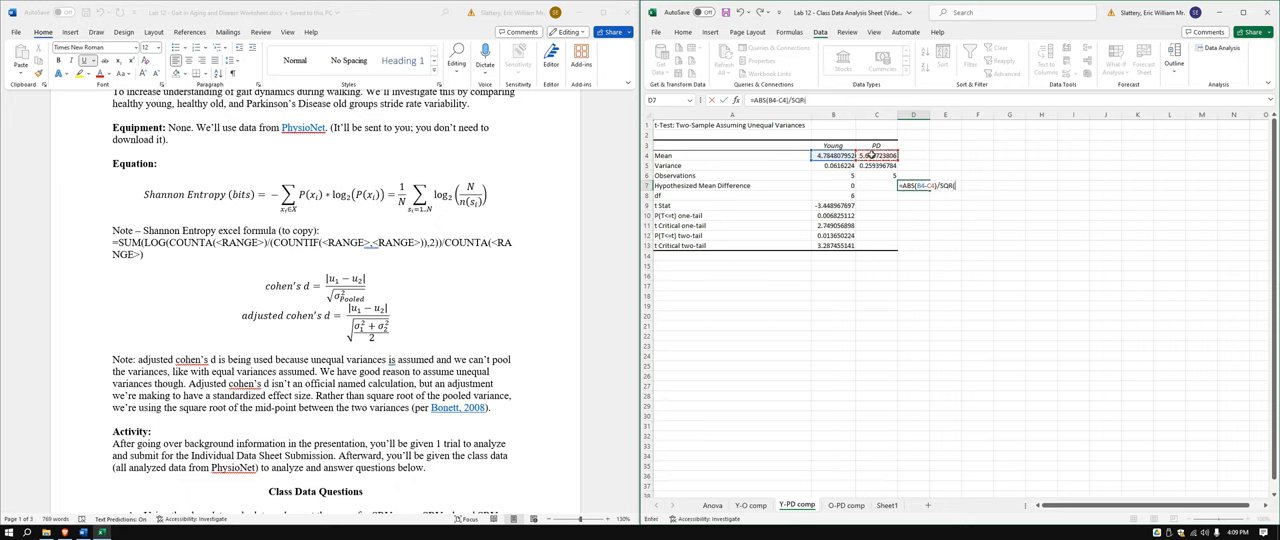
pyautogui.write('SQRT(')
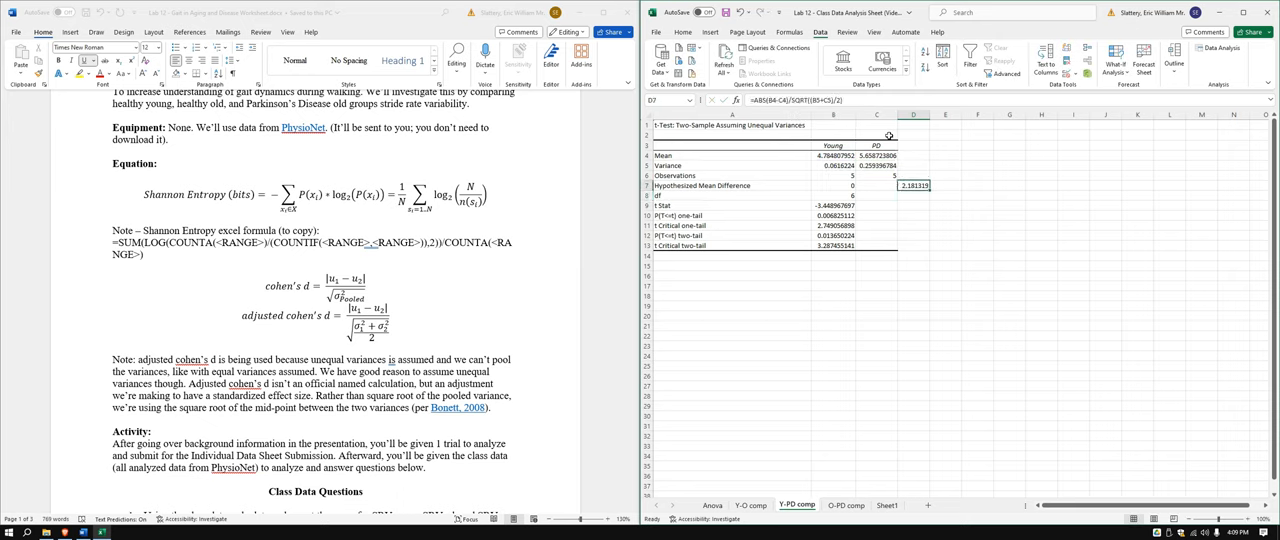
# Step: Copy the Cohen's d cell and paste it beside the Y-O comp t-test results
pyautogui.click(912, 194)
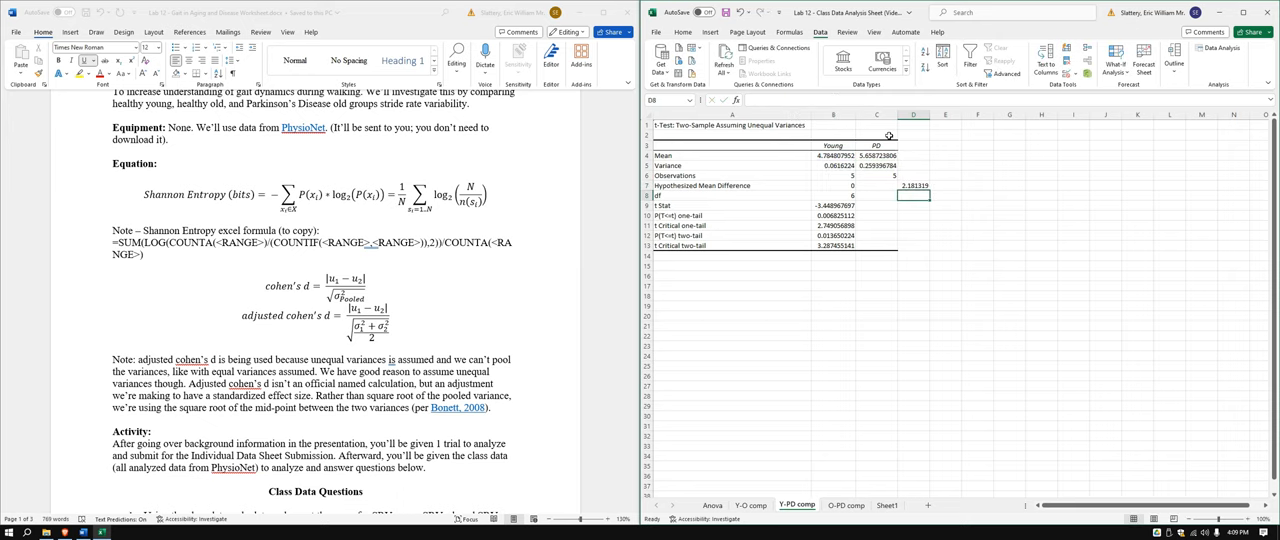
pyautogui.moveTo(764, 480)
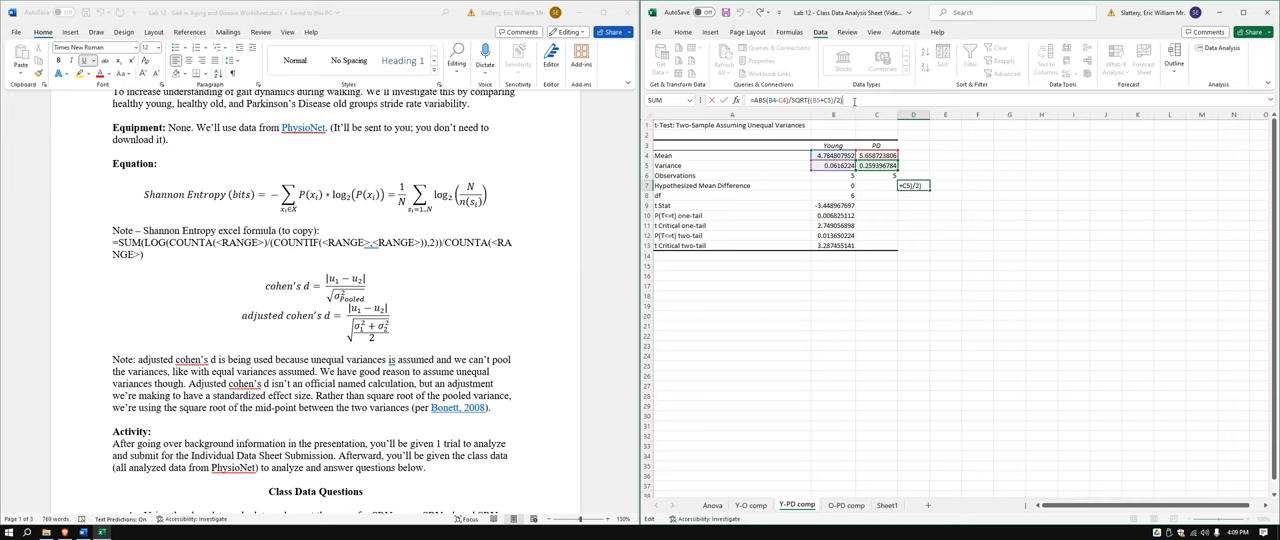
pyautogui.press('enter')
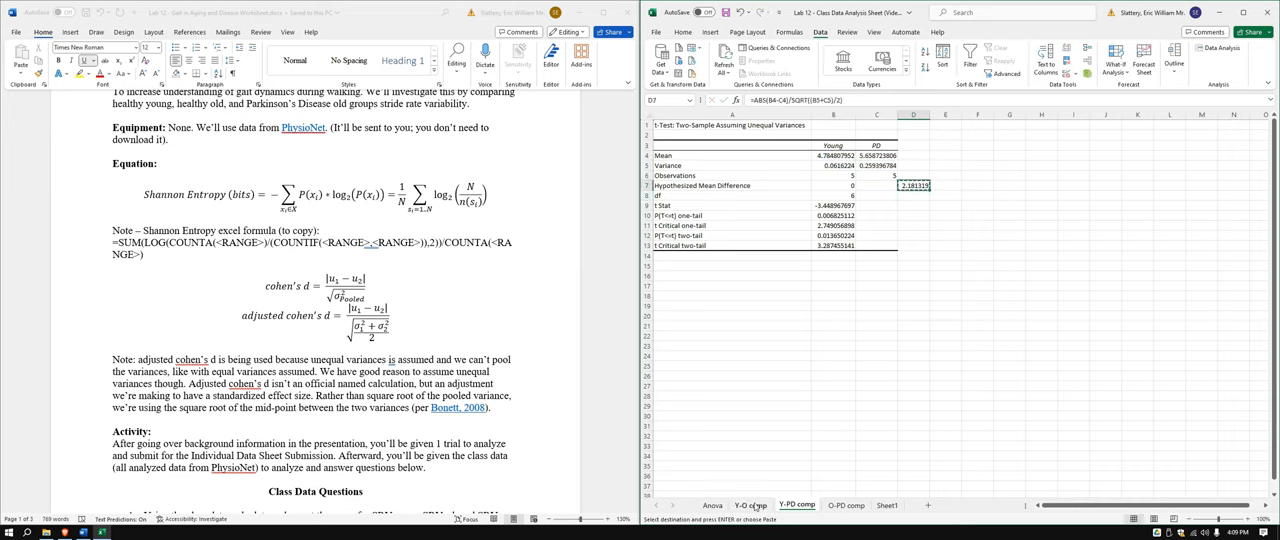
pyautogui.click(752, 504)
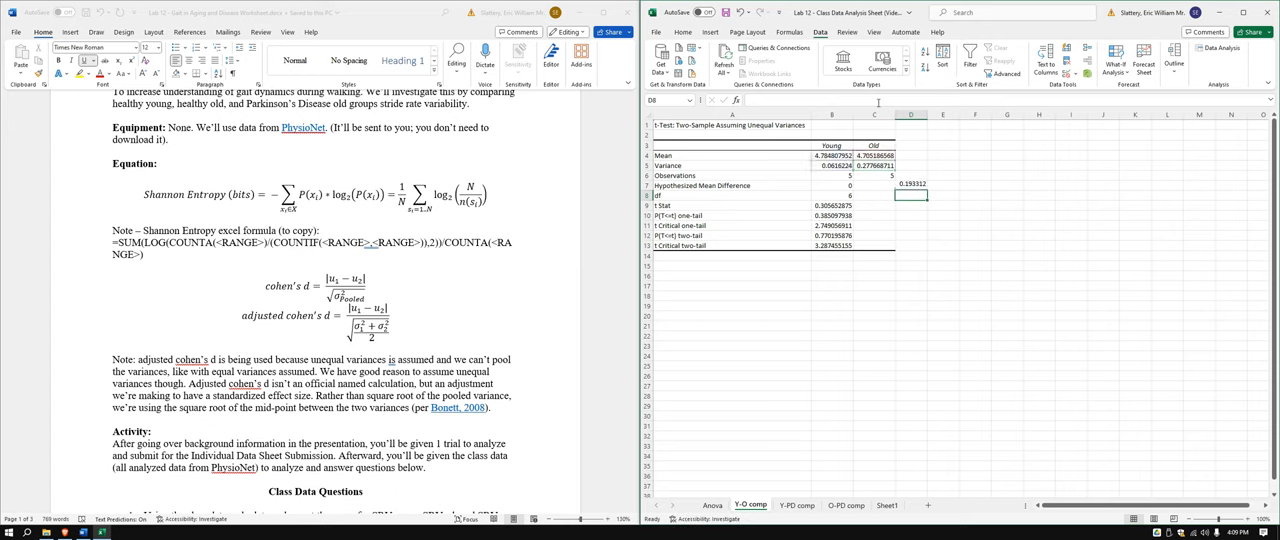
pyautogui.click(912, 184)
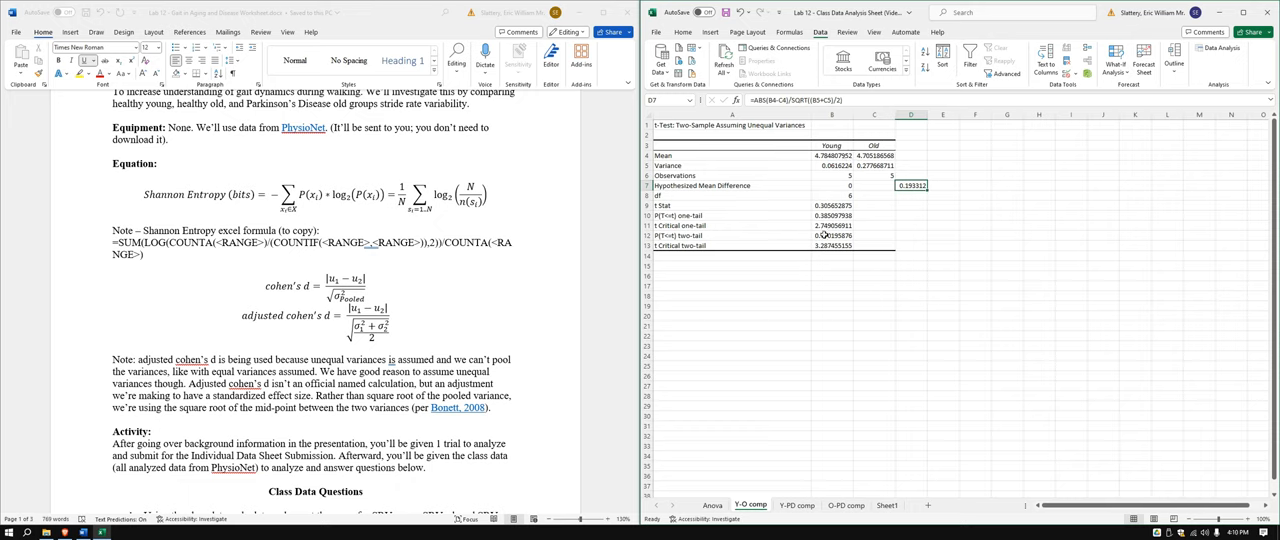
pyautogui.click(832, 236)
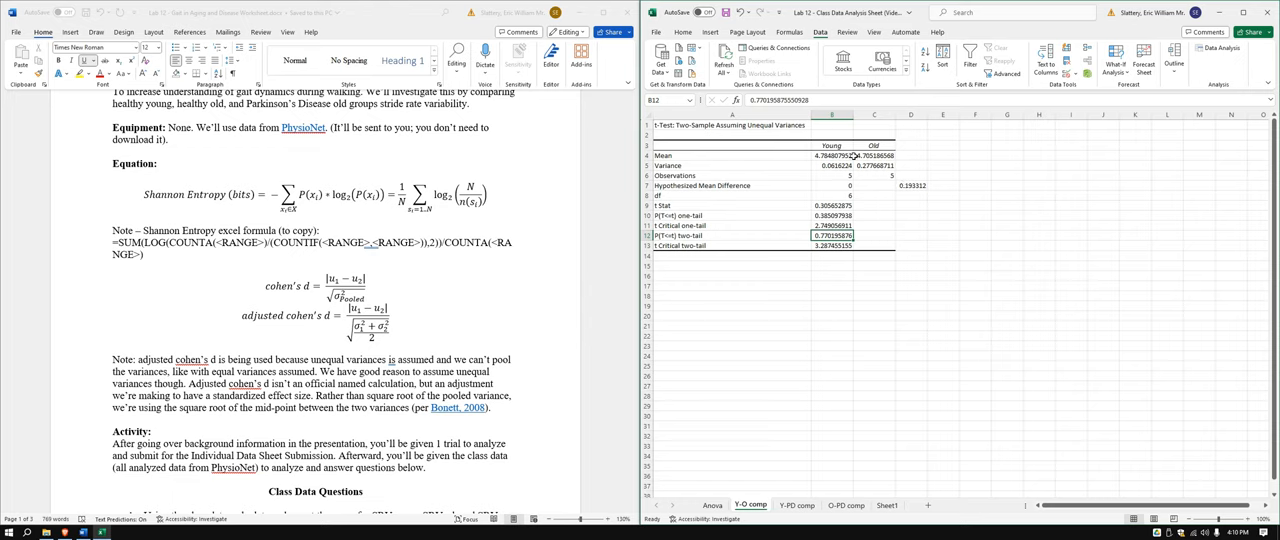
pyautogui.moveTo(856, 162)
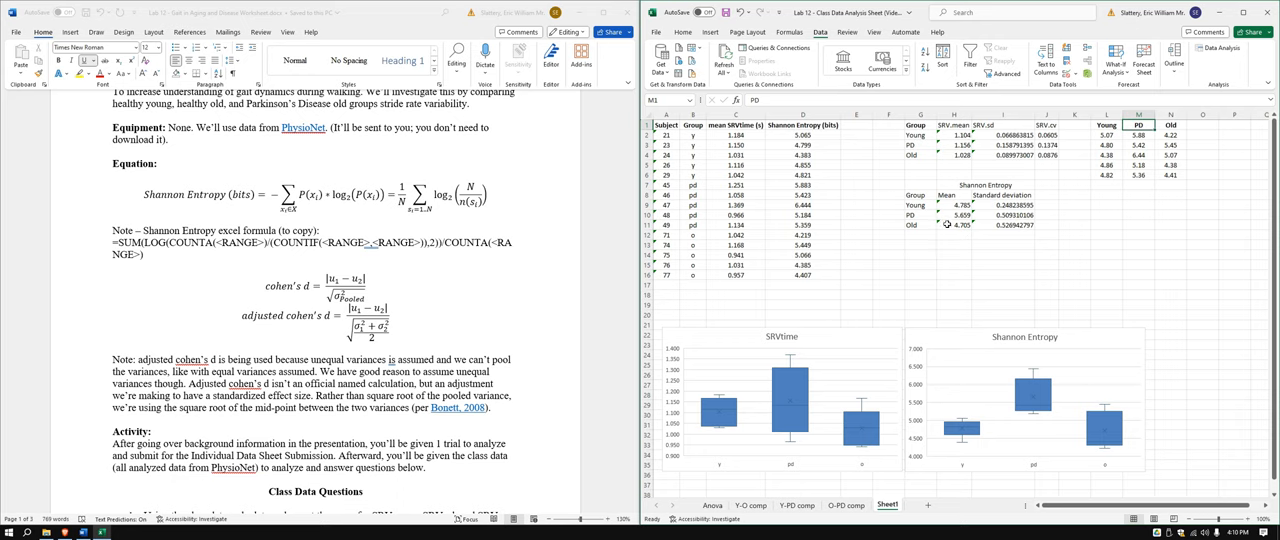
pyautogui.click(956, 224)
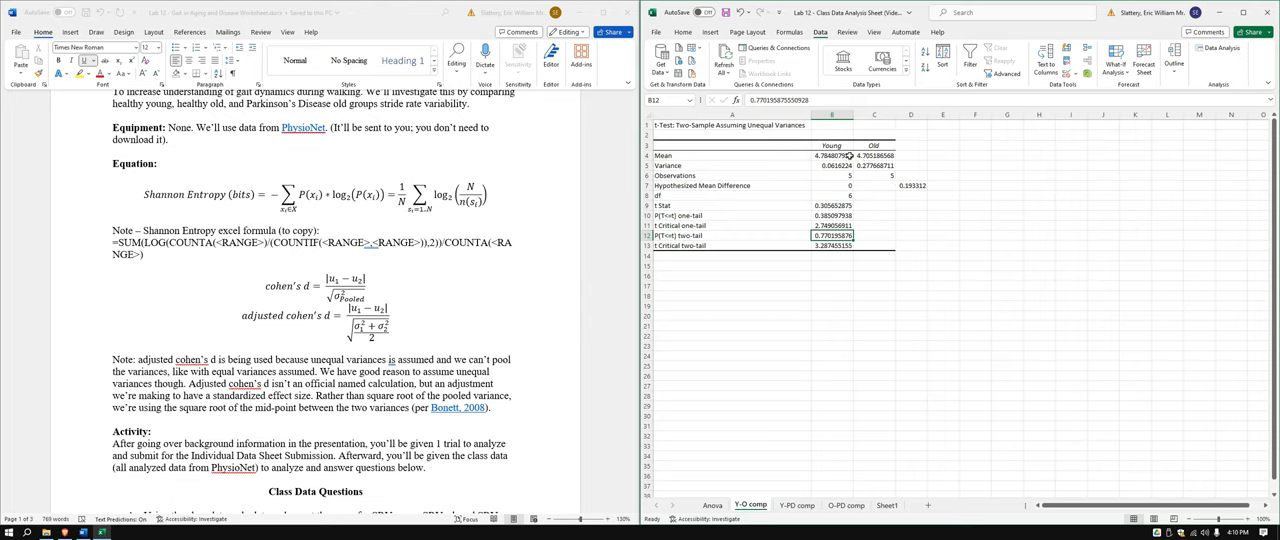
pyautogui.click(910, 196)
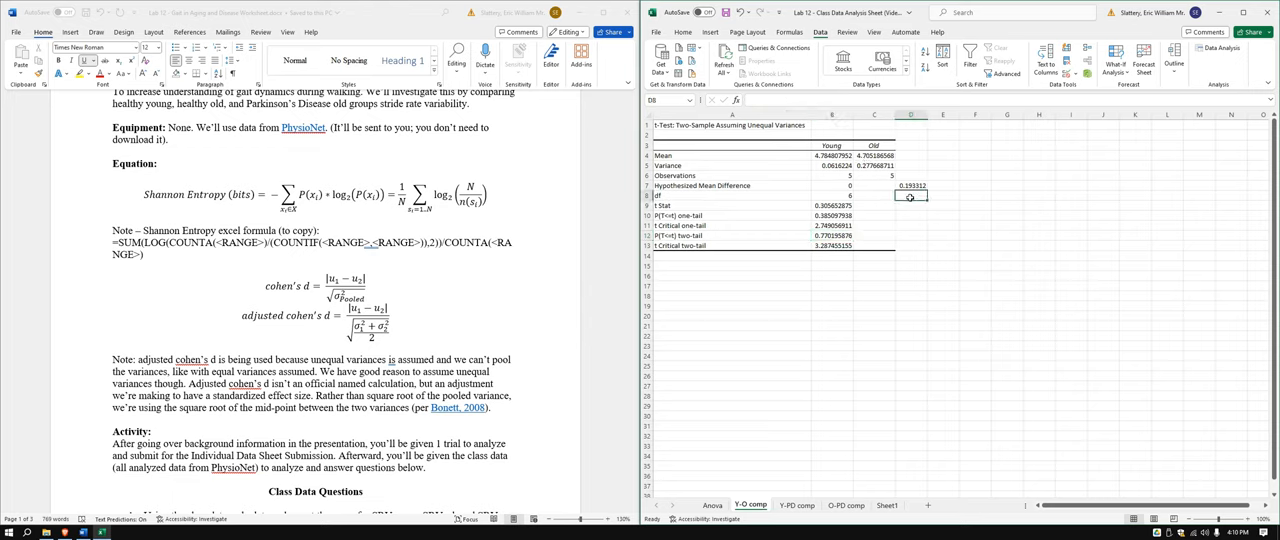